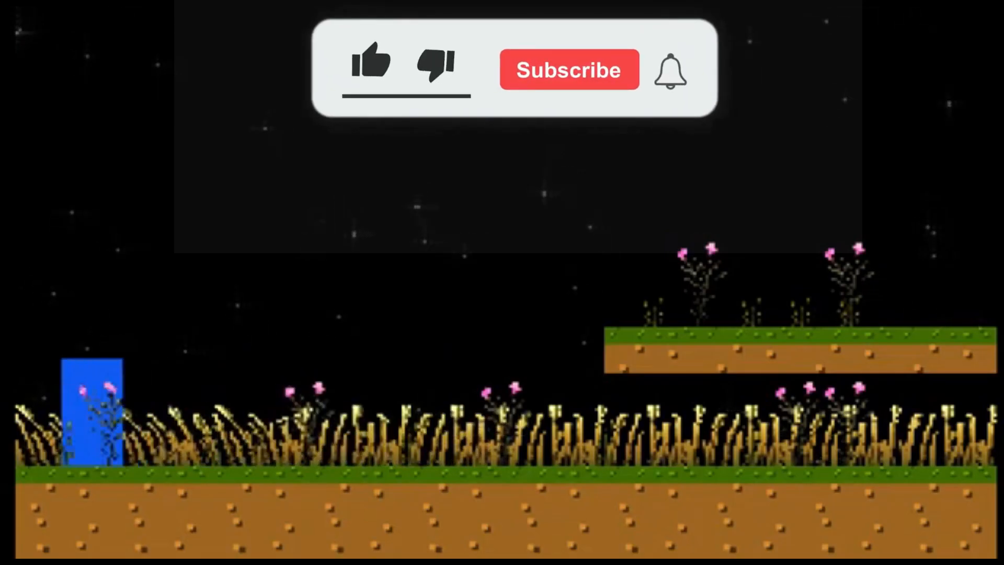
- Install simpleskend-1.0.0-stable.c3addon through the Addon manager, then close the addon list
{"action": "left_click", "coordinate": [372, 65]}
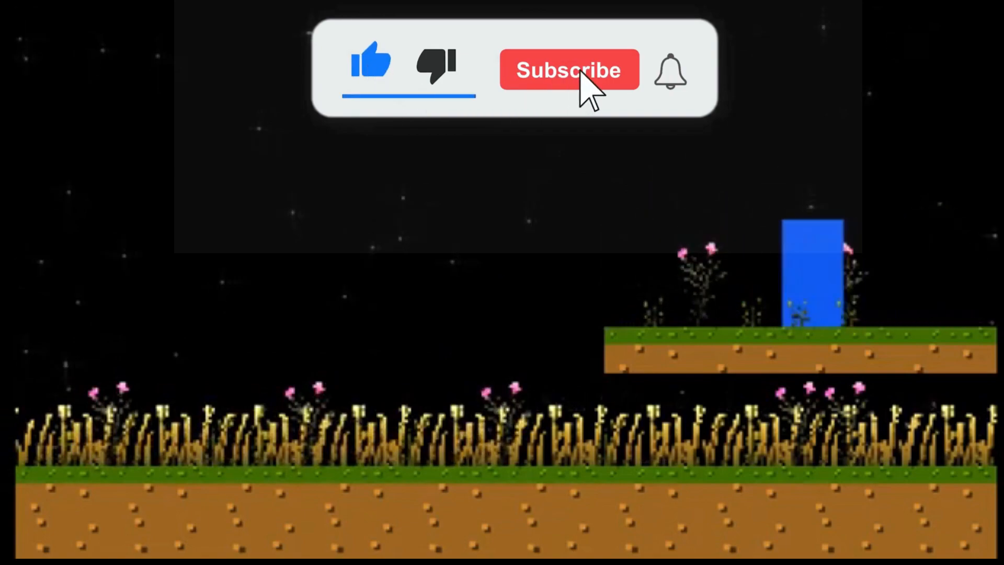
{"action": "left_click", "coordinate": [569, 70]}
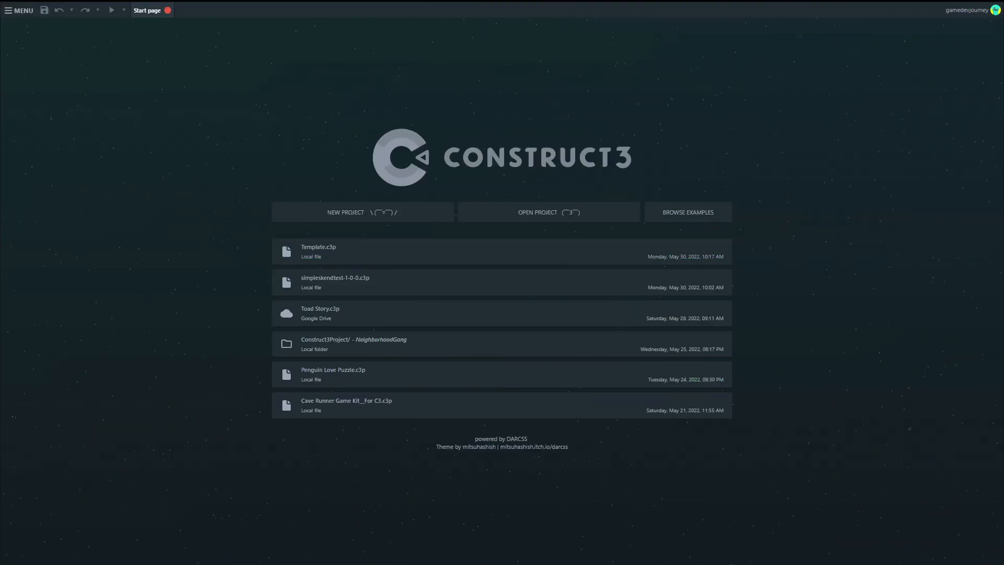
{"action": "mouse_move", "coordinate": [161, 204]}
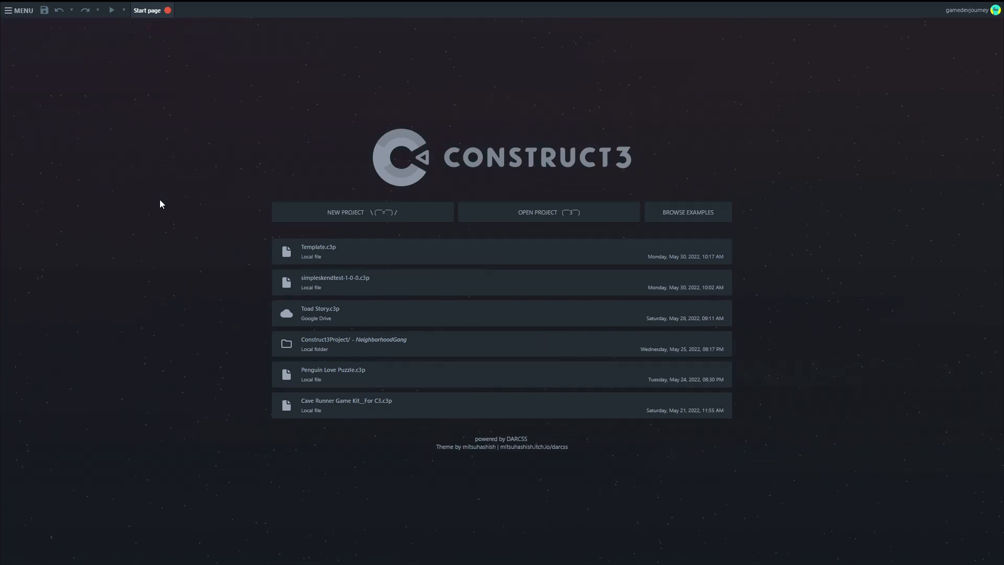
{"action": "mouse_move", "coordinate": [176, 179]}
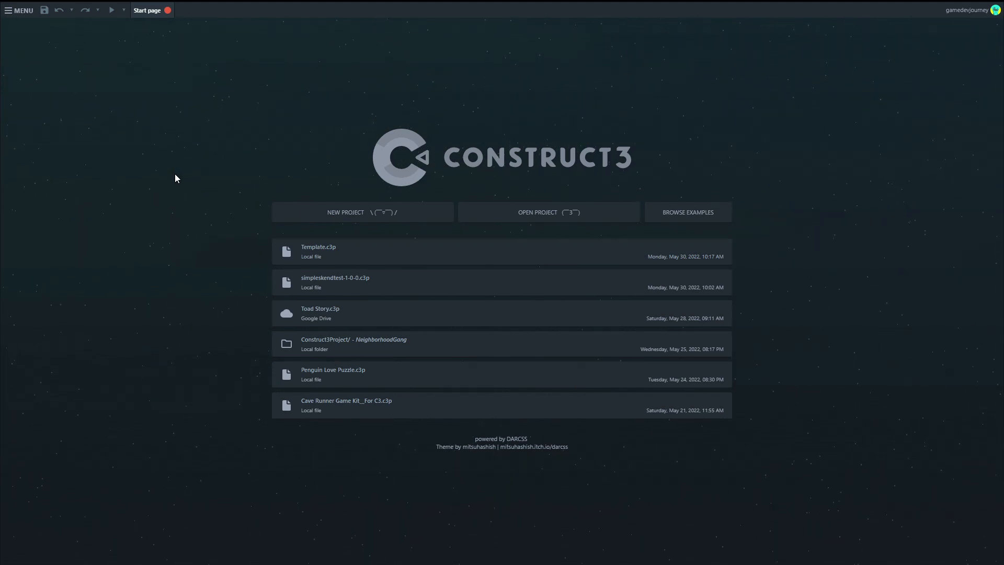
{"action": "mouse_move", "coordinate": [173, 104]}
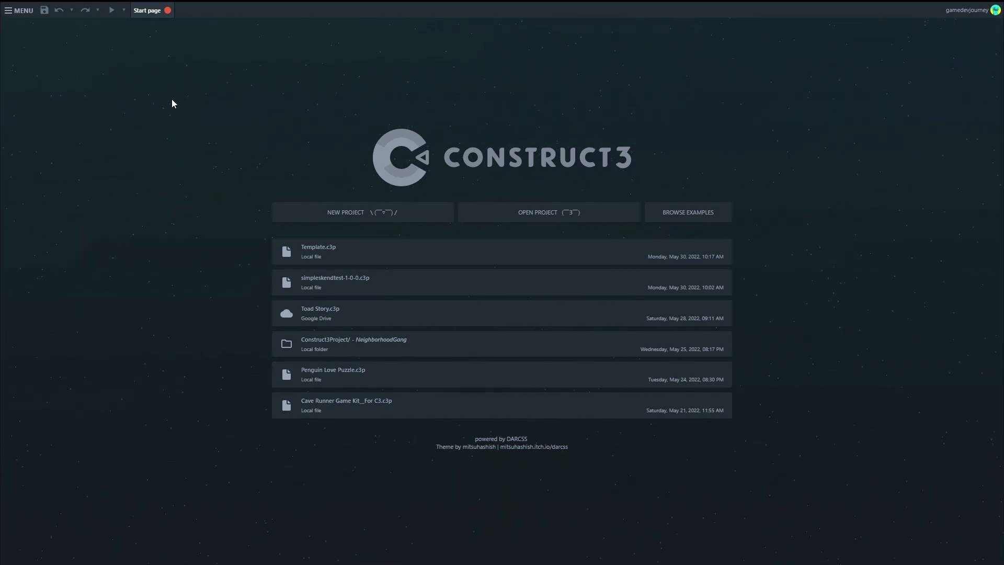
{"action": "mouse_move", "coordinate": [191, 73]}
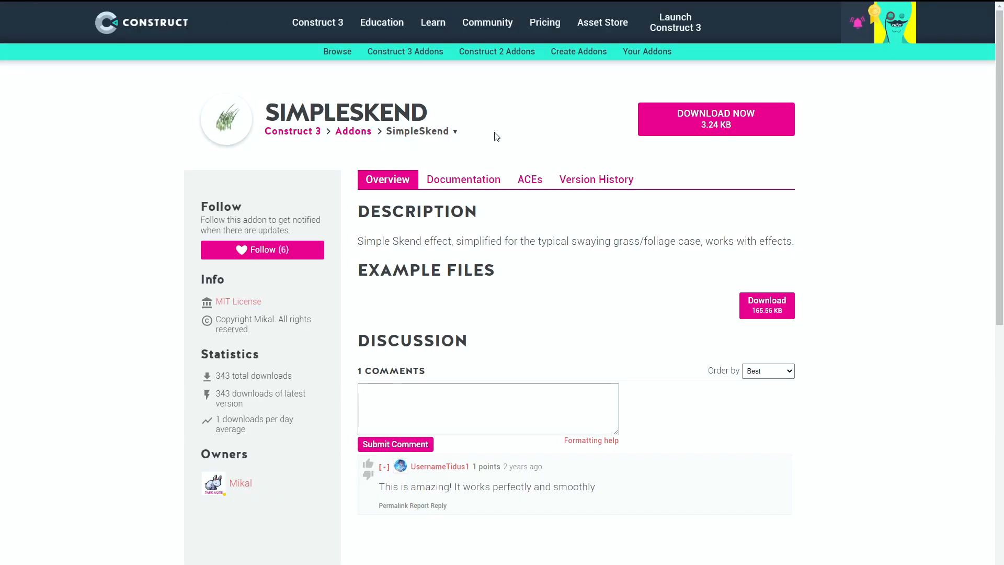
{"action": "mouse_move", "coordinate": [496, 147]}
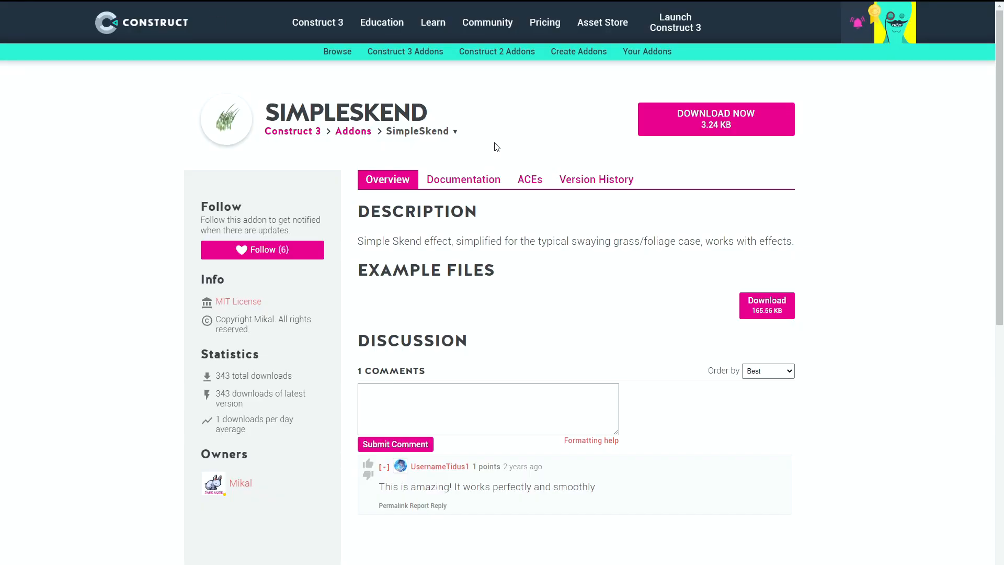
{"action": "mouse_move", "coordinate": [227, 167]}
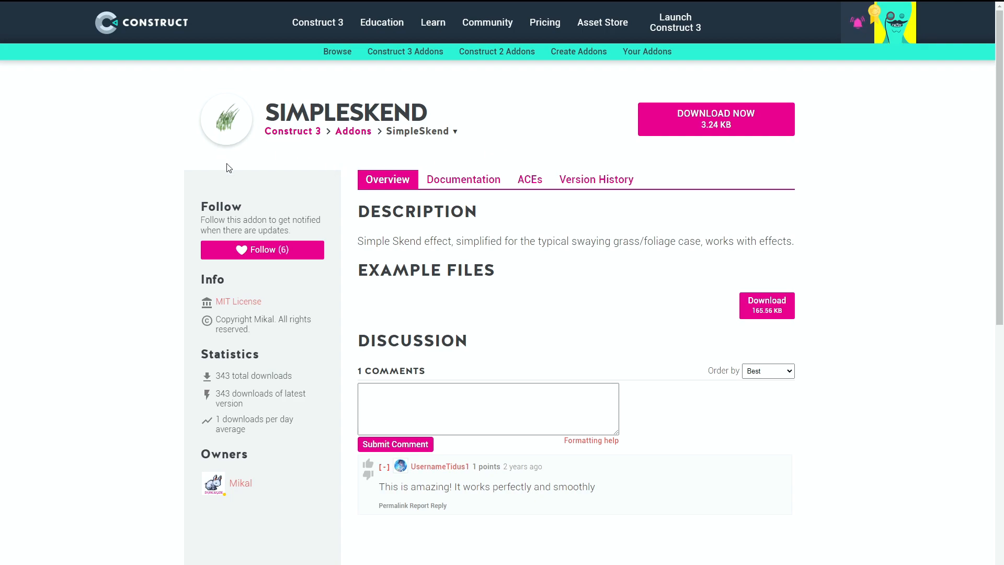
{"action": "mouse_move", "coordinate": [353, 139]}
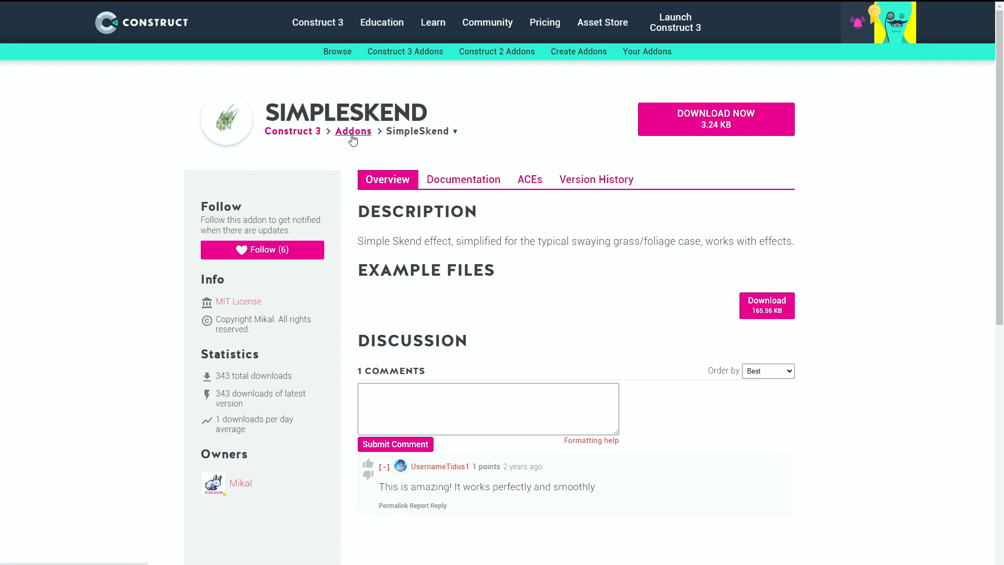
{"action": "mouse_move", "coordinate": [402, 154]}
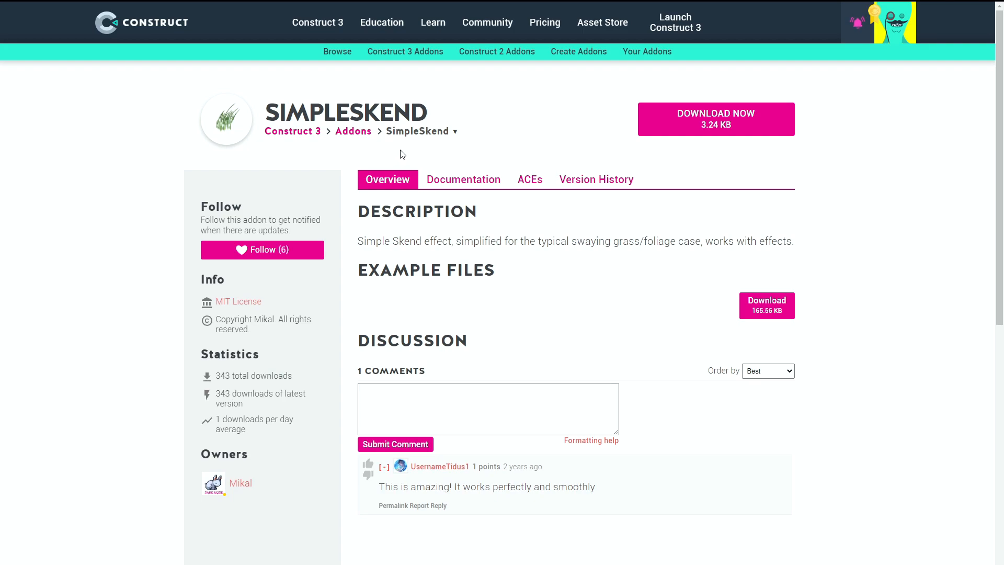
{"action": "mouse_move", "coordinate": [435, 143]}
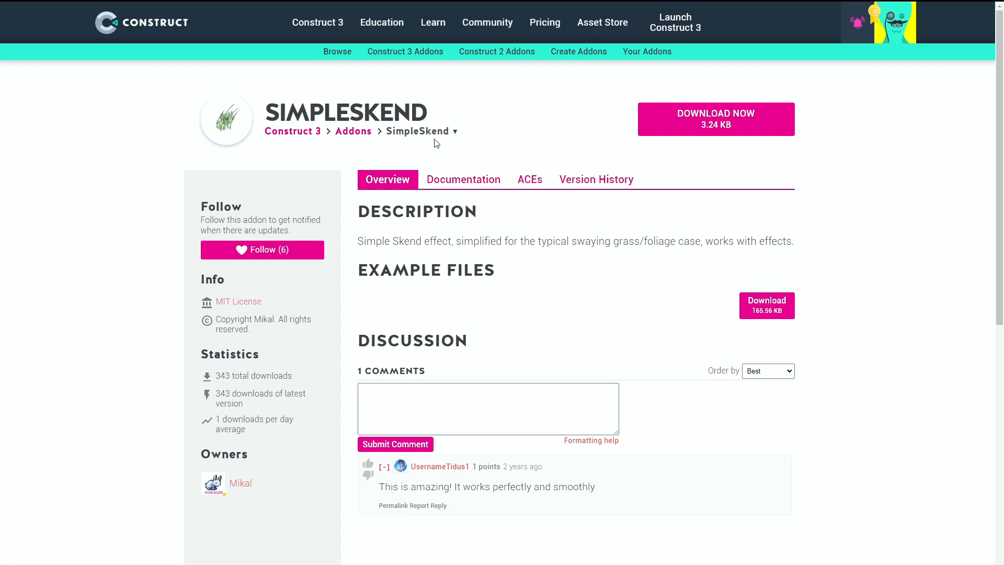
{"action": "mouse_move", "coordinate": [360, 241]}
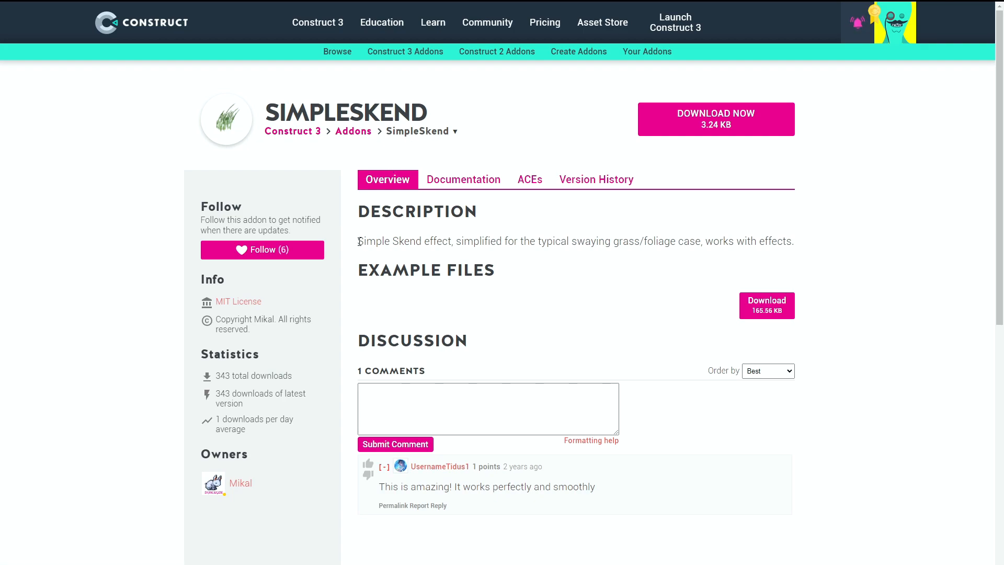
{"action": "mouse_move", "coordinate": [555, 242]}
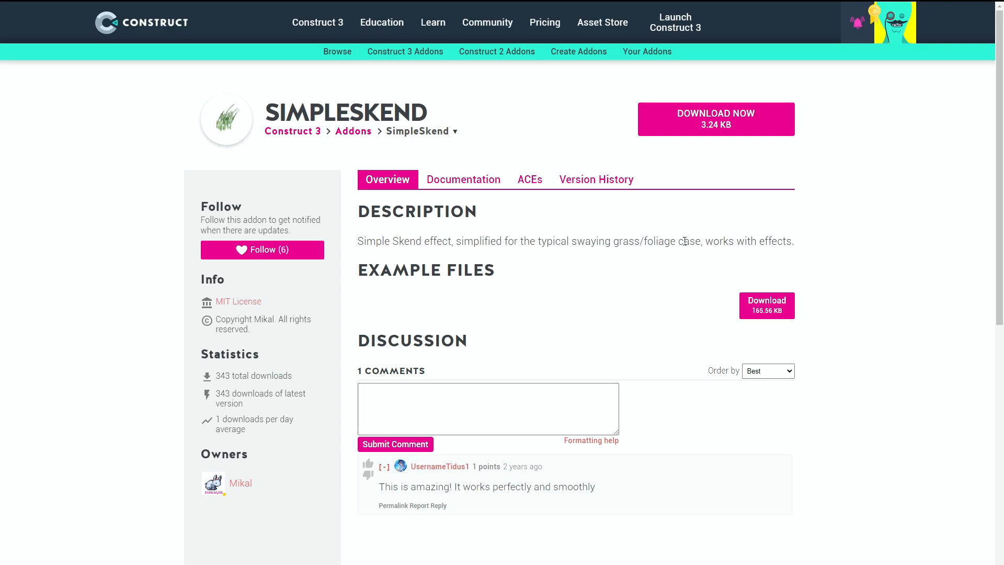
{"action": "mouse_move", "coordinate": [571, 227]}
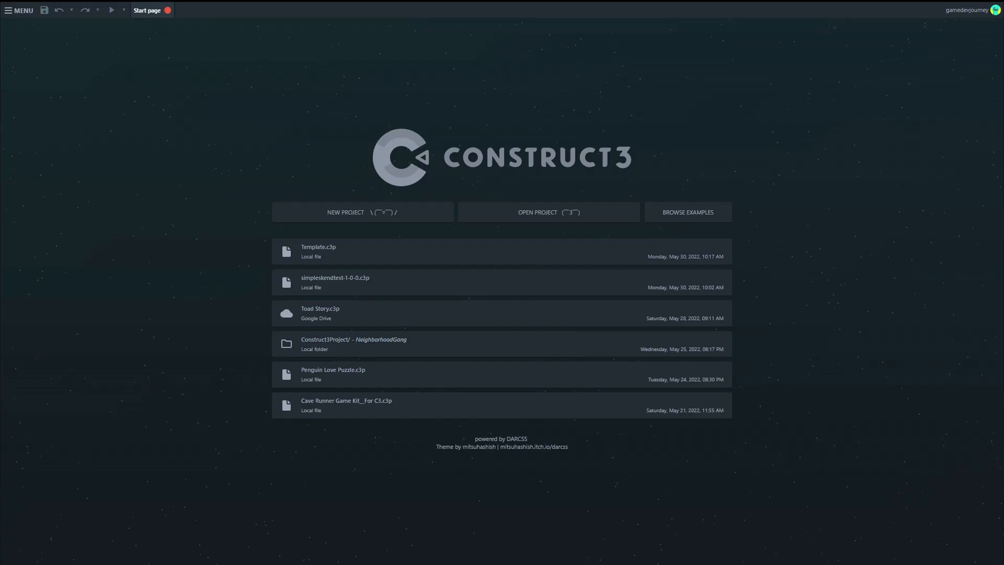
{"action": "mouse_move", "coordinate": [8, 10]}
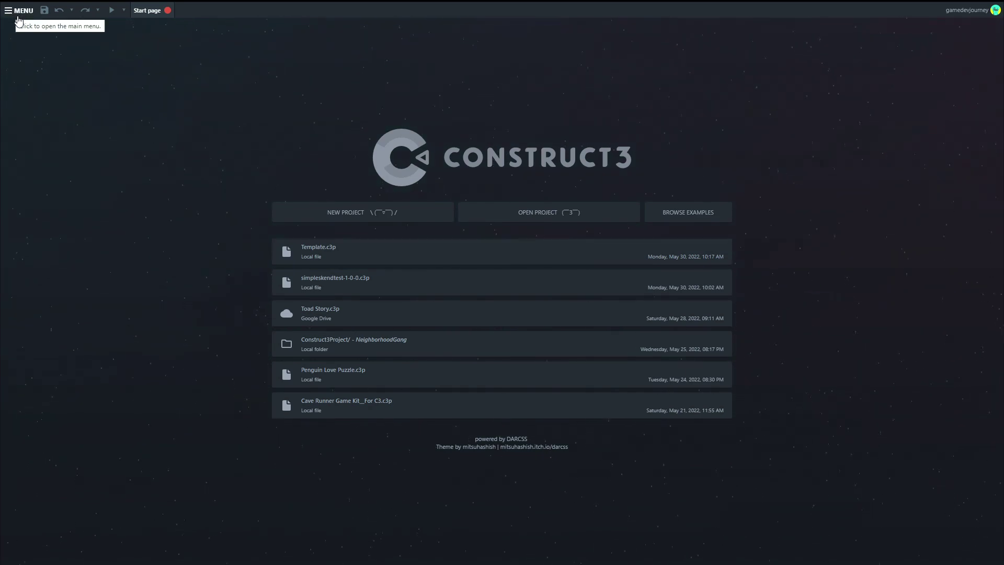
{"action": "left_click", "coordinate": [7, 10]}
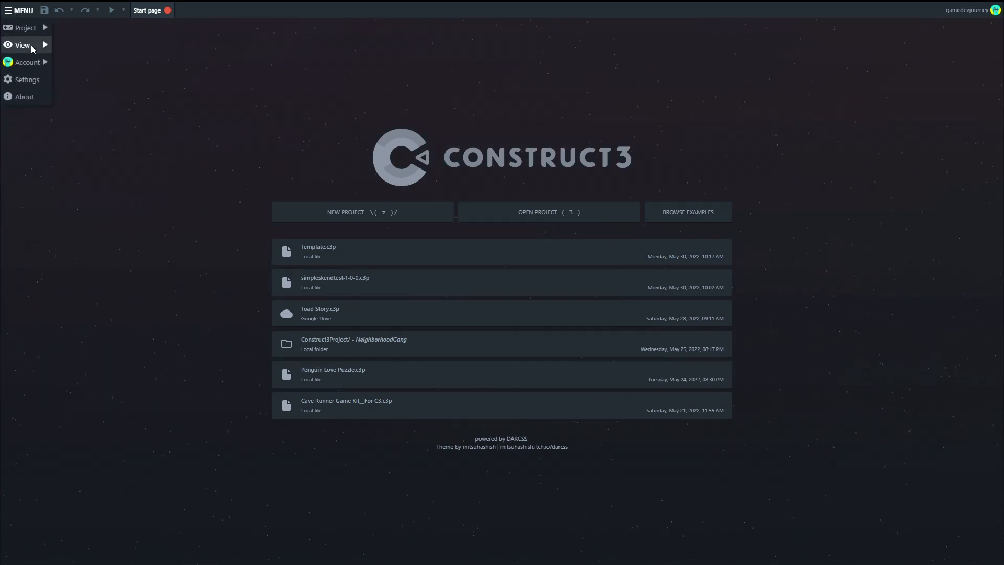
{"action": "left_click", "coordinate": [23, 45]}
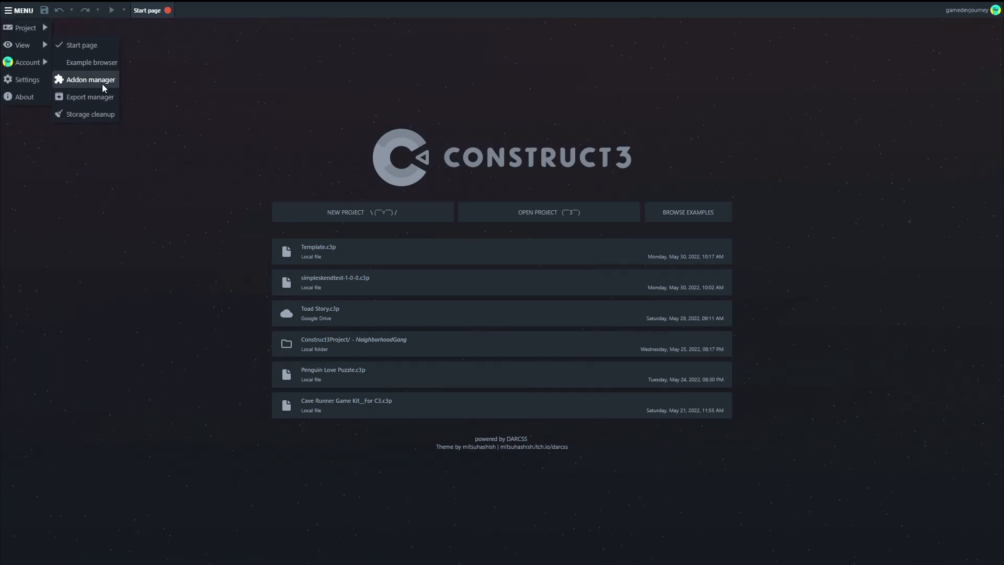
{"action": "left_click", "coordinate": [90, 79]}
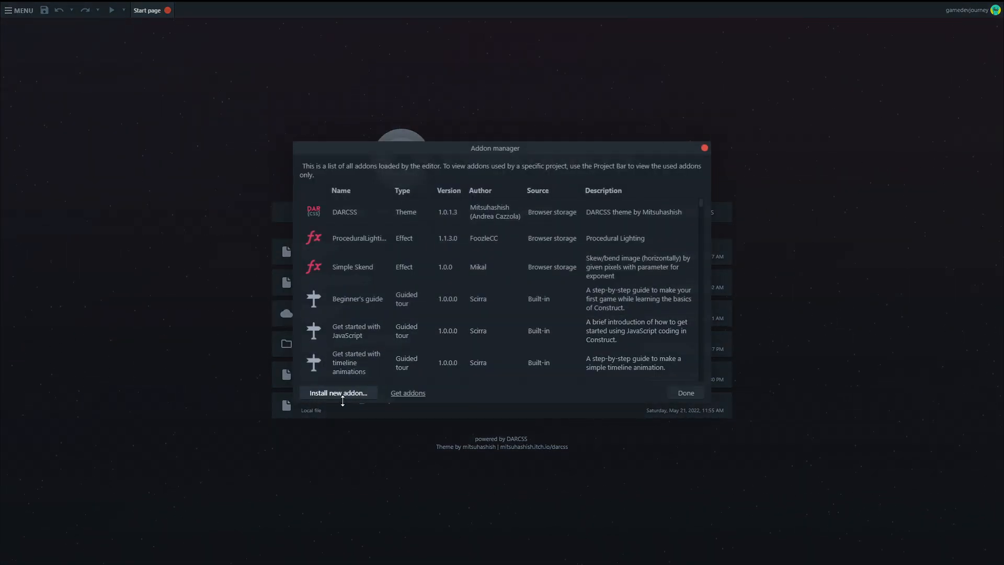
{"action": "left_click", "coordinate": [338, 393]}
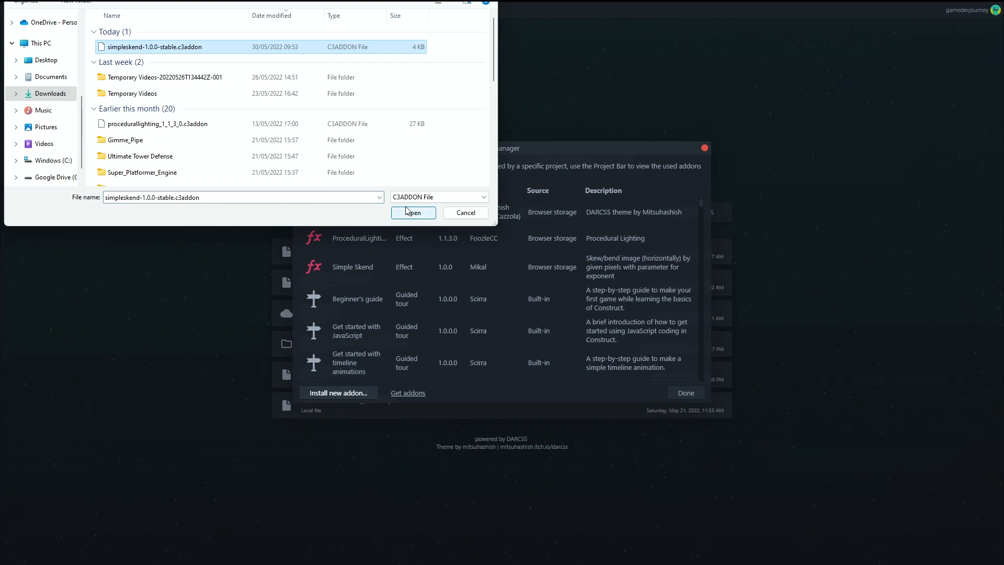
{"action": "left_click", "coordinate": [412, 213]}
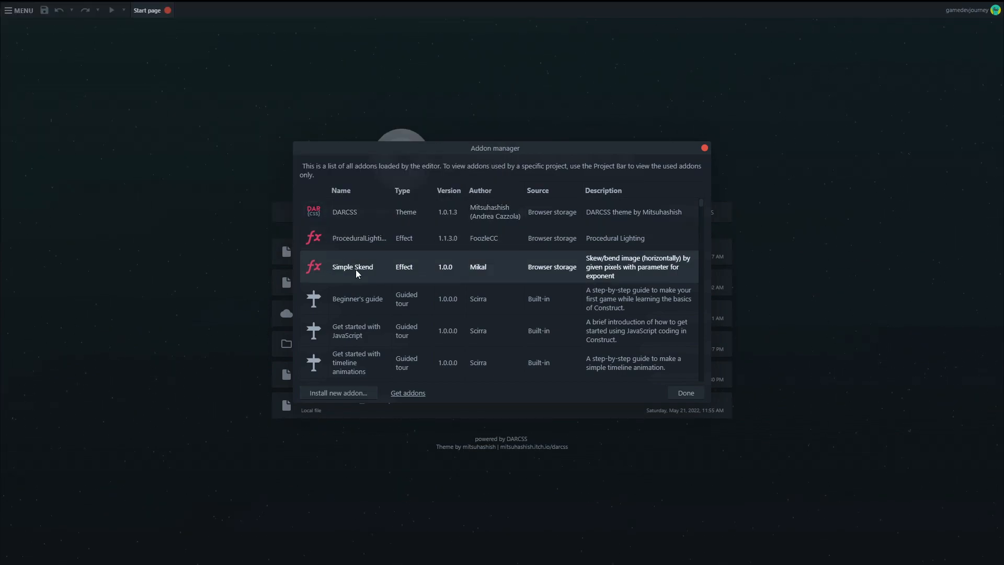
{"action": "mouse_move", "coordinate": [379, 273]}
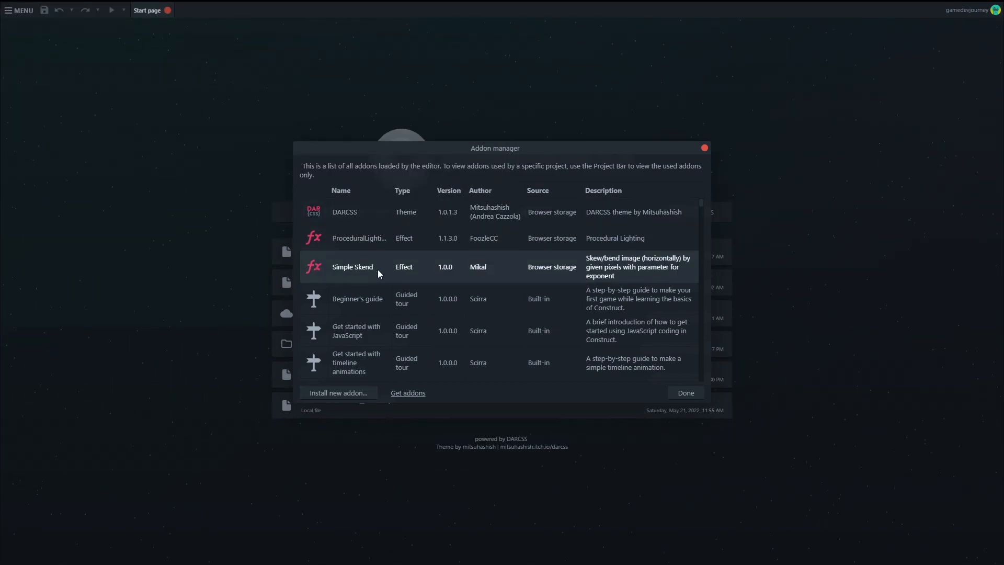
{"action": "mouse_move", "coordinate": [652, 388]}
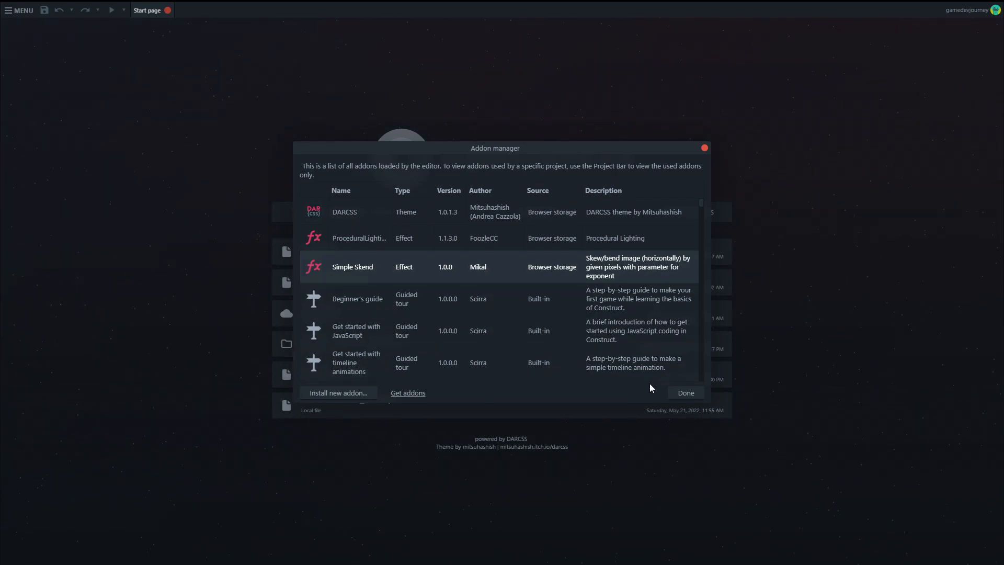
{"action": "left_click", "coordinate": [686, 392]}
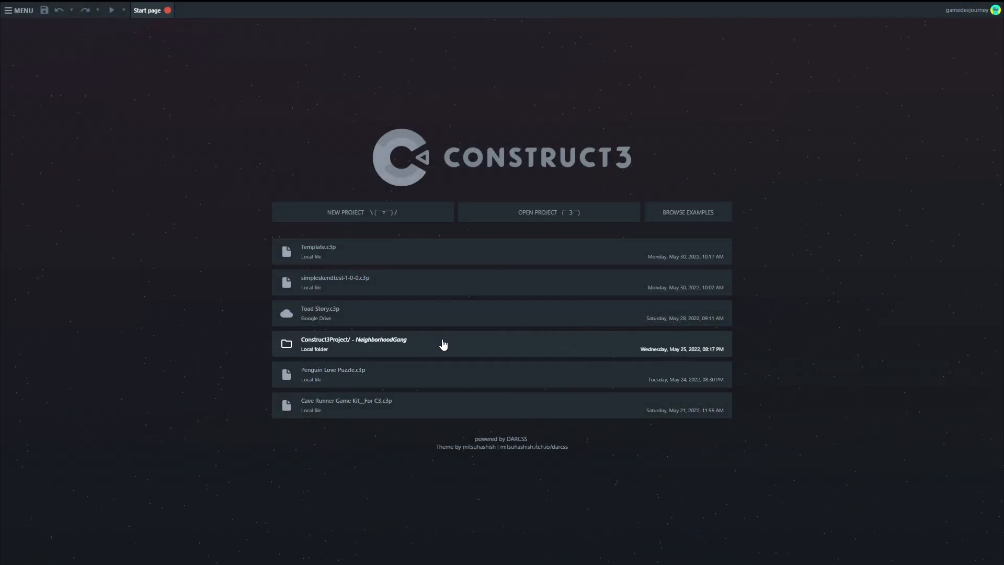
- Create a new SD landscape 16:9 project named Skend with an event sheet
{"action": "left_click", "coordinate": [345, 212]}
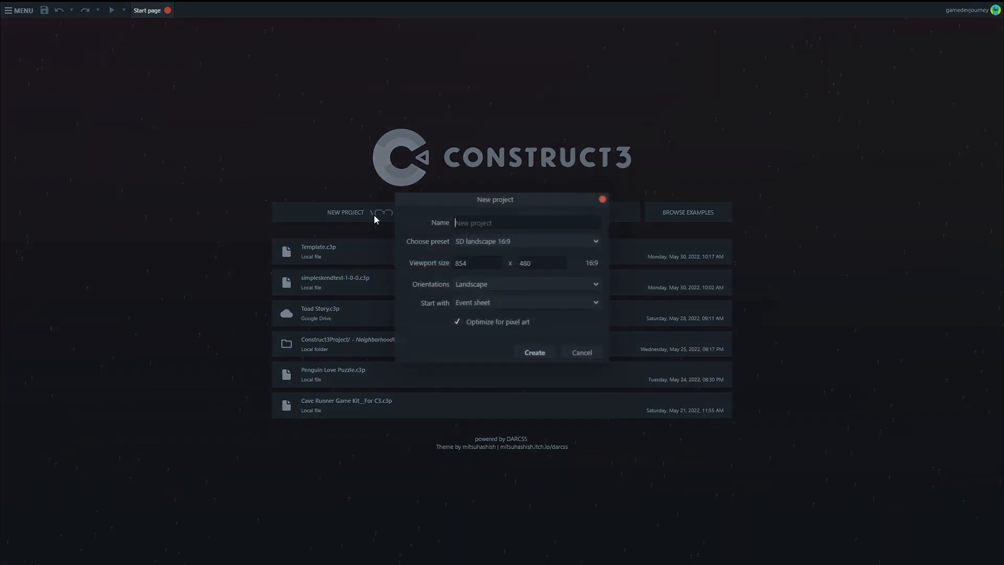
{"action": "left_click", "coordinate": [465, 223]}
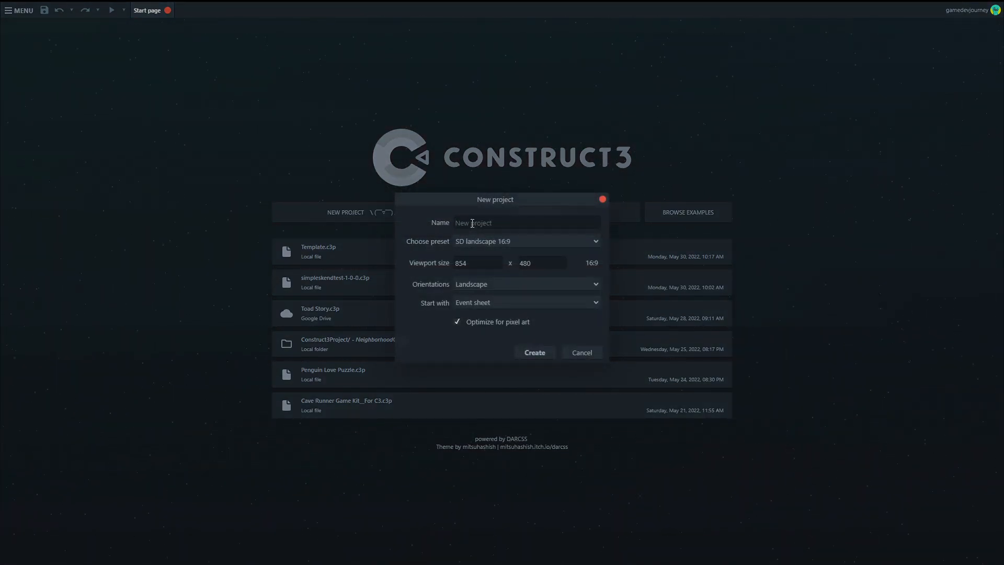
{"action": "type", "text": "Skend"}
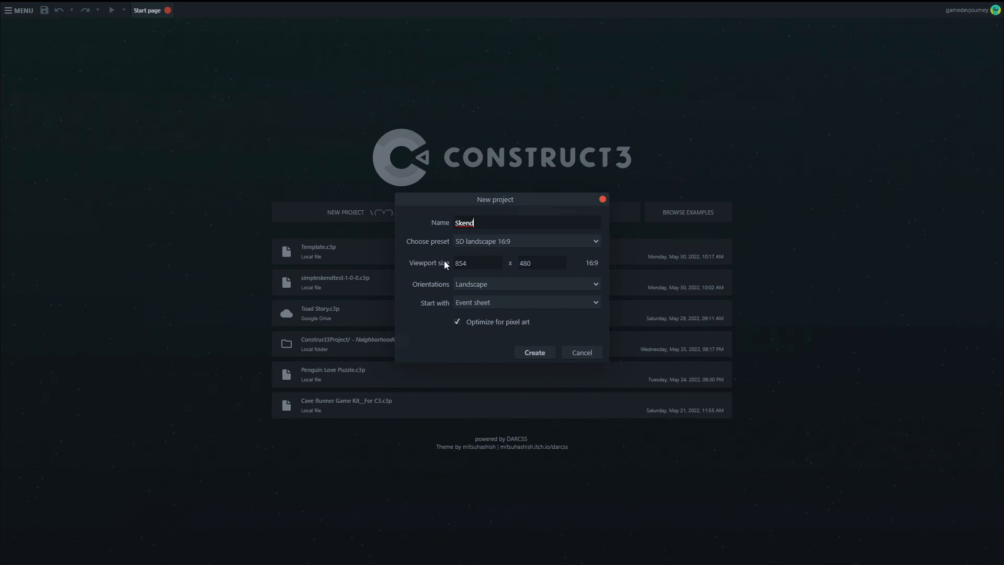
{"action": "left_click", "coordinate": [457, 322]}
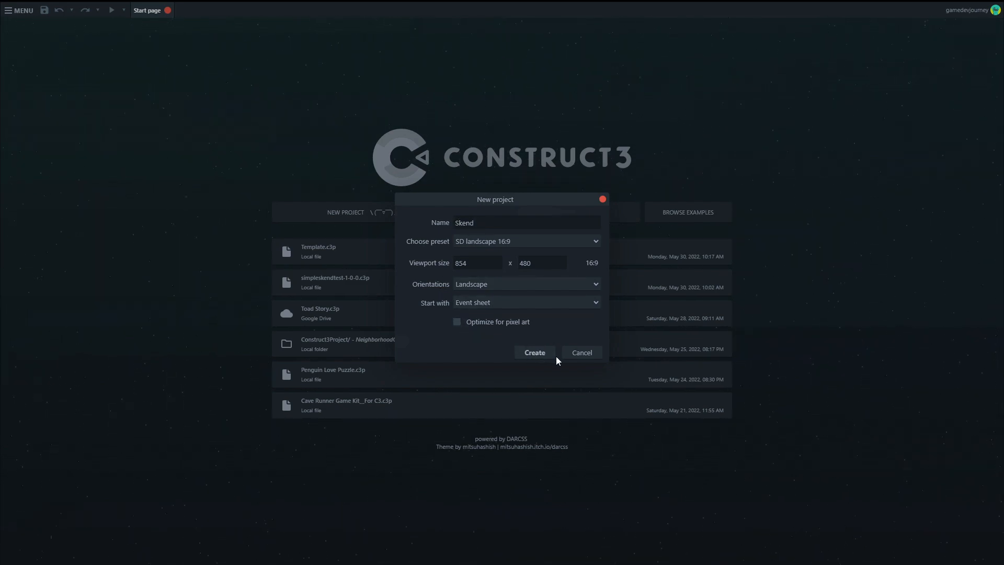
{"action": "left_click", "coordinate": [535, 353]}
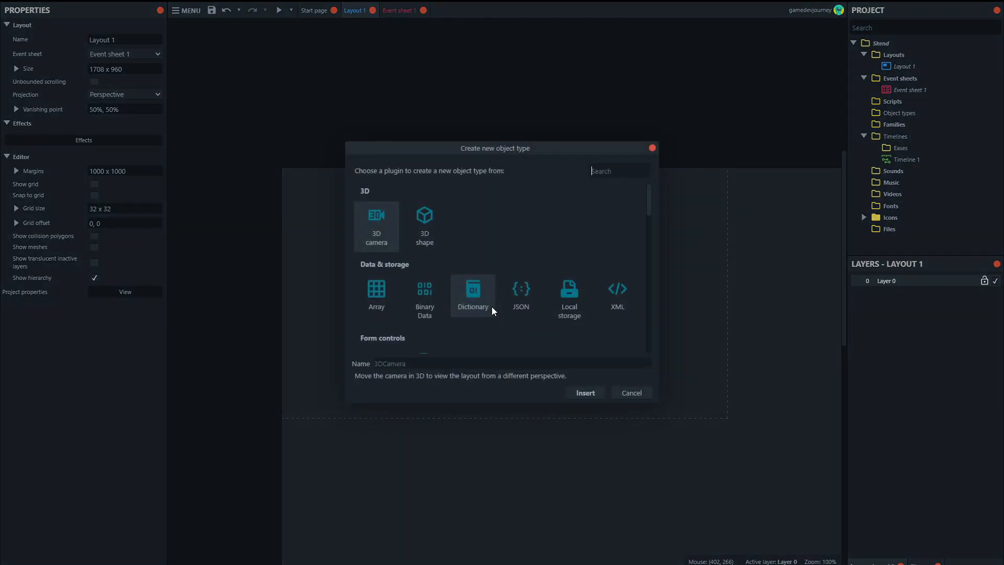
- Insert a Sprite object type named Grass, found by searching 'spr'
{"action": "type", "text": "spr"}
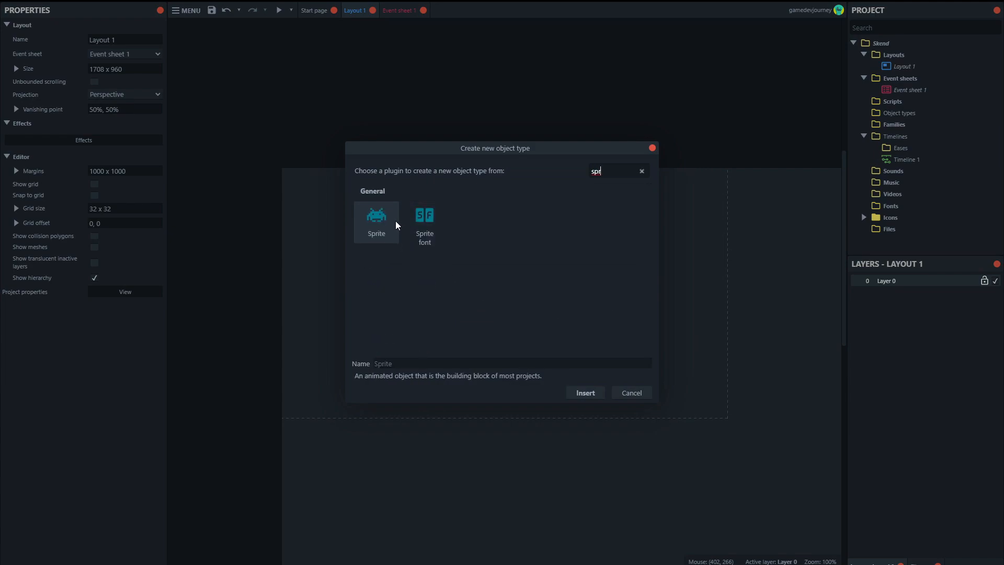
{"action": "type", "text": "Gra"}
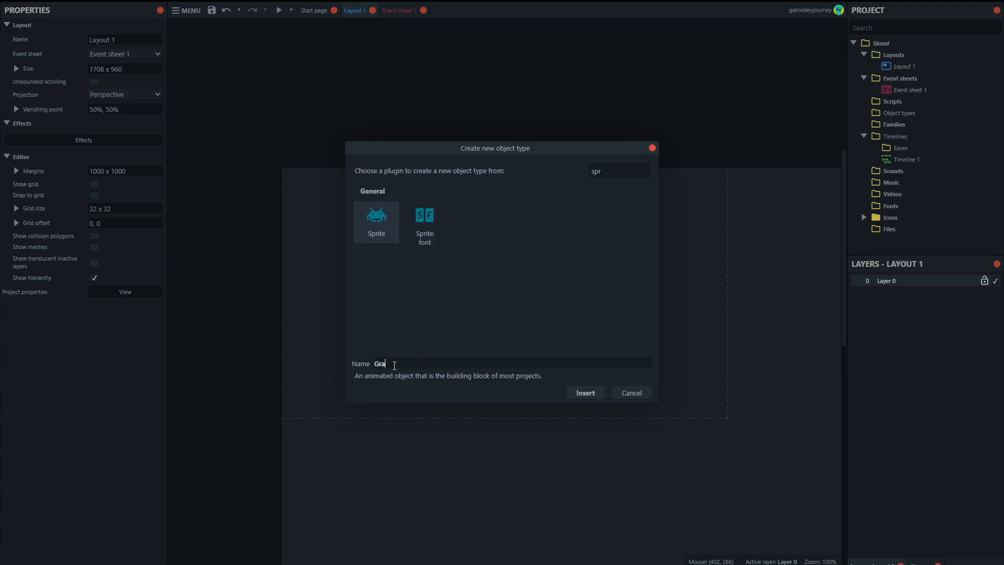
{"action": "left_click", "coordinate": [585, 393]}
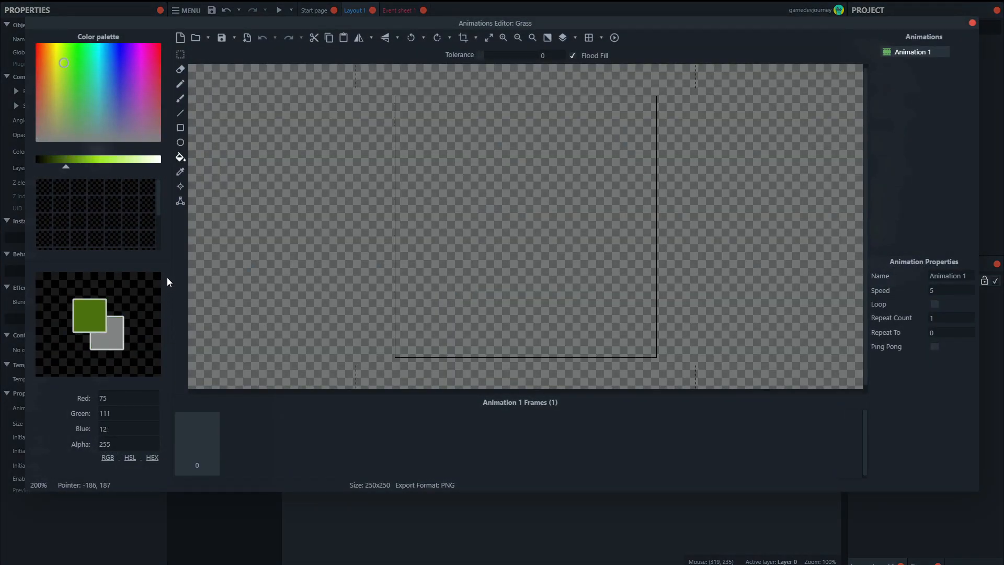
{"action": "mouse_move", "coordinate": [369, 64]}
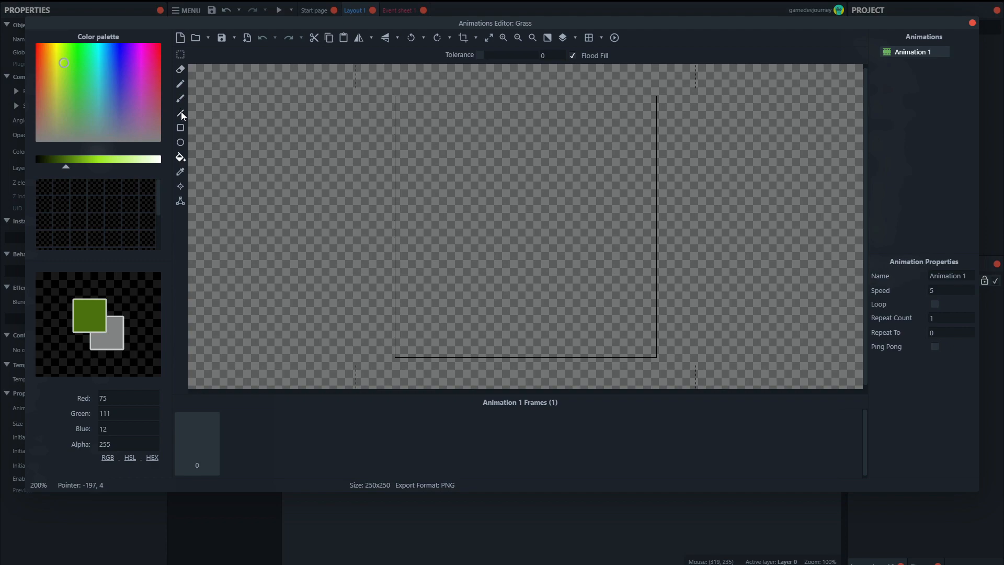
- Draw a thick vertical green line down the Grass frame with the line tool
{"action": "left_click", "coordinate": [180, 114]}
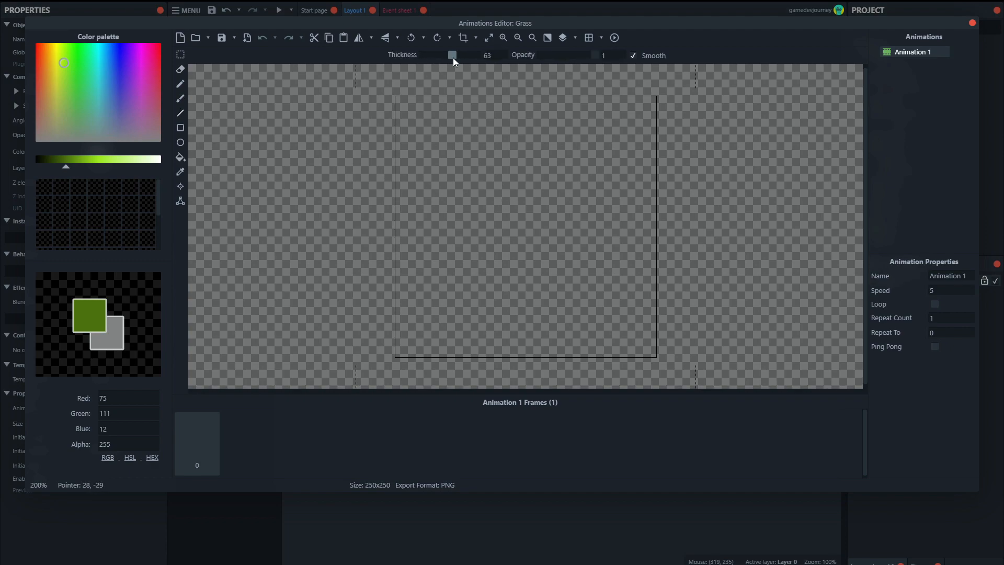
{"action": "mouse_move", "coordinate": [506, 138]}
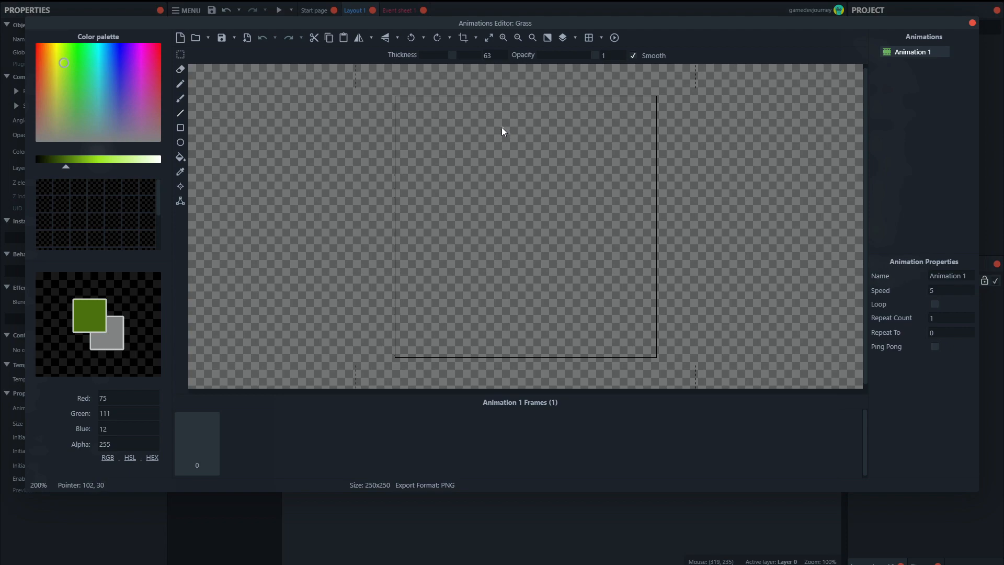
{"action": "left_click_drag", "start_coordinate": [504, 120], "coordinate": [504, 348]}
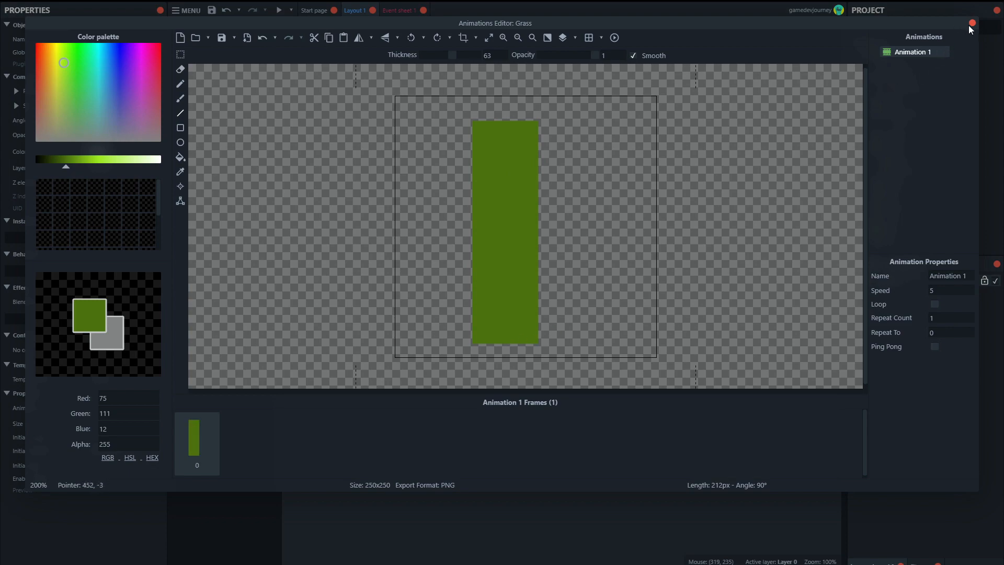
{"action": "mouse_move", "coordinate": [513, 232]}
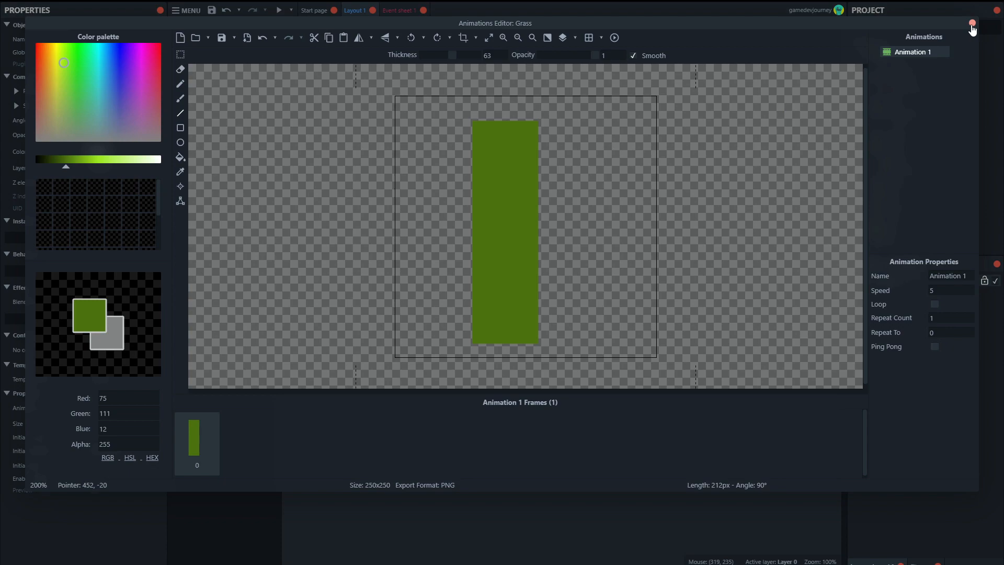
- Move the Grass instance toward the layout centre and resize it to about 140 by 292
{"action": "left_click", "coordinate": [974, 24]}
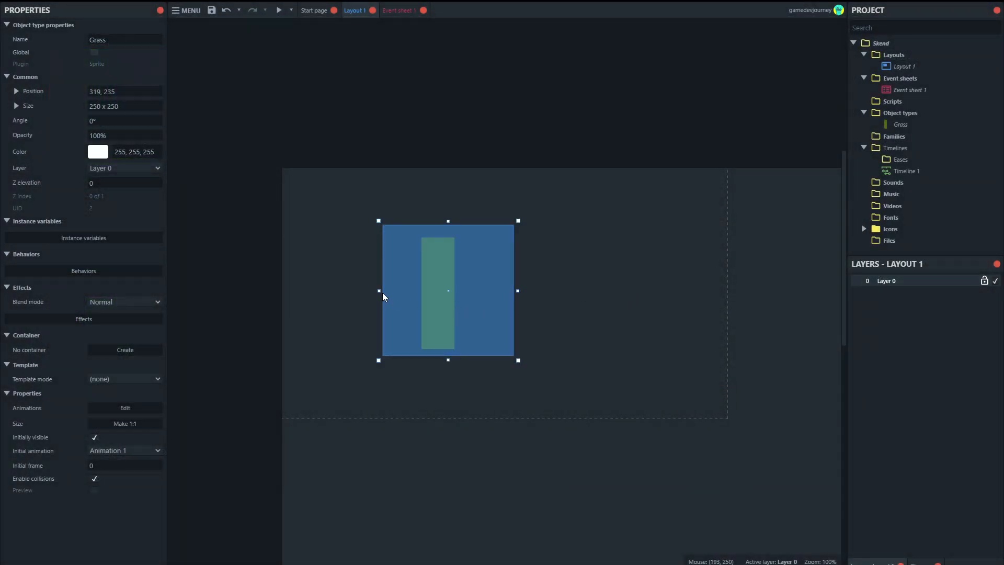
{"action": "left_click_drag", "start_coordinate": [447, 292], "coordinate": [510, 323]}
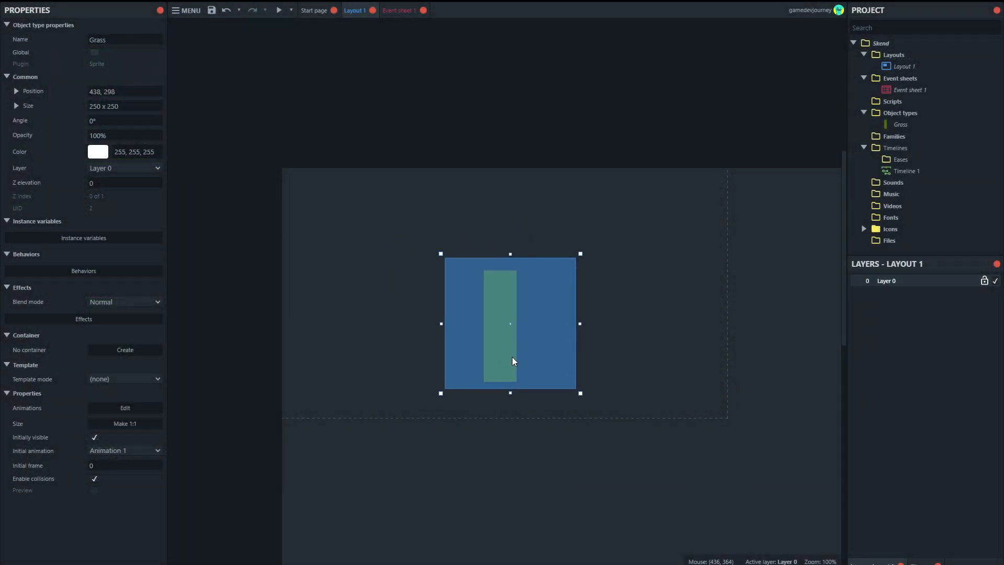
{"action": "left_click_drag", "start_coordinate": [579, 322], "coordinate": [575, 322]}
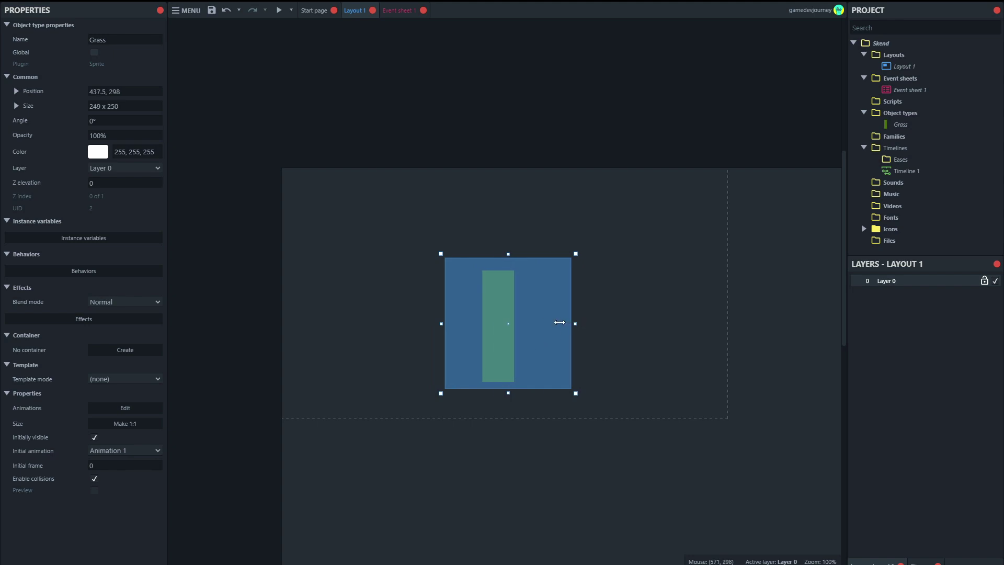
{"action": "left_click_drag", "start_coordinate": [574, 322], "coordinate": [522, 322]}
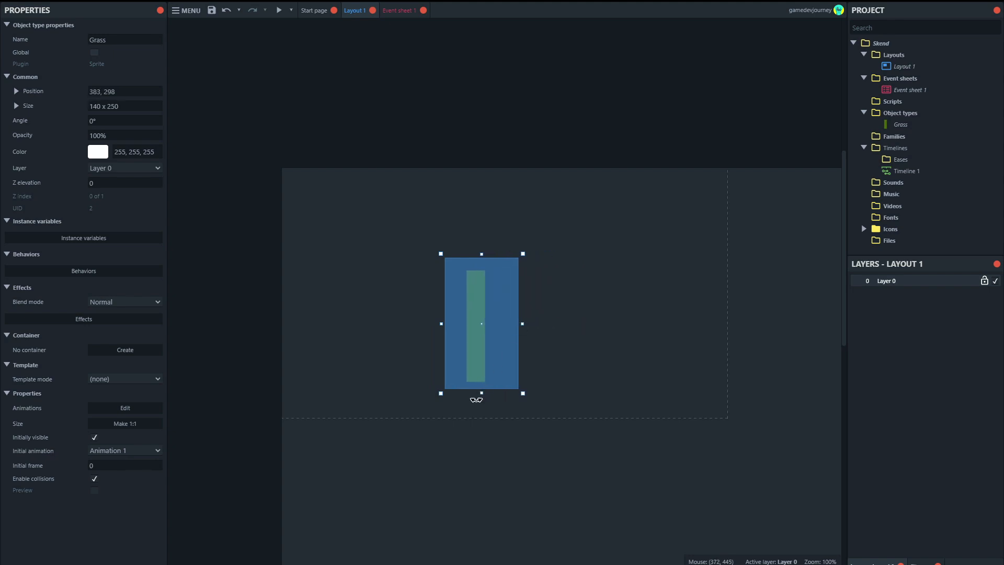
{"action": "left_click_drag", "start_coordinate": [481, 323], "coordinate": [530, 319]}
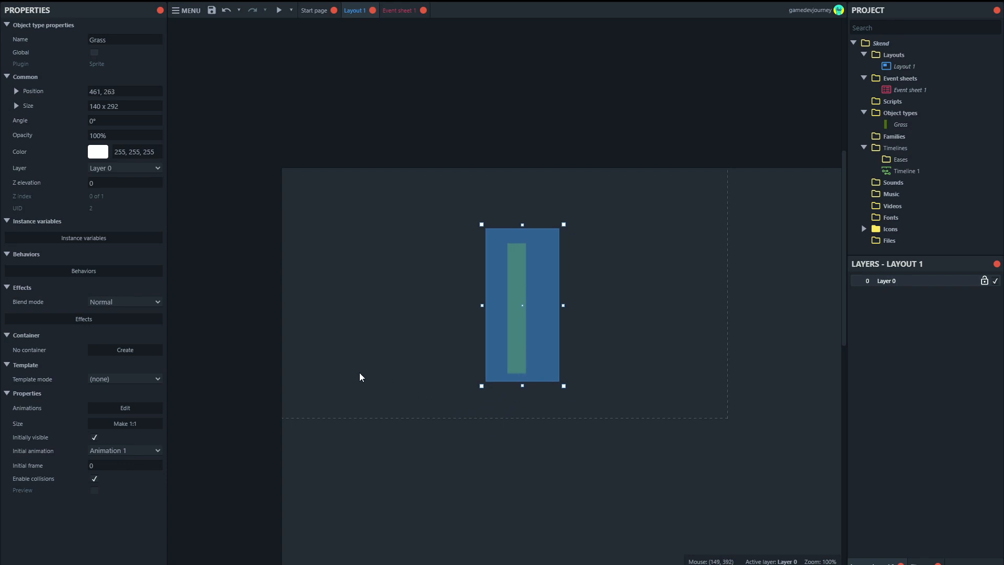
{"action": "mouse_move", "coordinate": [96, 320]}
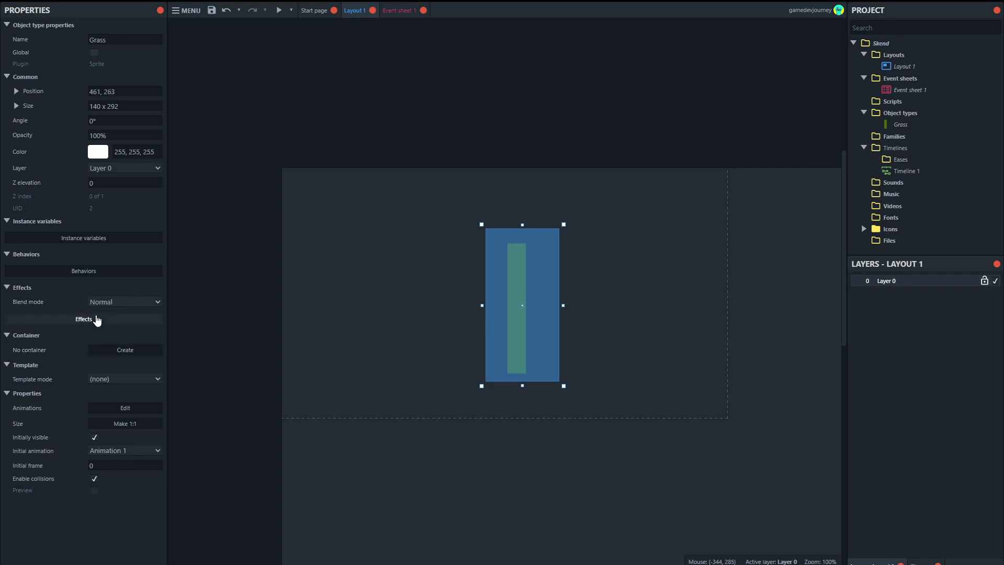
- Attach the Simple Skend effect to Grass, keeping Skend 0 and Power 2
{"action": "left_click", "coordinate": [83, 319]}
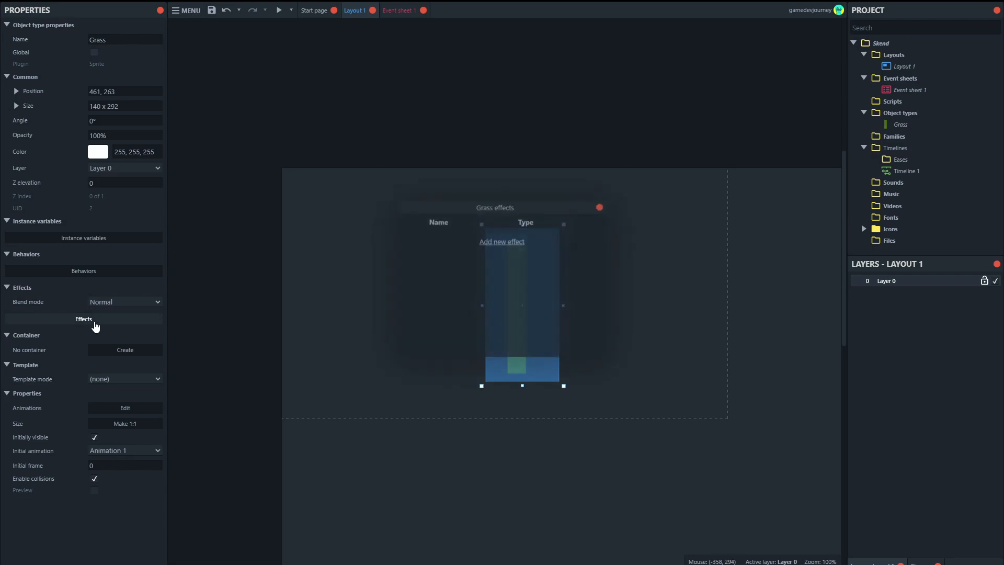
{"action": "left_click", "coordinate": [501, 242]}
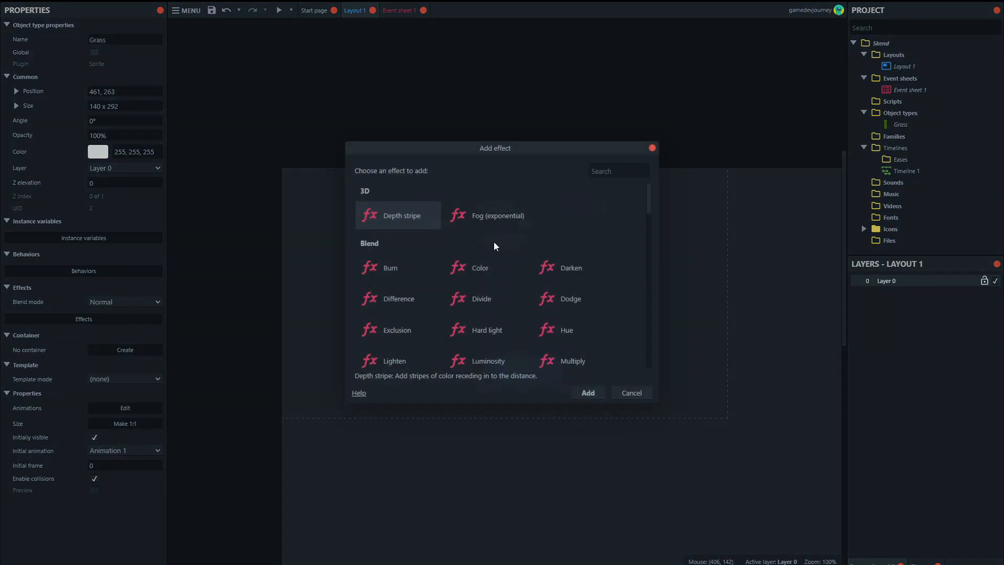
{"action": "type", "text": "simp"}
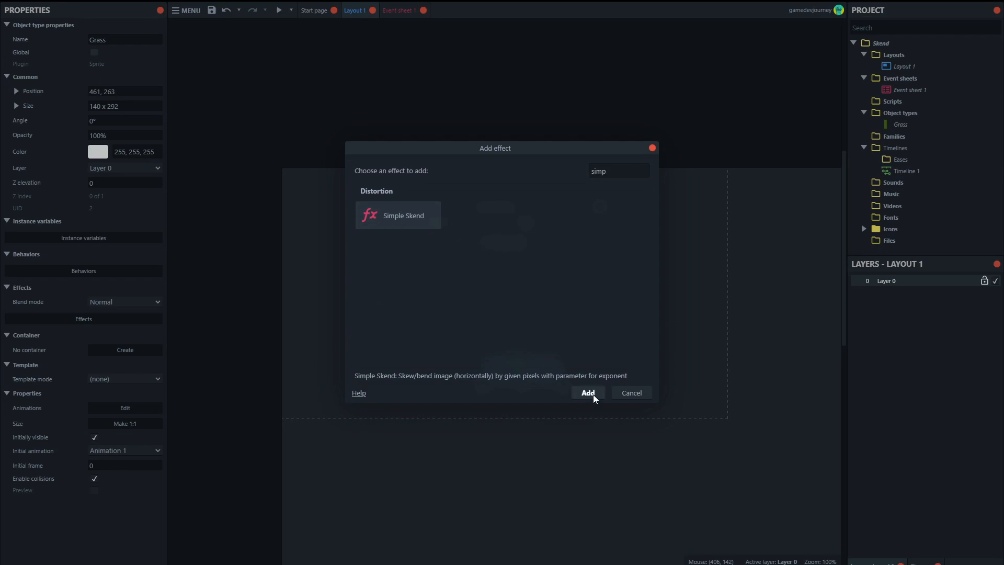
{"action": "left_click", "coordinate": [588, 393]}
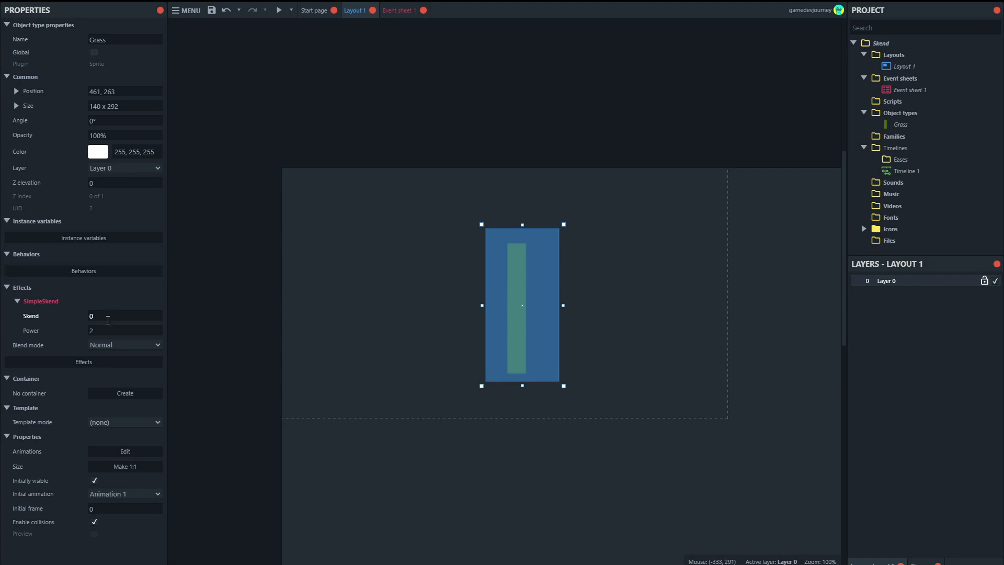
{"action": "mouse_move", "coordinate": [102, 327]}
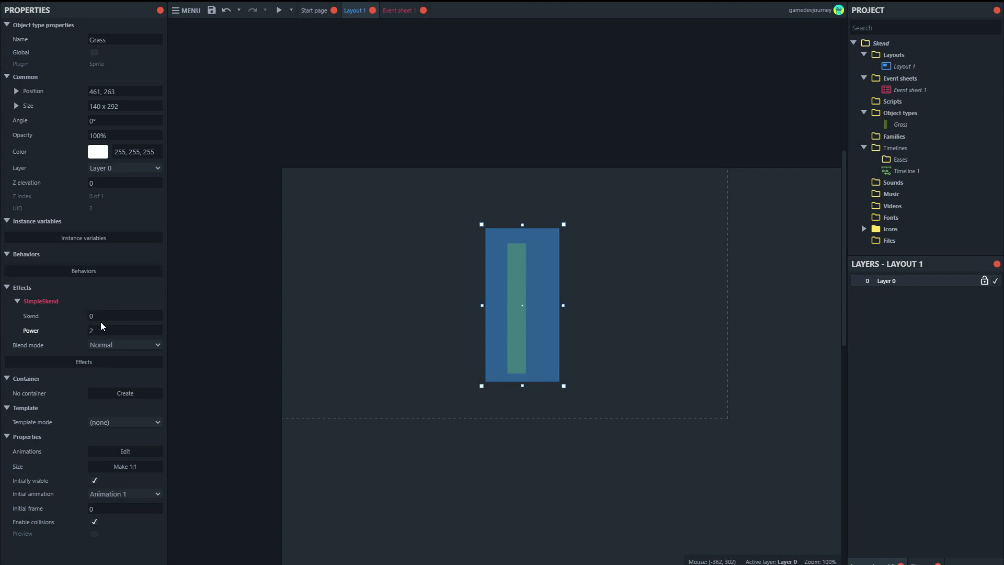
{"action": "left_click", "coordinate": [105, 315]}
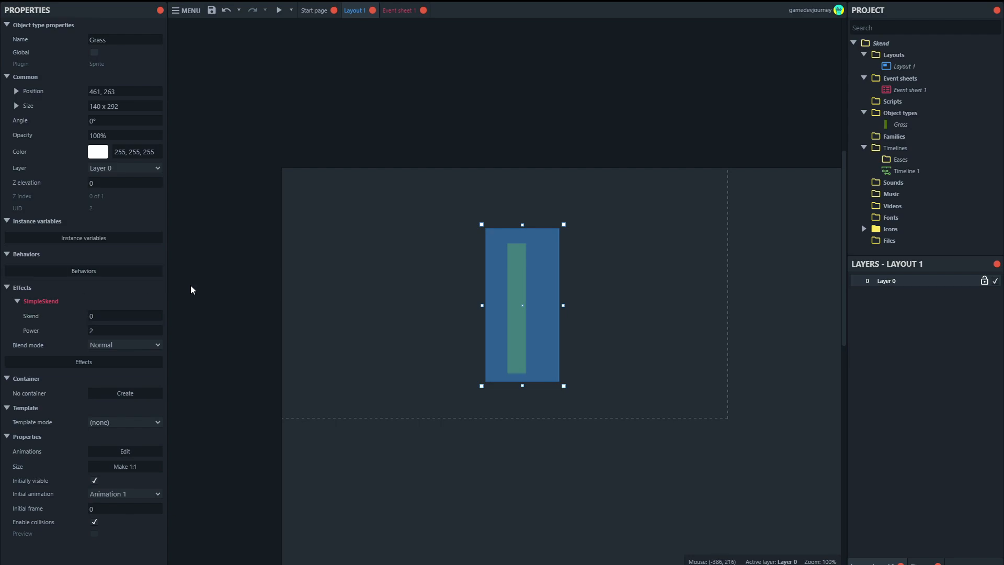
- Add a Sine behaviour to Grass and show its Movement dropdown options
{"action": "left_click", "coordinate": [83, 271]}
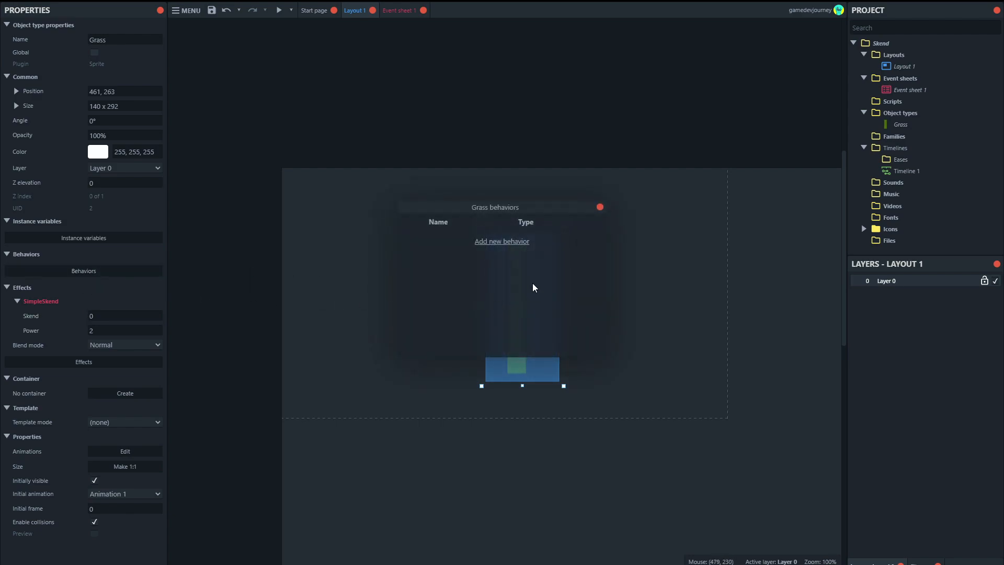
{"action": "left_click", "coordinate": [501, 241]}
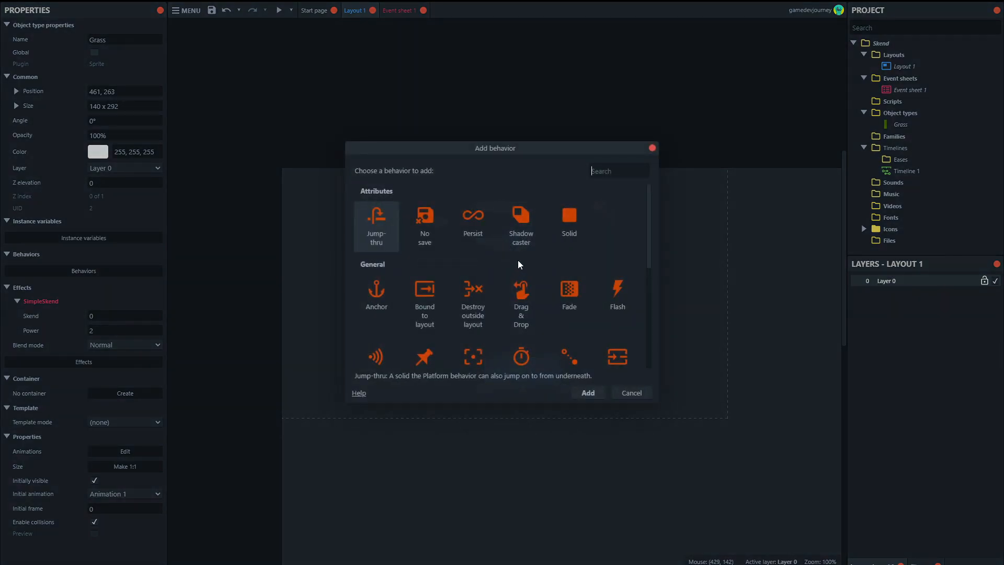
{"action": "type", "text": "sine"}
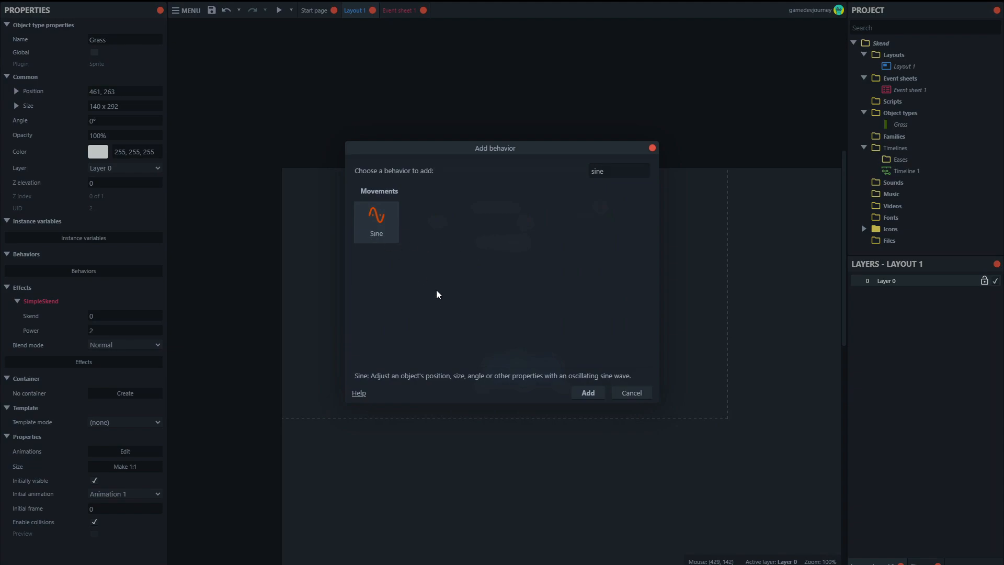
{"action": "left_click", "coordinate": [588, 392]}
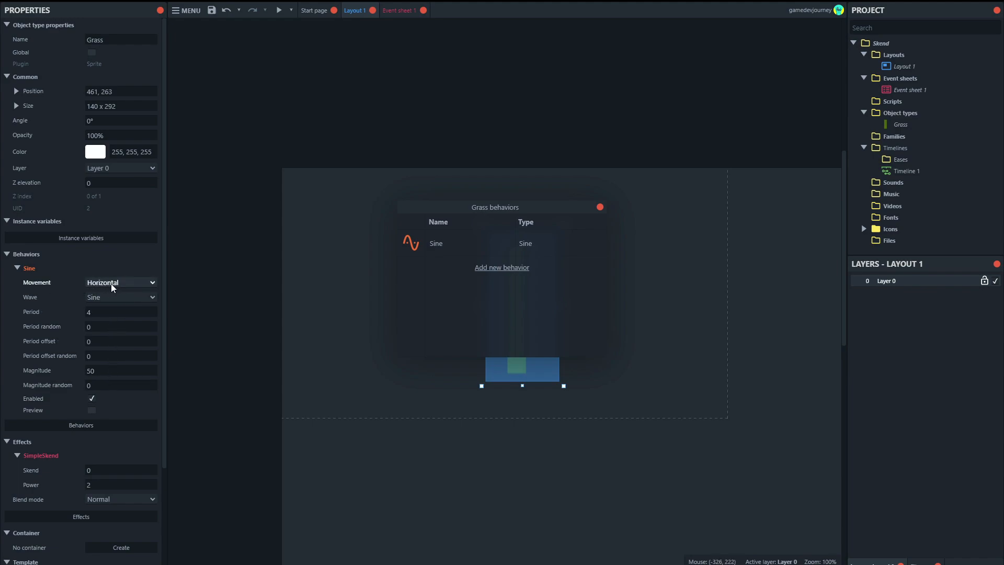
{"action": "mouse_move", "coordinate": [599, 215]}
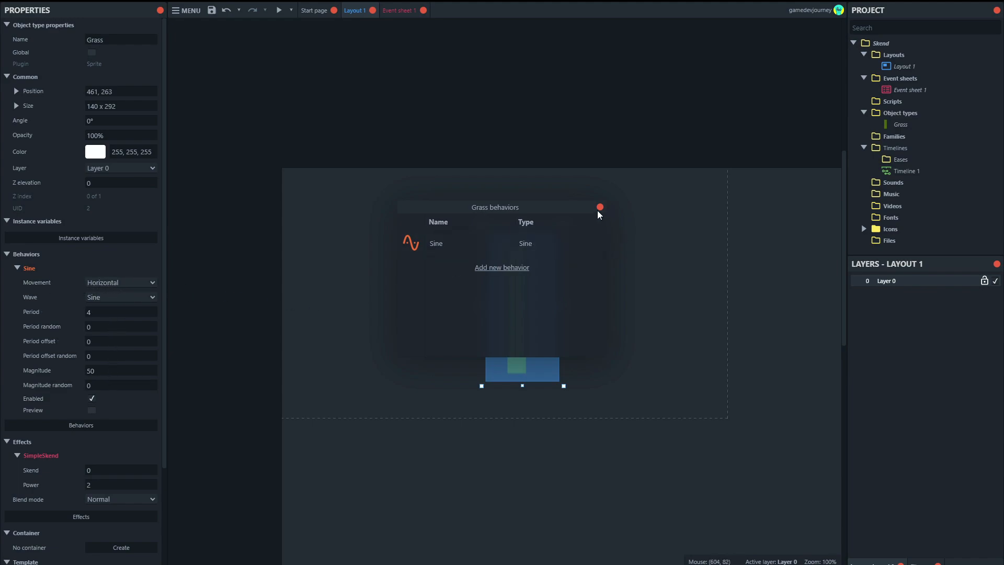
{"action": "left_click", "coordinate": [600, 207]}
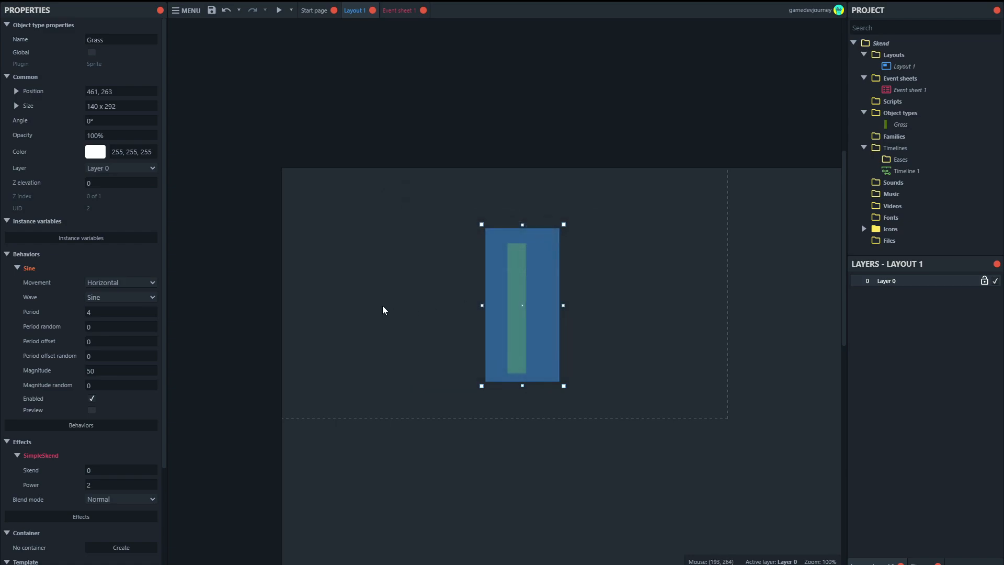
{"action": "mouse_move", "coordinate": [438, 318]}
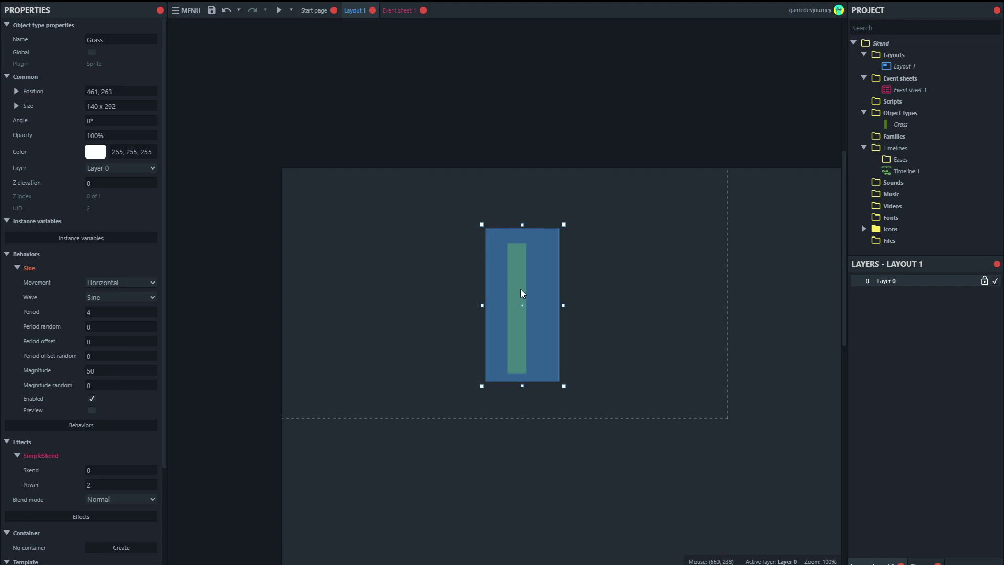
{"action": "mouse_move", "coordinate": [515, 282]}
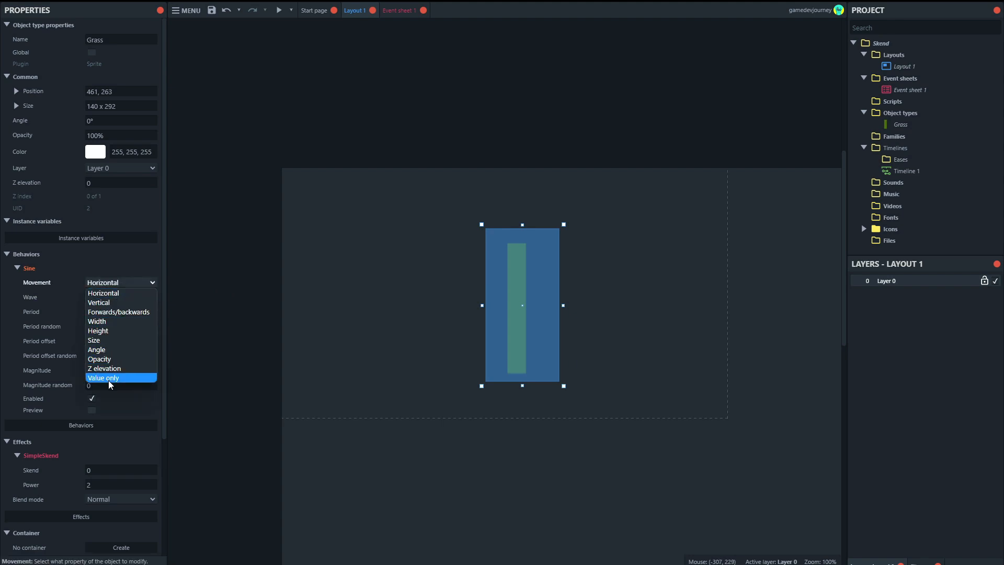
- Set Sine to Value only: period random 2, period offset random 2, magnitude 20, magnitude random 10
{"action": "left_click", "coordinate": [103, 378]}
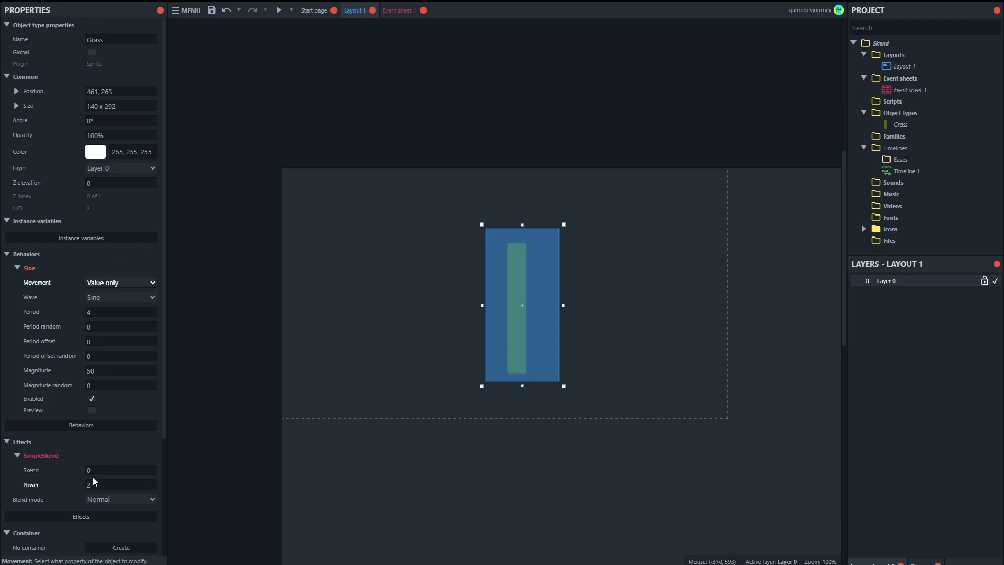
{"action": "mouse_move", "coordinate": [116, 287]}
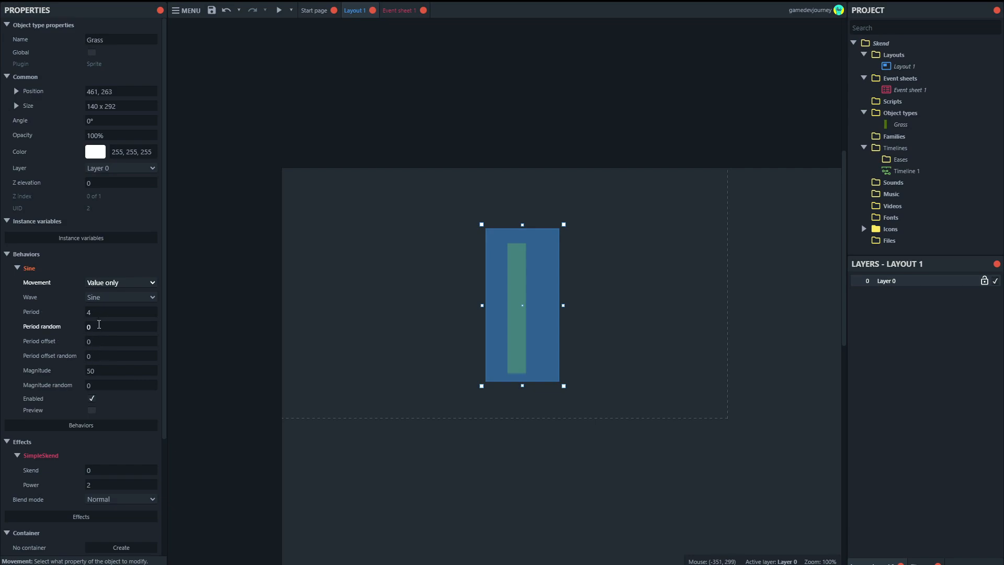
{"action": "left_click", "coordinate": [120, 327]}
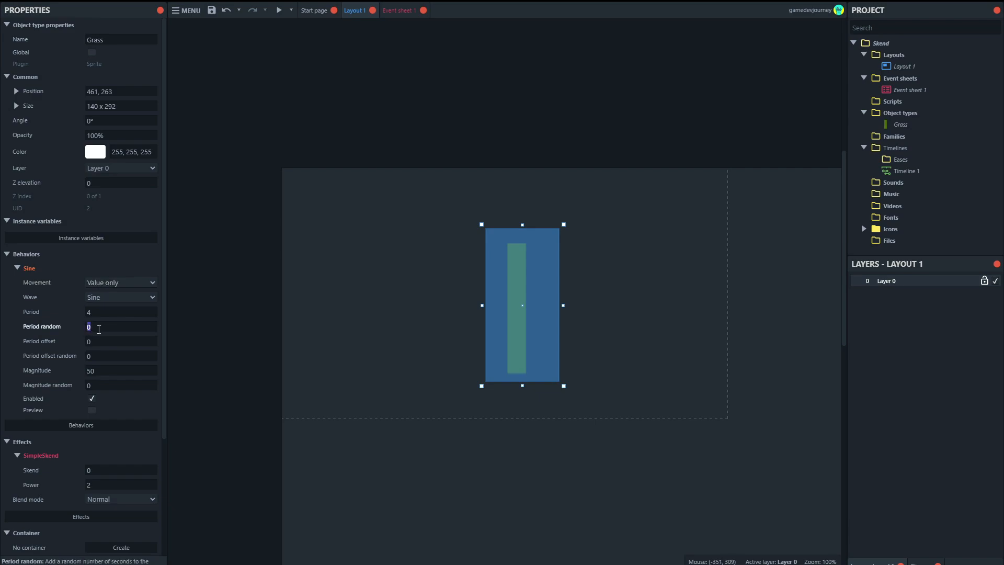
{"action": "type", "text": "2"}
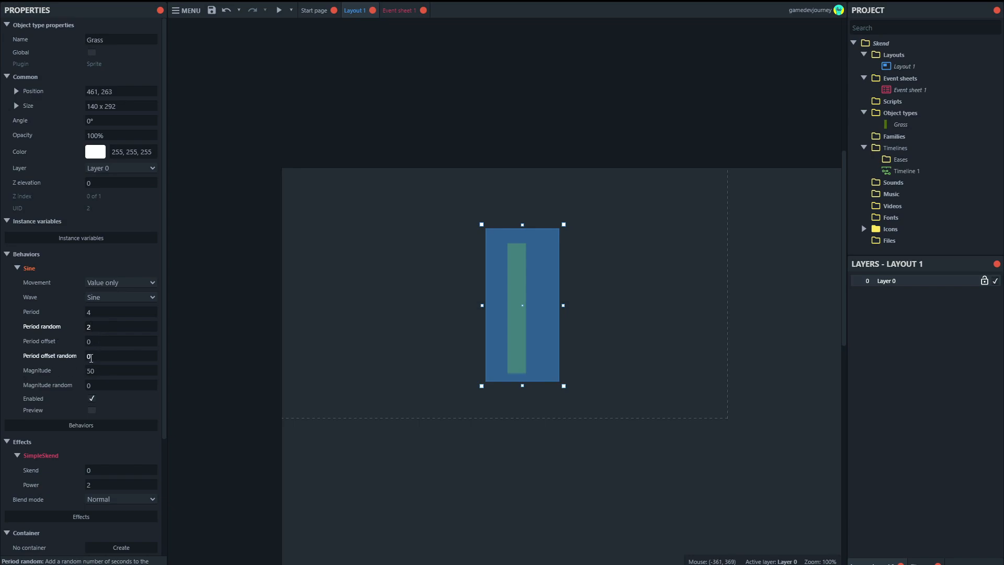
{"action": "type", "text": "2"}
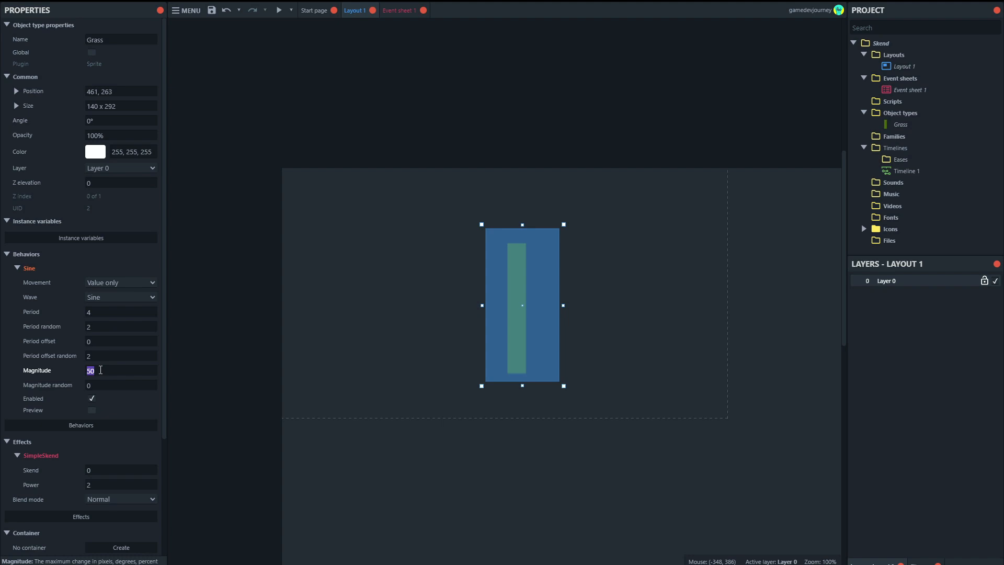
{"action": "type", "text": "20"}
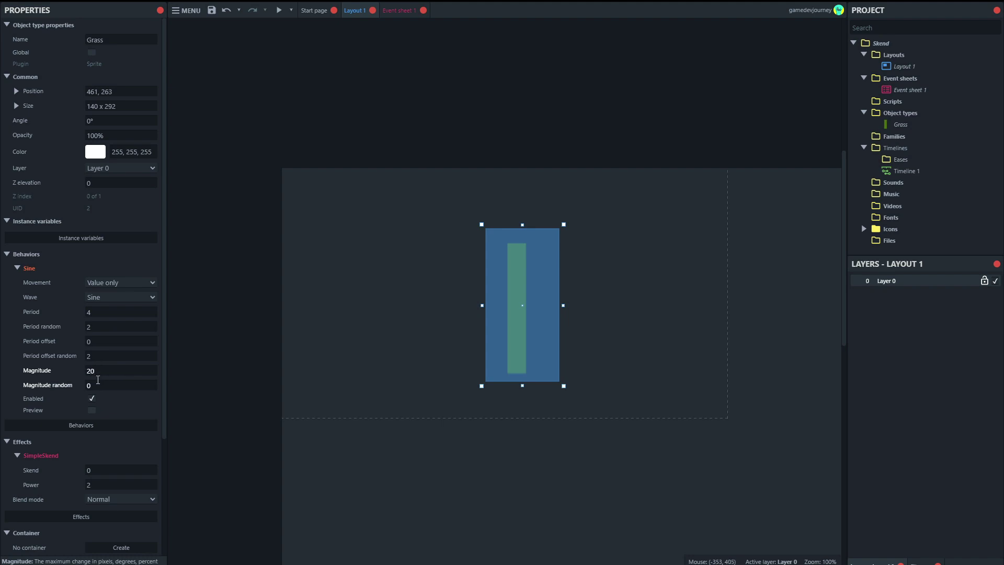
{"action": "left_click", "coordinate": [121, 385]}
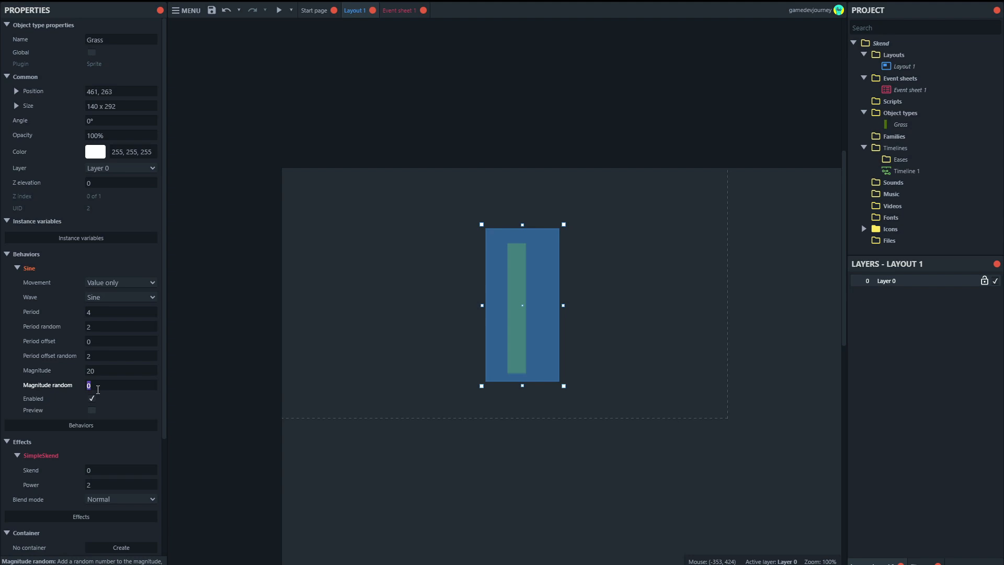
{"action": "type", "text": "10"}
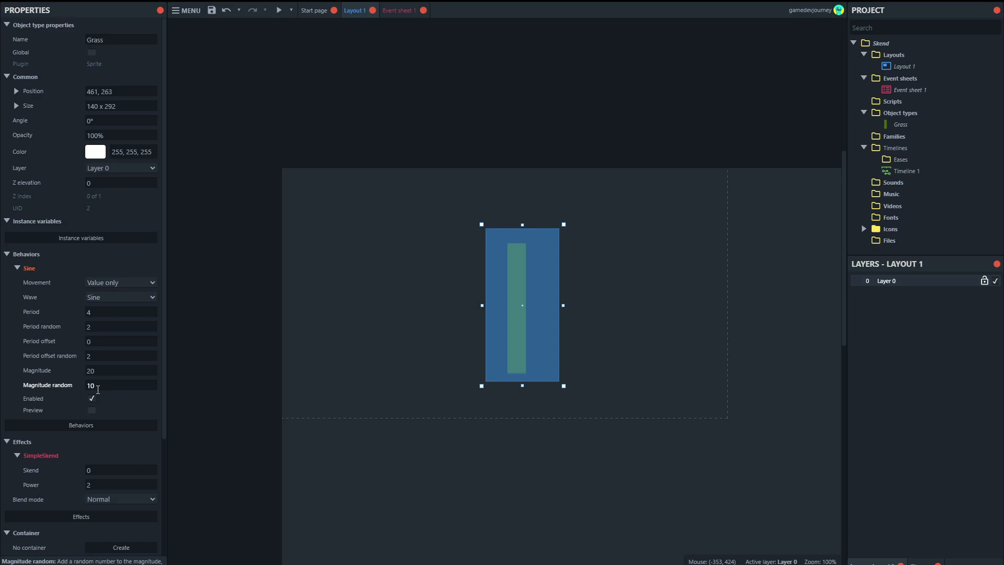
{"action": "mouse_move", "coordinate": [111, 407]}
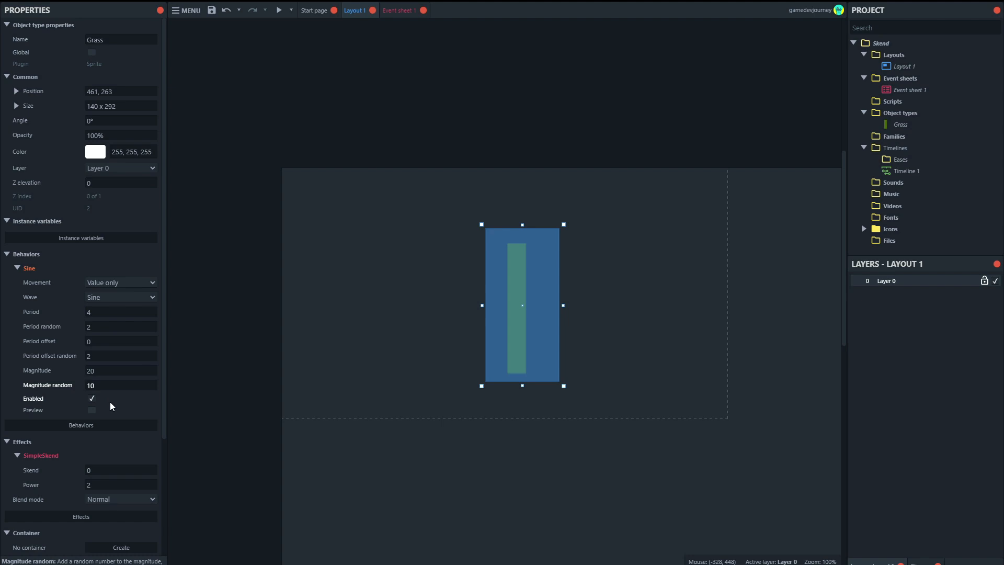
{"action": "left_click", "coordinate": [120, 385]}
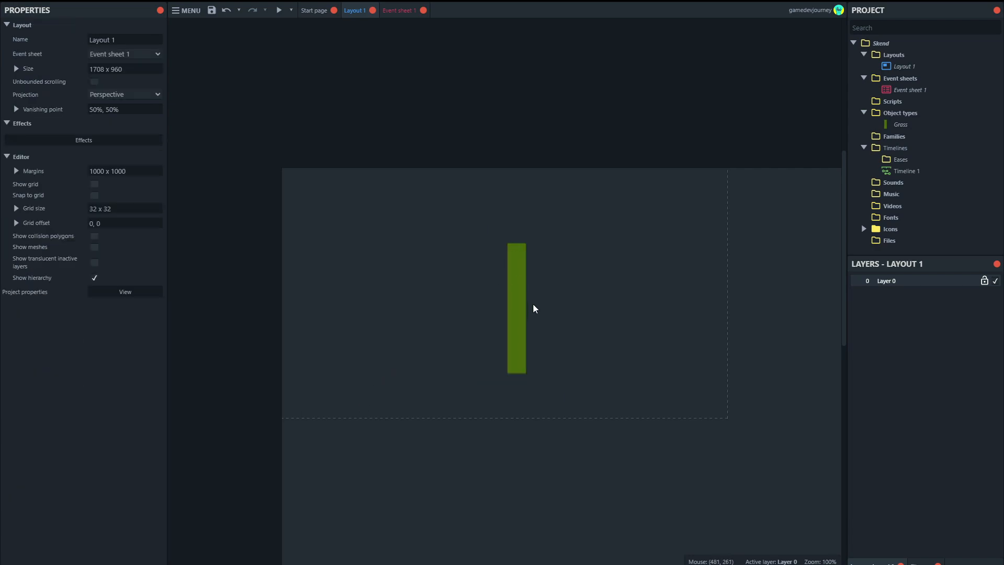
{"action": "mouse_move", "coordinate": [399, 15]}
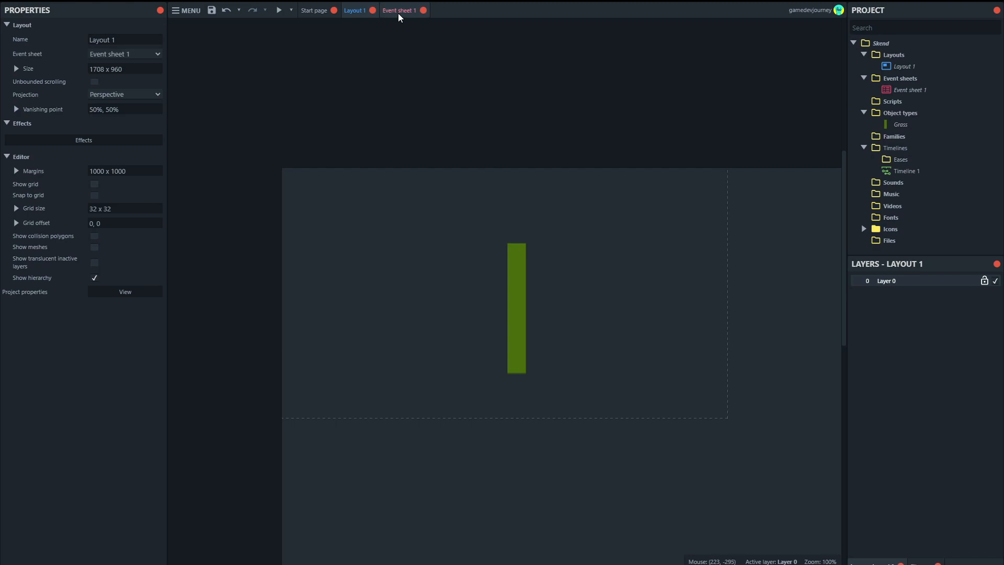
{"action": "mouse_move", "coordinate": [397, 15]}
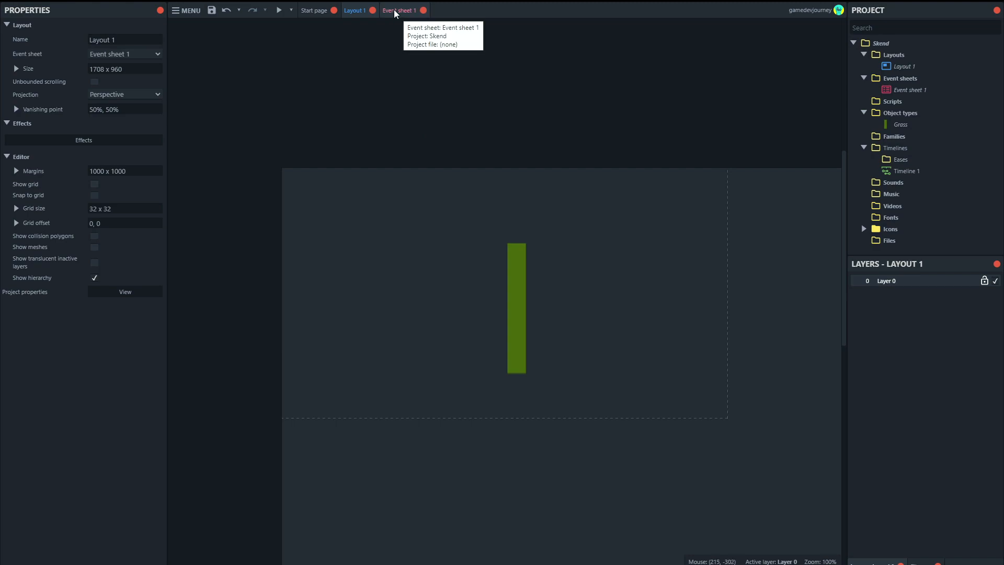
- Add an Every tick action setting Grass effect 'SimpleSkend' parameter 0 to Self.Sine.Value
{"action": "left_click", "coordinate": [401, 10]}
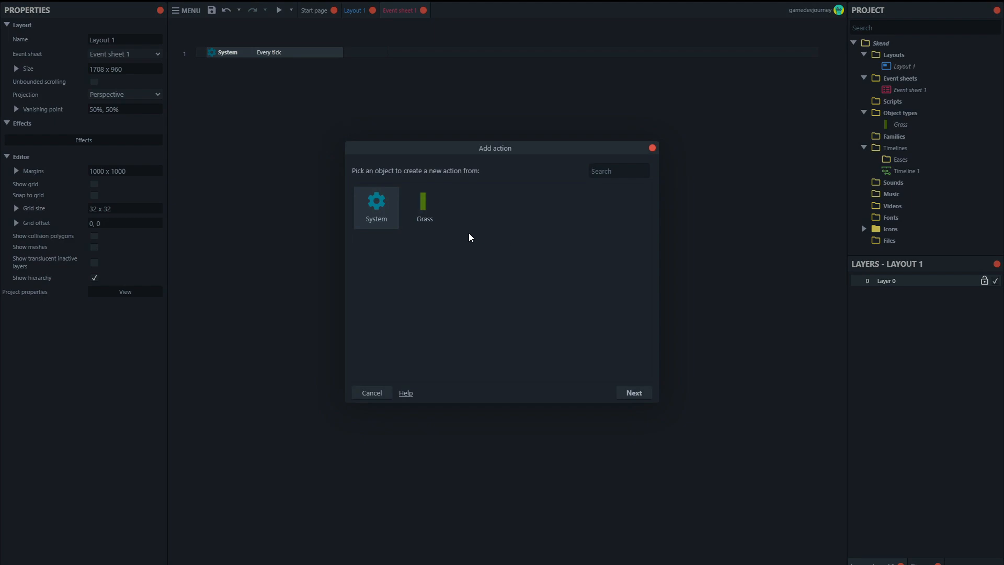
{"action": "left_click", "coordinate": [619, 170]}
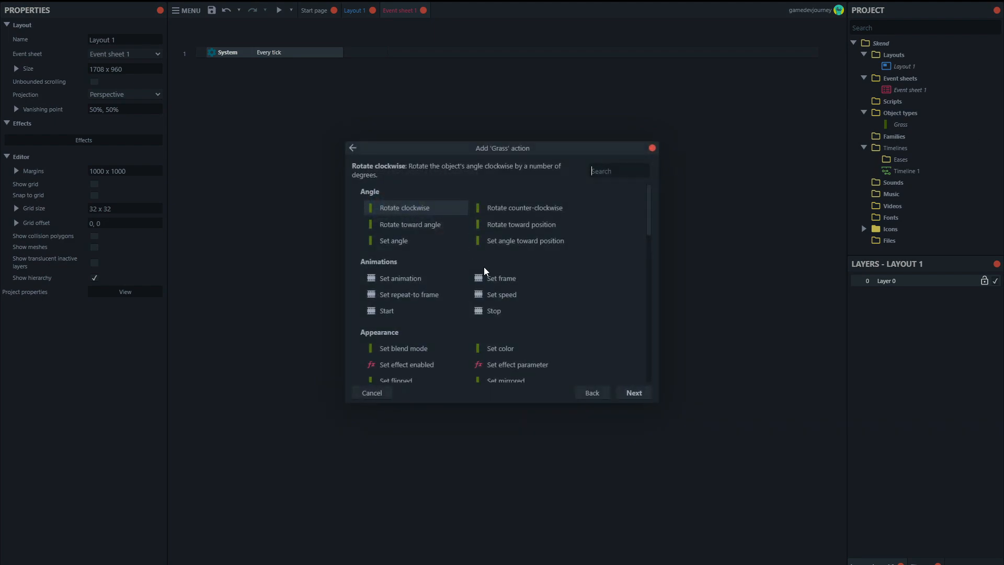
{"action": "type", "text": "s"}
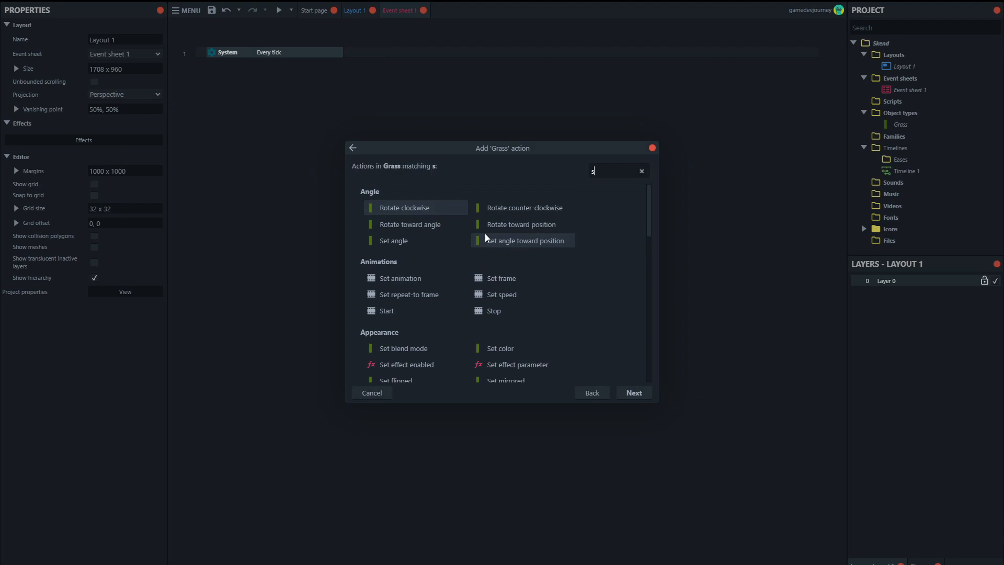
{"action": "type", "text": "et ef"}
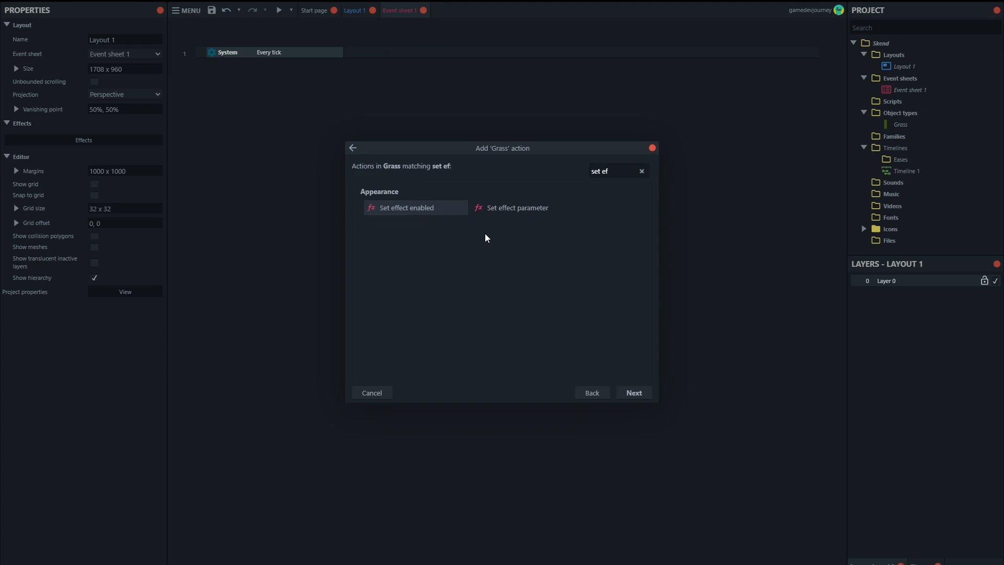
{"action": "left_click", "coordinate": [517, 208]}
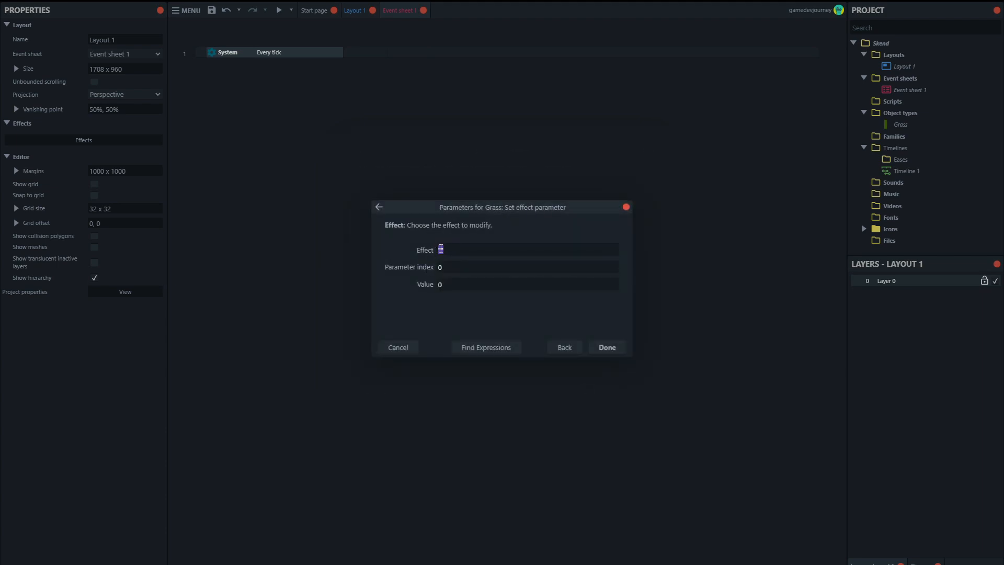
{"action": "type", "text": "\"SimpleSkend"}
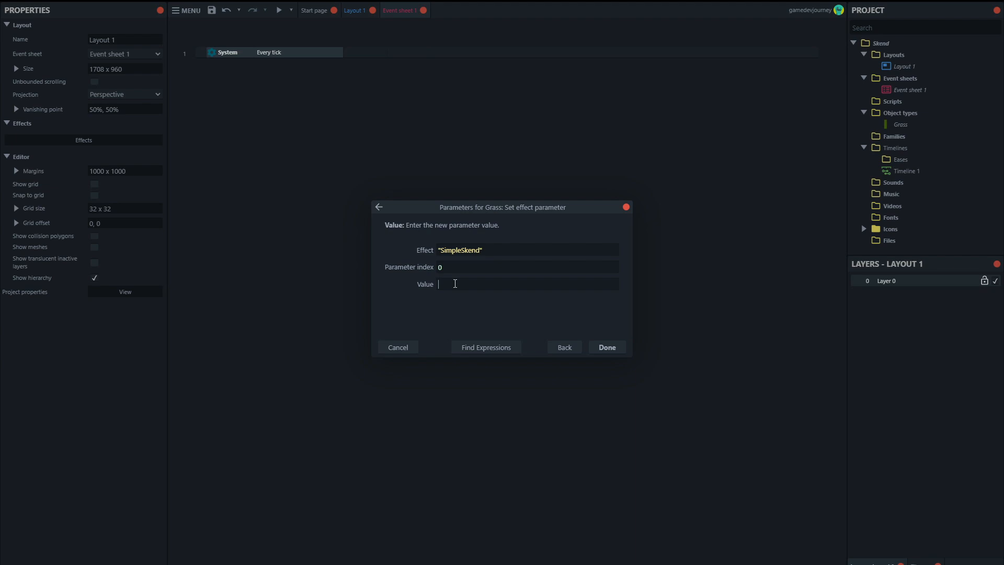
{"action": "type", "text": "self"}
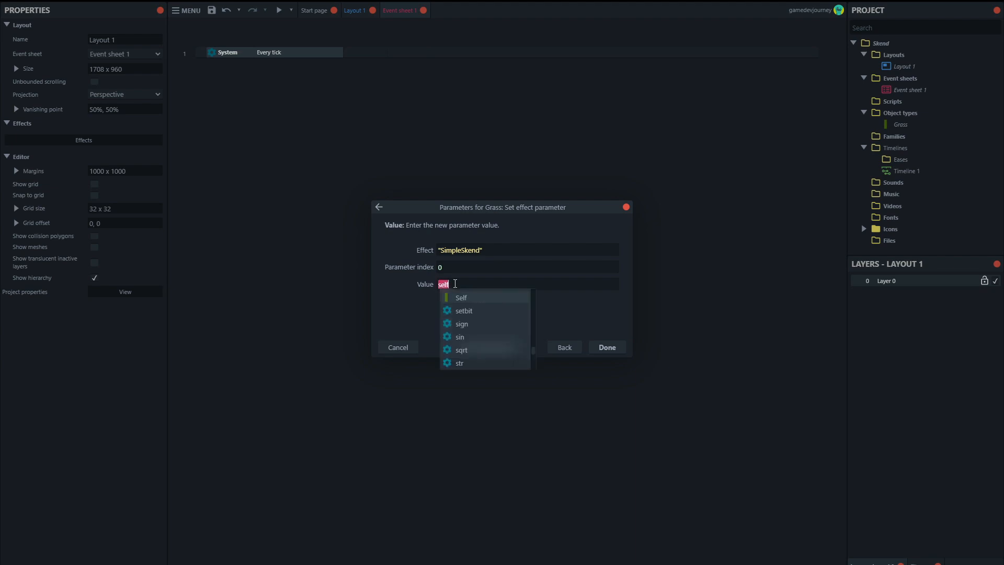
{"action": "type", "text": "Self.Sine"}
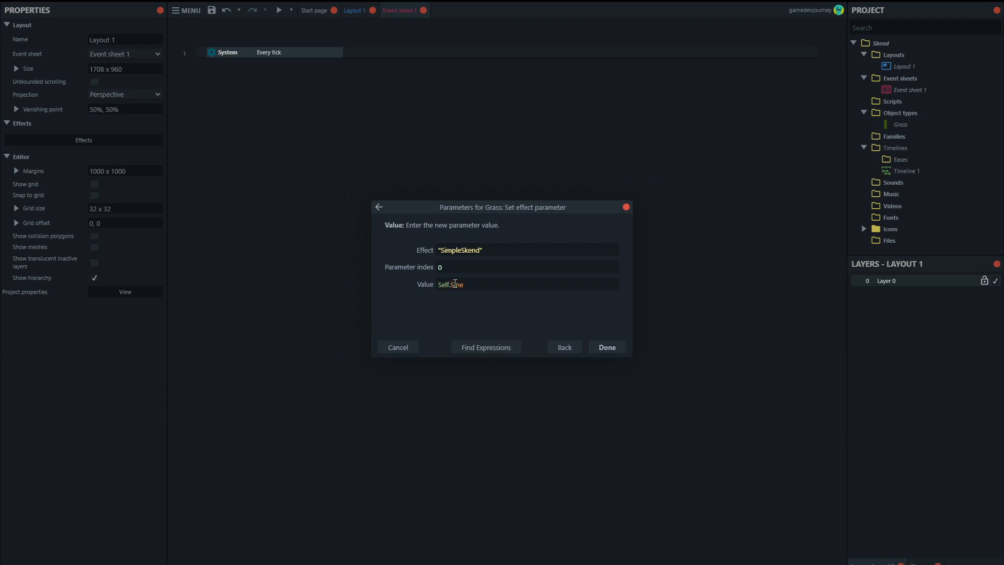
{"action": "type", "text": ".Value"}
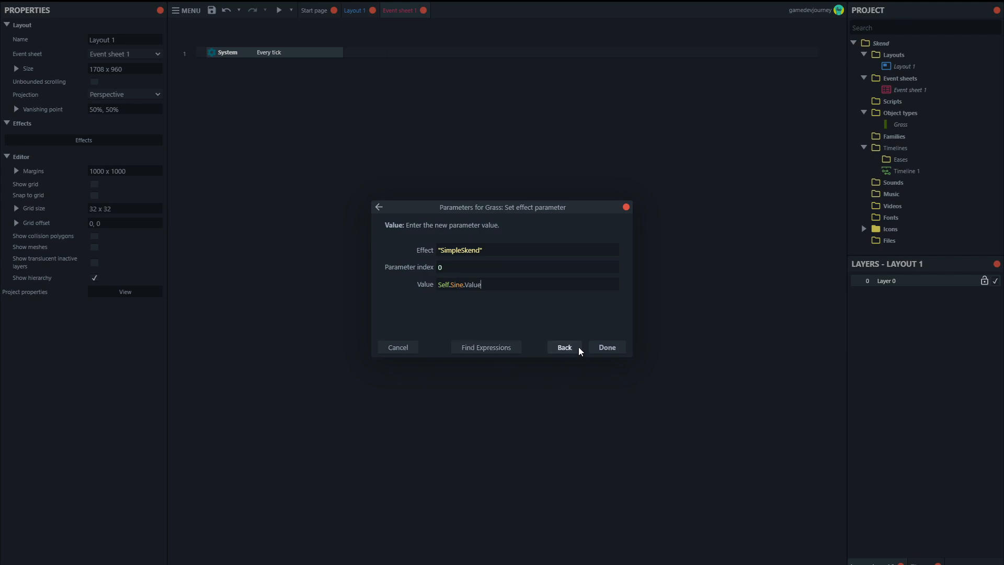
{"action": "left_click", "coordinate": [607, 347]}
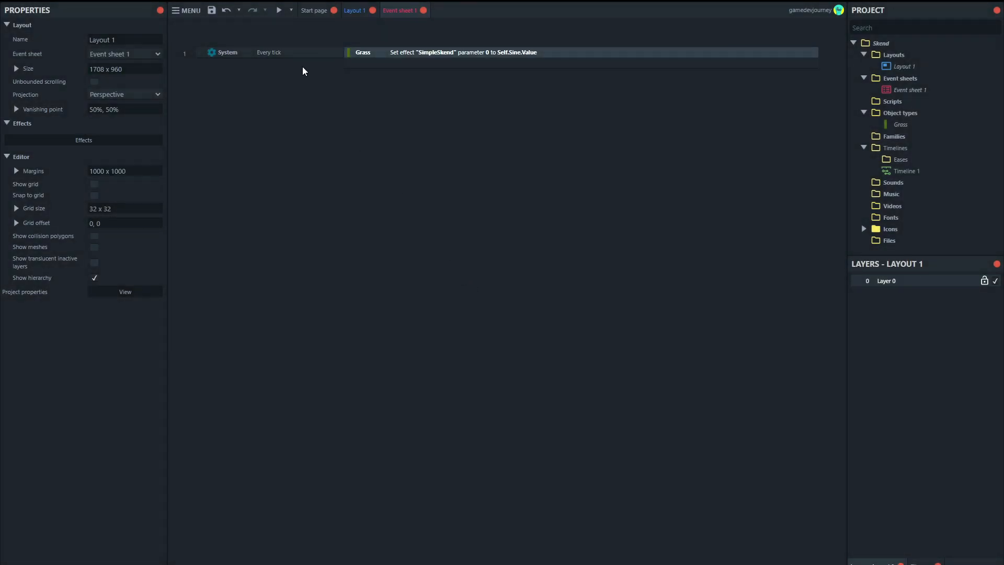
- Preview the project to watch the grass blade sway, then close the preview
{"action": "left_click", "coordinate": [279, 10]}
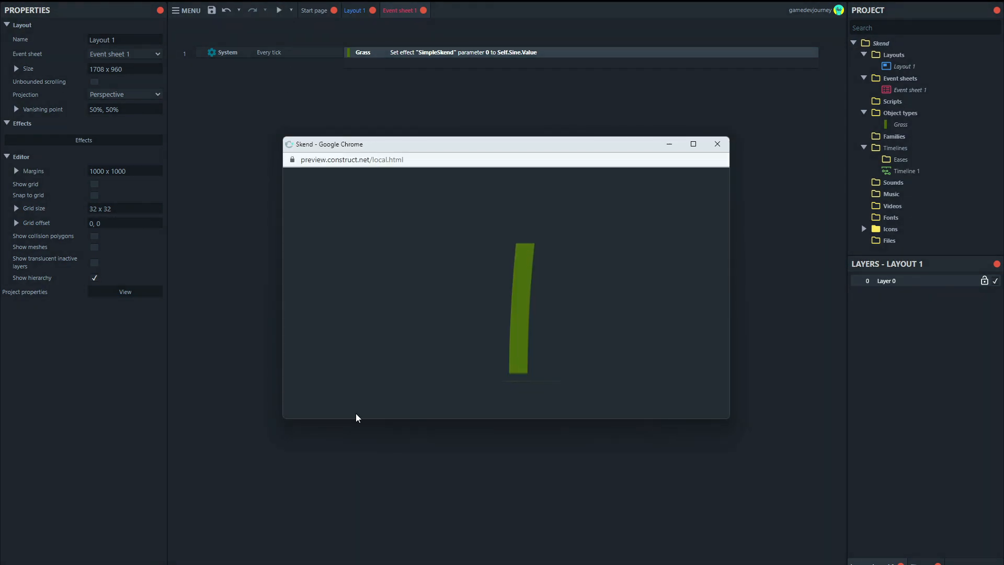
{"action": "mouse_move", "coordinate": [455, 296]}
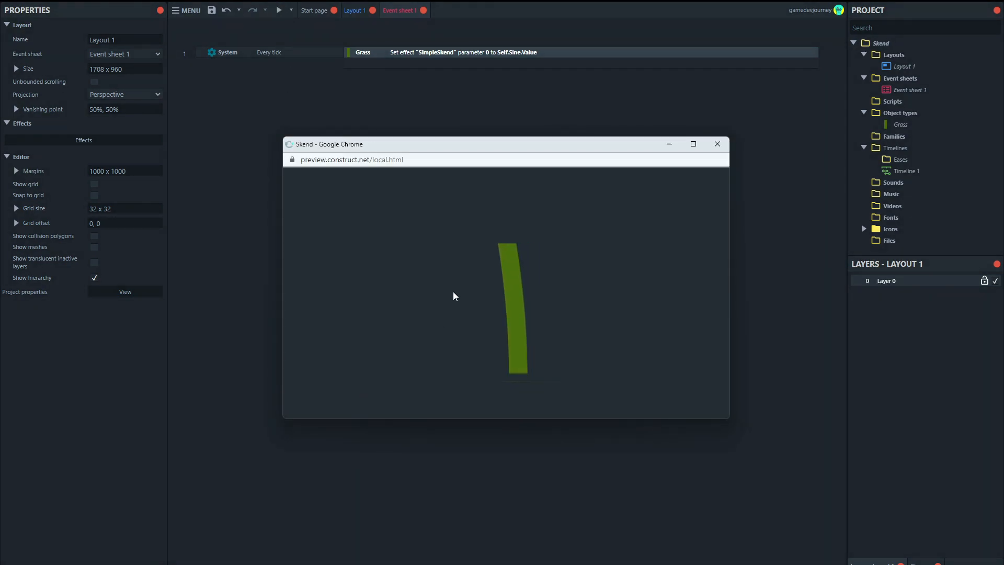
{"action": "mouse_move", "coordinate": [586, 365]}
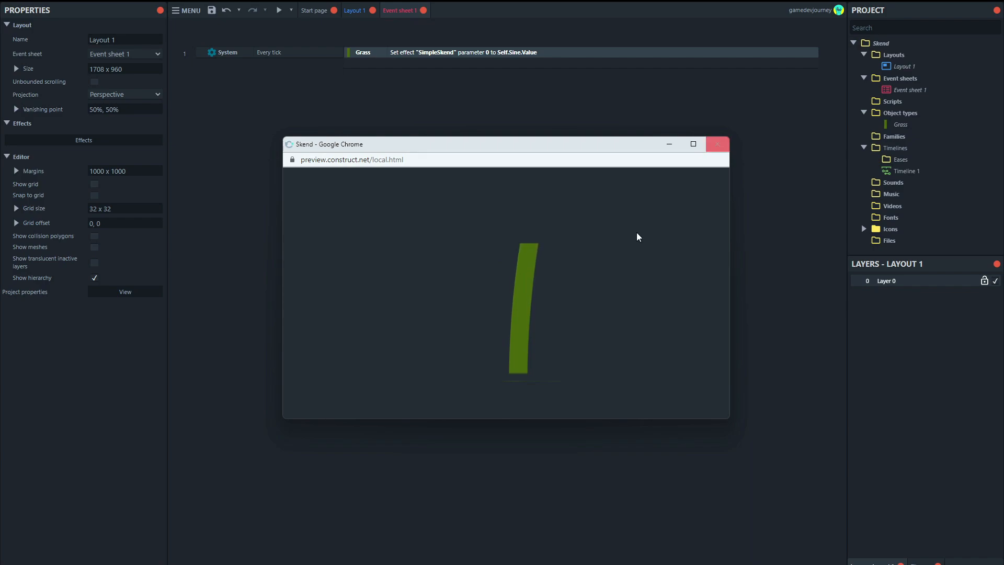
{"action": "mouse_move", "coordinate": [696, 177]}
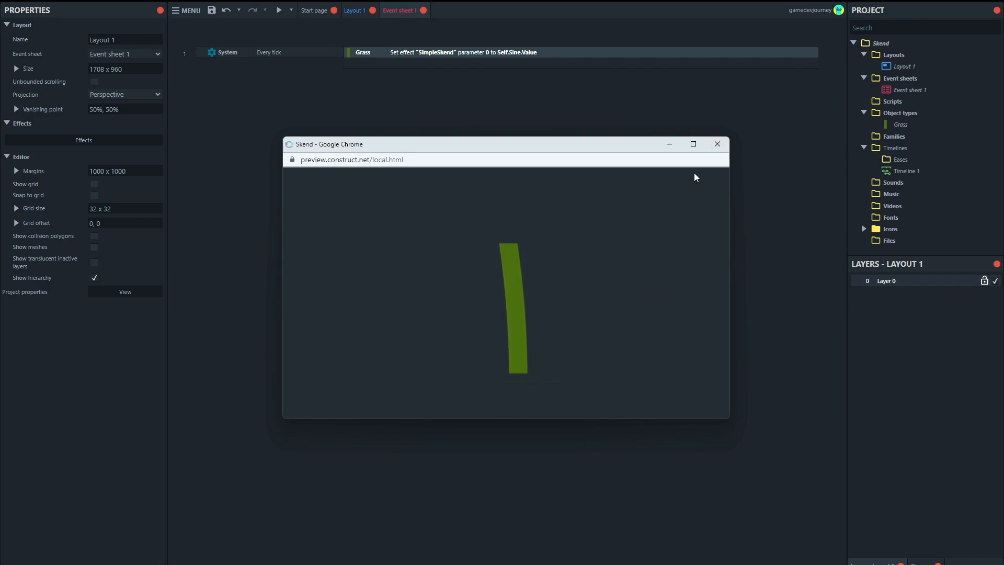
{"action": "left_click", "coordinate": [717, 143]}
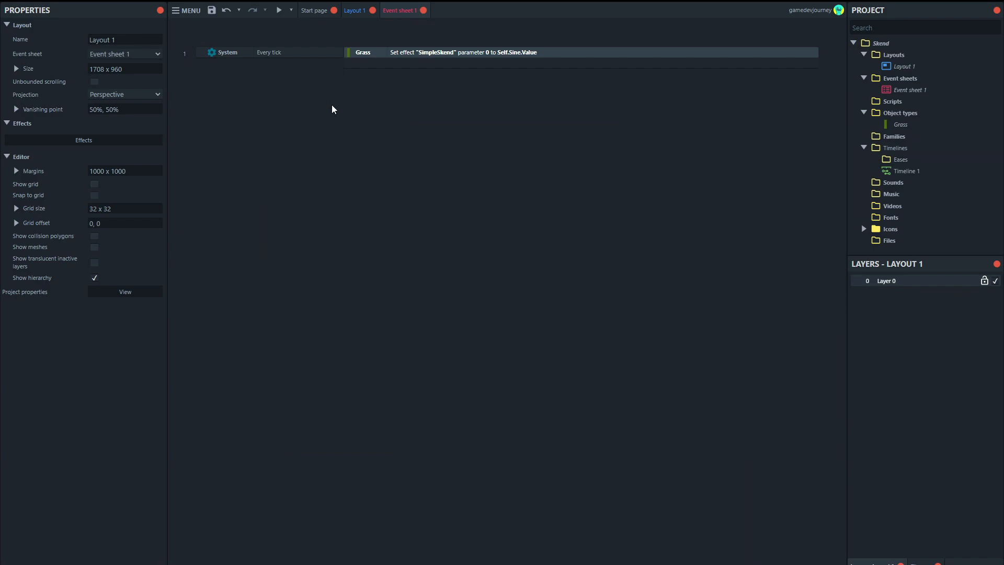
- Copy the Grass sprite in Layout 1 into a row of eight blades
{"action": "left_click", "coordinate": [358, 11]}
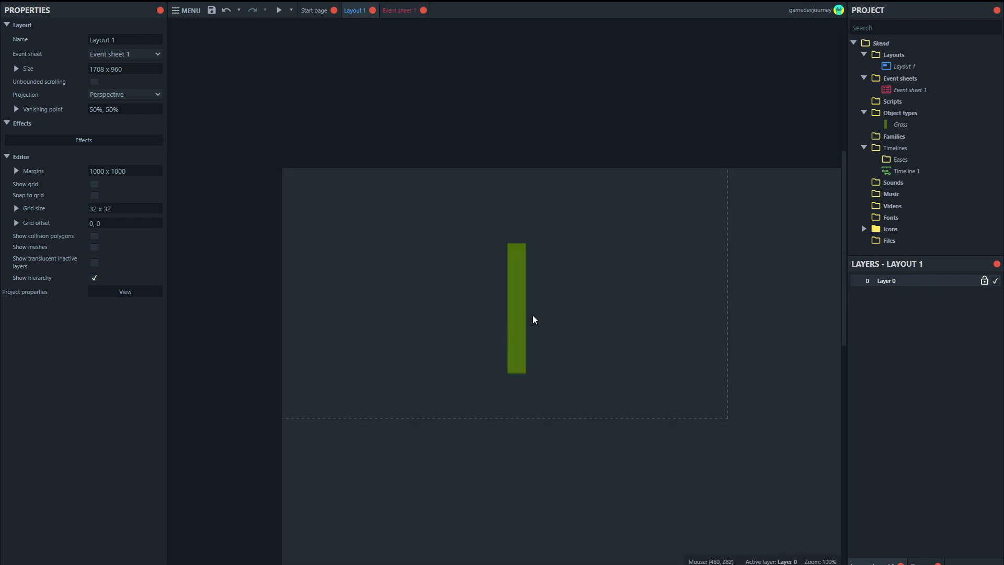
{"action": "left_click", "coordinate": [516, 313]}
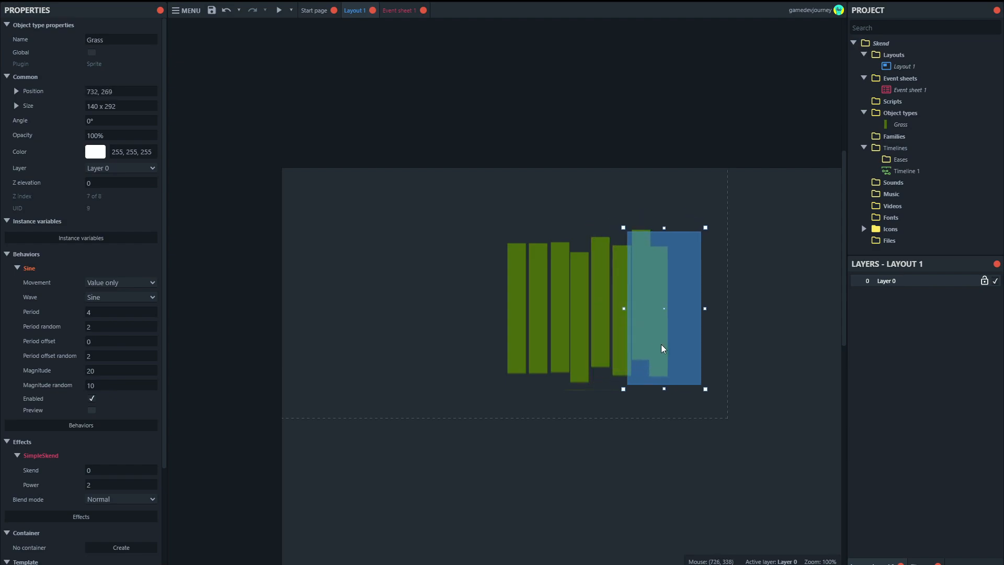
{"action": "left_click", "coordinate": [281, 11]}
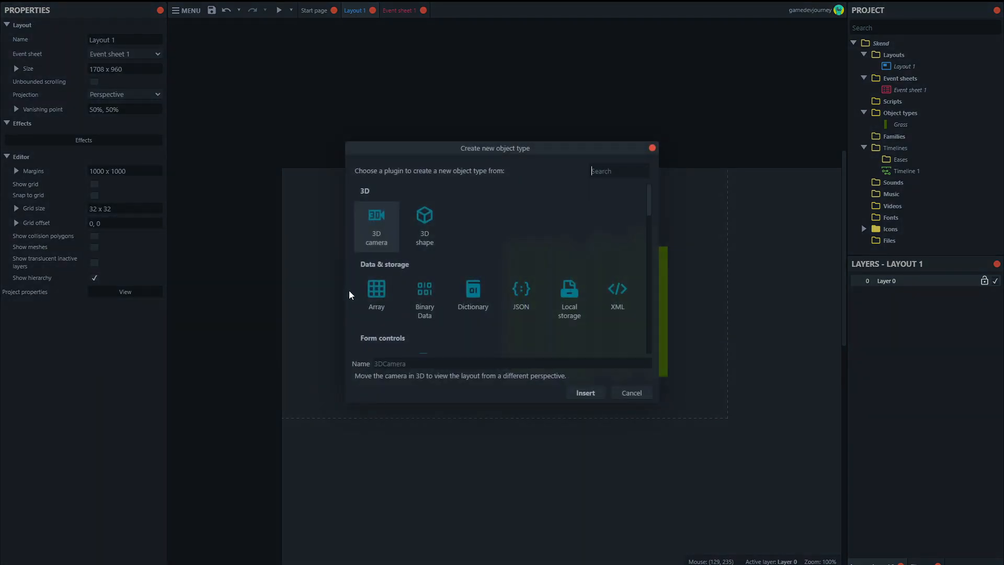
- Create a Sprite named Player left of the grass and fill its image with red
{"action": "type", "text": "spr"}
{"action": "left_click", "coordinate": [511, 364]}
{"action": "type", "text": "Pl"}
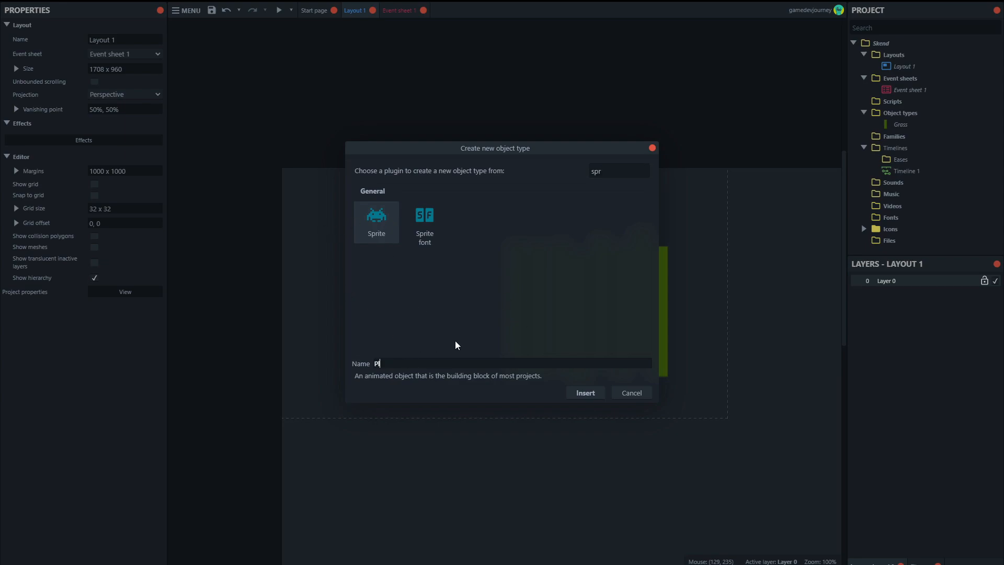
{"action": "left_click", "coordinate": [585, 393]}
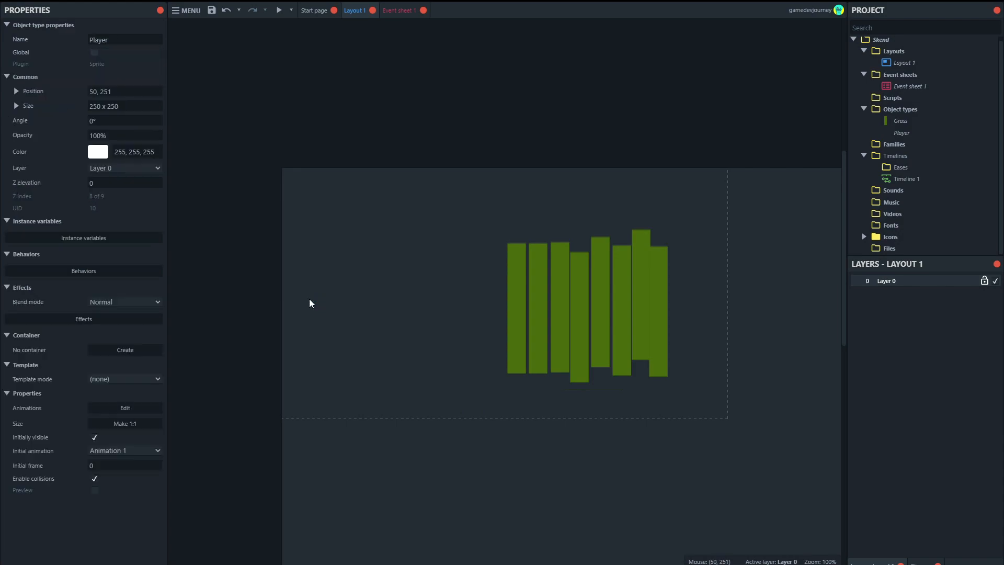
{"action": "left_click", "coordinate": [125, 408]}
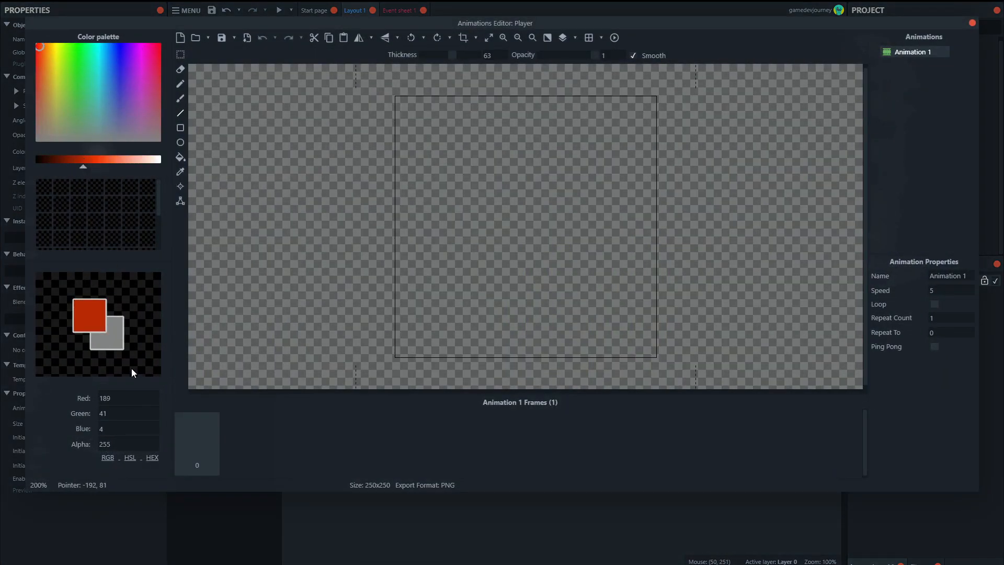
{"action": "left_click", "coordinate": [180, 127]}
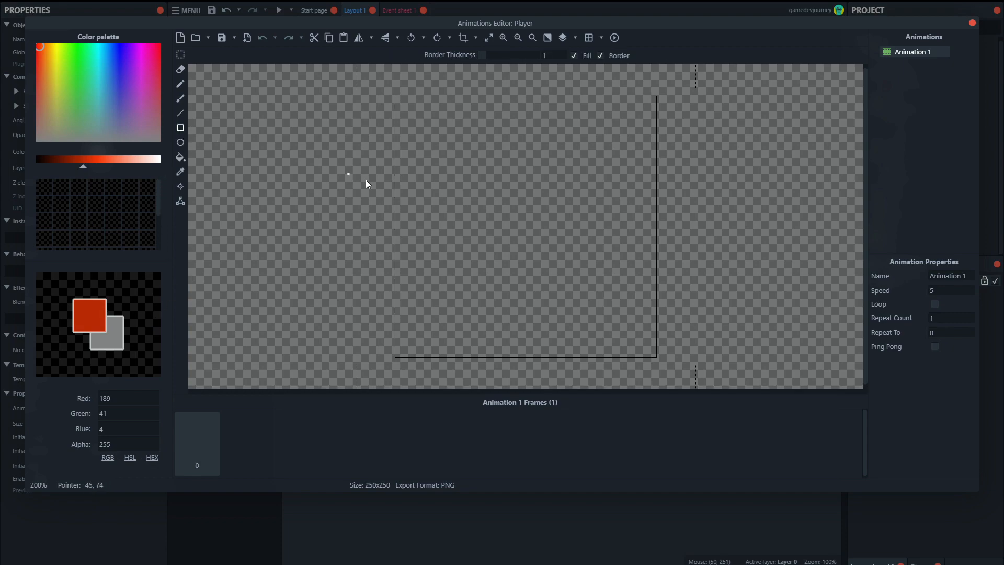
{"action": "left_click", "coordinate": [180, 157]}
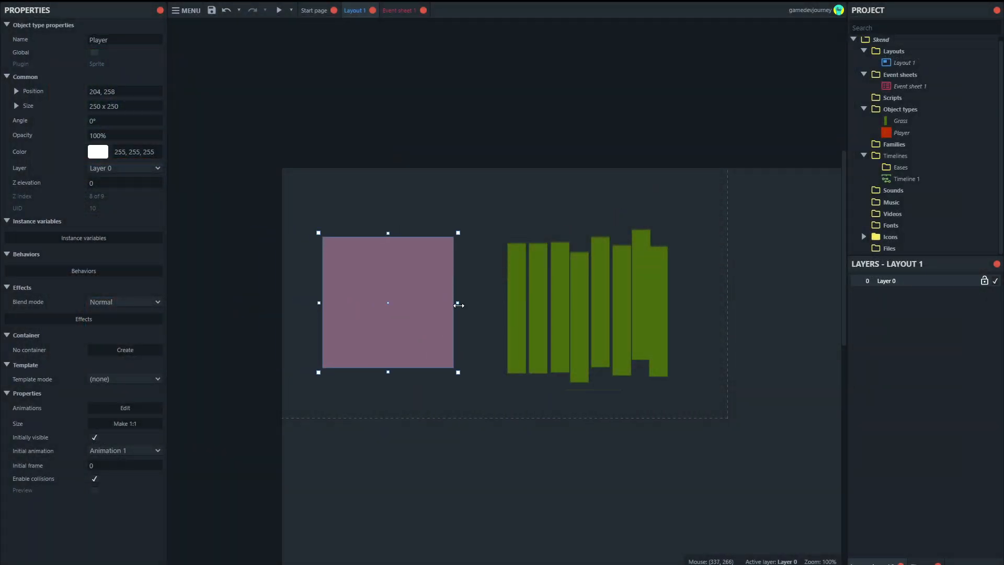
- Stretch the Player into a tall narrow rectangle about 97 by 410 and move it lower
{"action": "left_click_drag", "start_coordinate": [459, 302], "coordinate": [378, 303]}
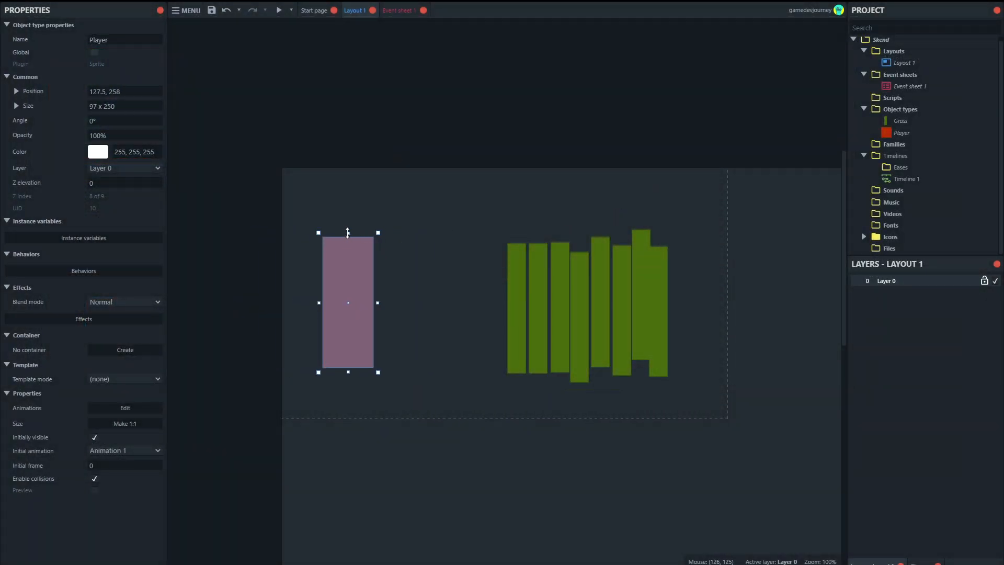
{"action": "left_click_drag", "start_coordinate": [348, 231], "coordinate": [321, 174]}
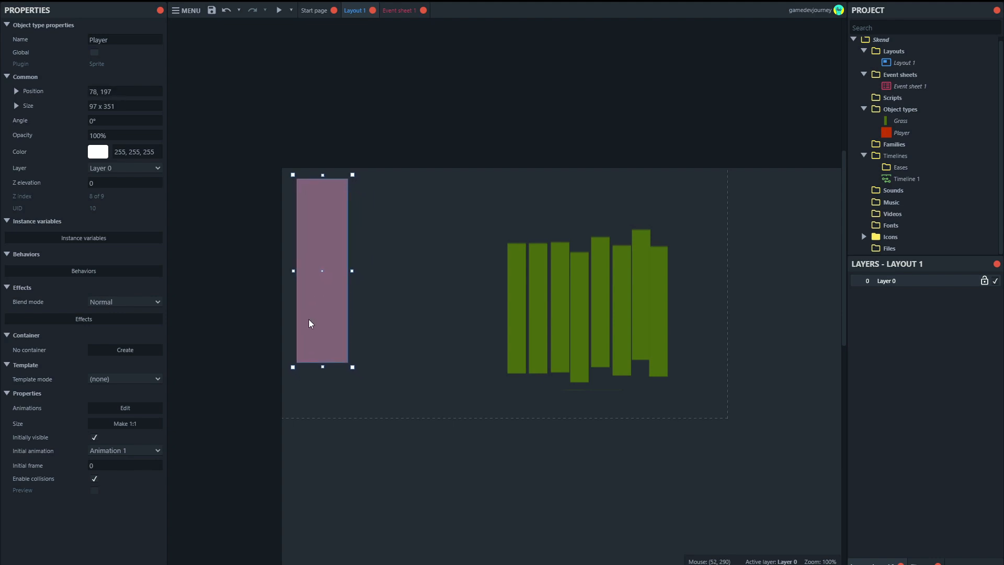
{"action": "left_click_drag", "start_coordinate": [322, 173], "coordinate": [321, 146]}
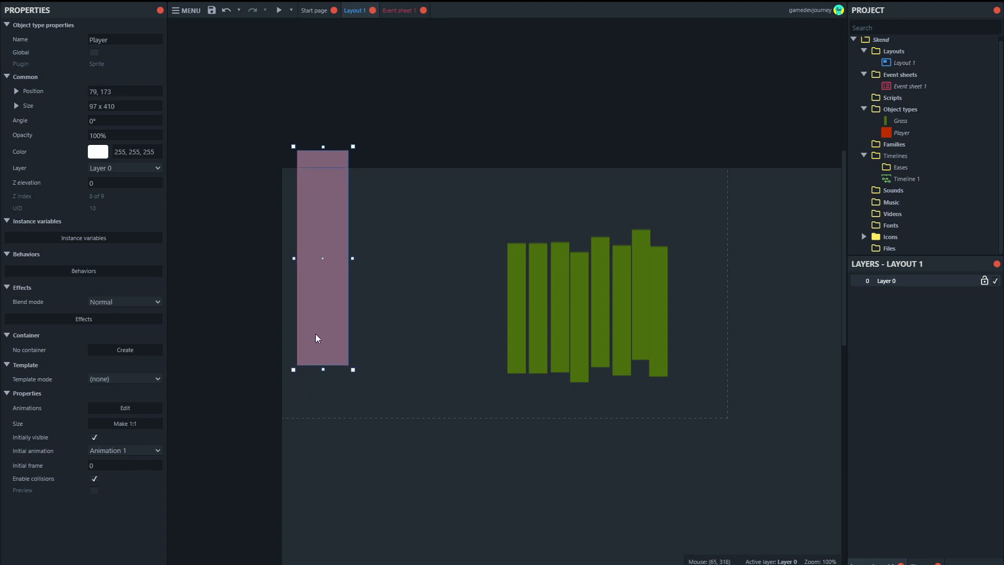
{"action": "left_click_drag", "start_coordinate": [322, 258], "coordinate": [321, 283]}
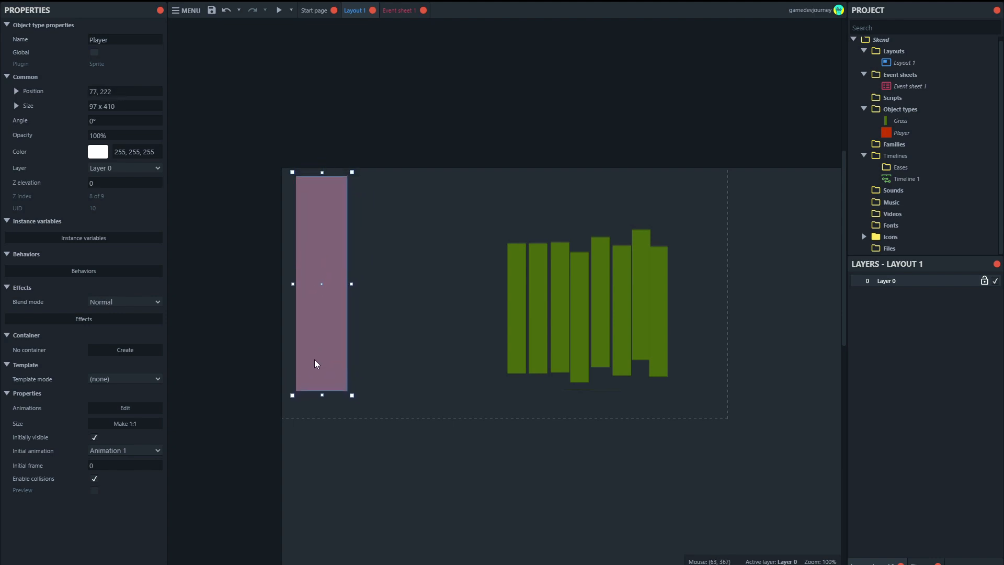
{"action": "mouse_move", "coordinate": [704, 354]}
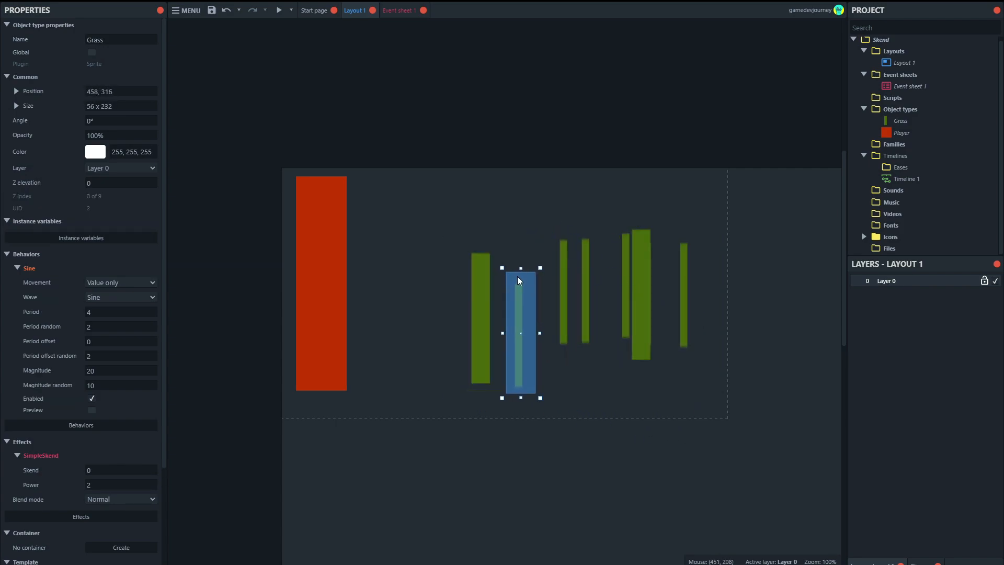
- Drag four grass blades into an uneven cluster, then select the Player to resize to 74 by 343
{"action": "left_click_drag", "start_coordinate": [519, 331], "coordinate": [536, 296]}
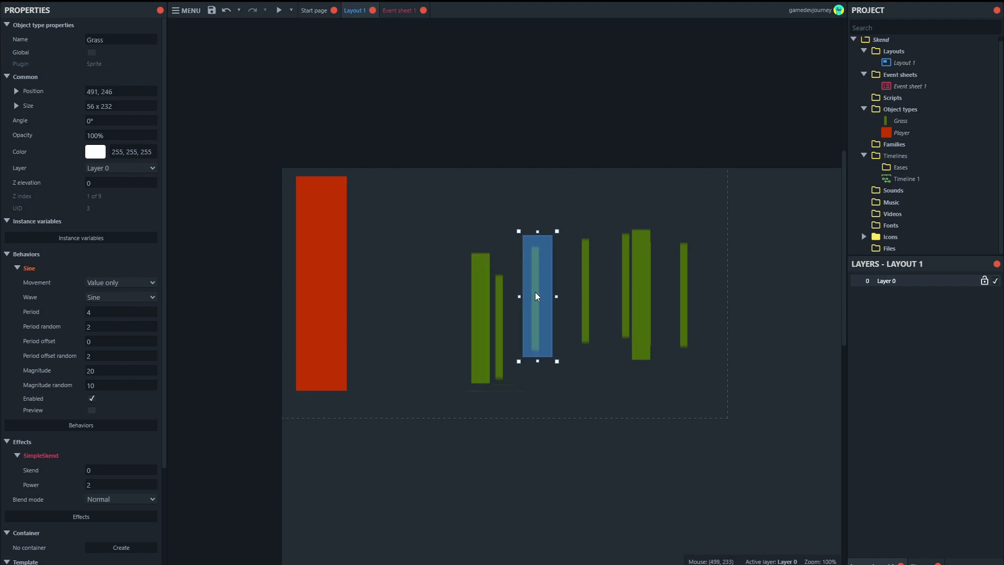
{"action": "left_click_drag", "start_coordinate": [536, 296], "coordinate": [544, 306]}
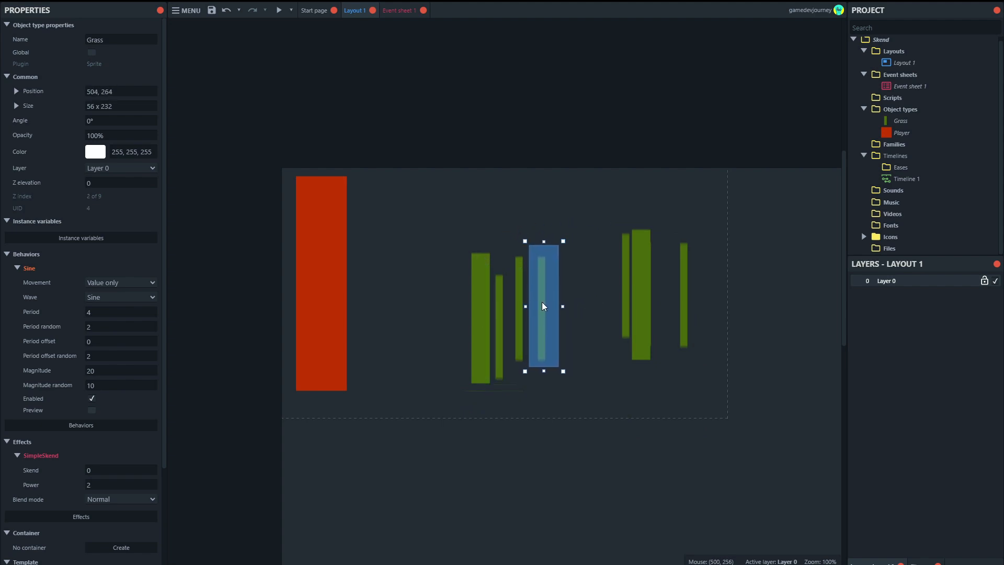
{"action": "left_click_drag", "start_coordinate": [543, 306], "coordinate": [574, 323]}
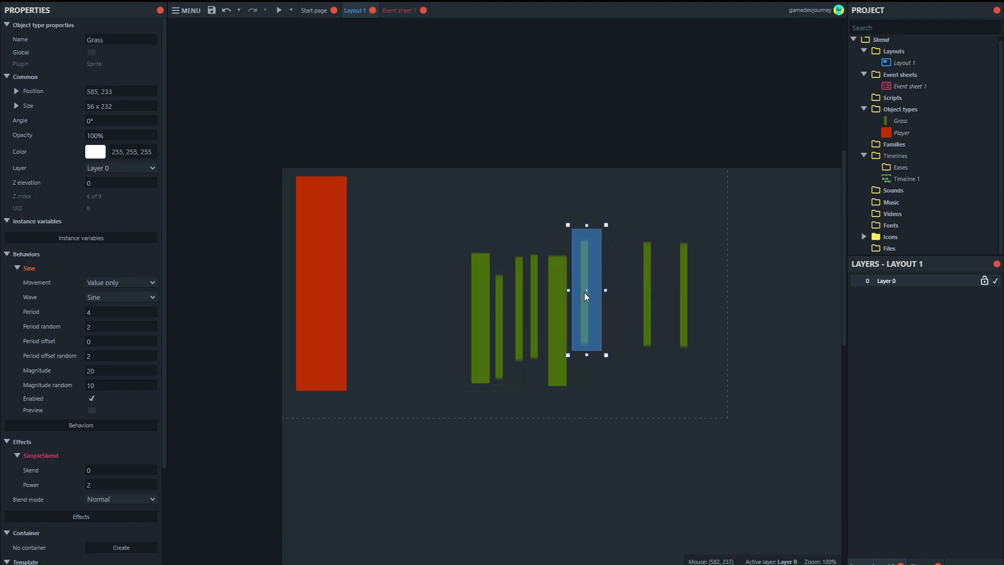
{"action": "left_click_drag", "start_coordinate": [585, 290], "coordinate": [605, 310]}
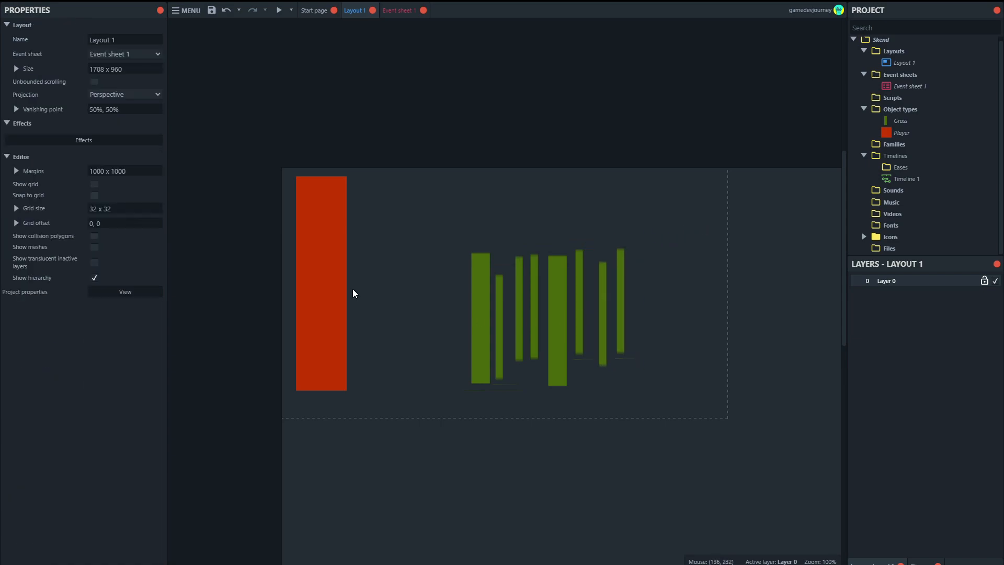
{"action": "left_click", "coordinate": [320, 288]}
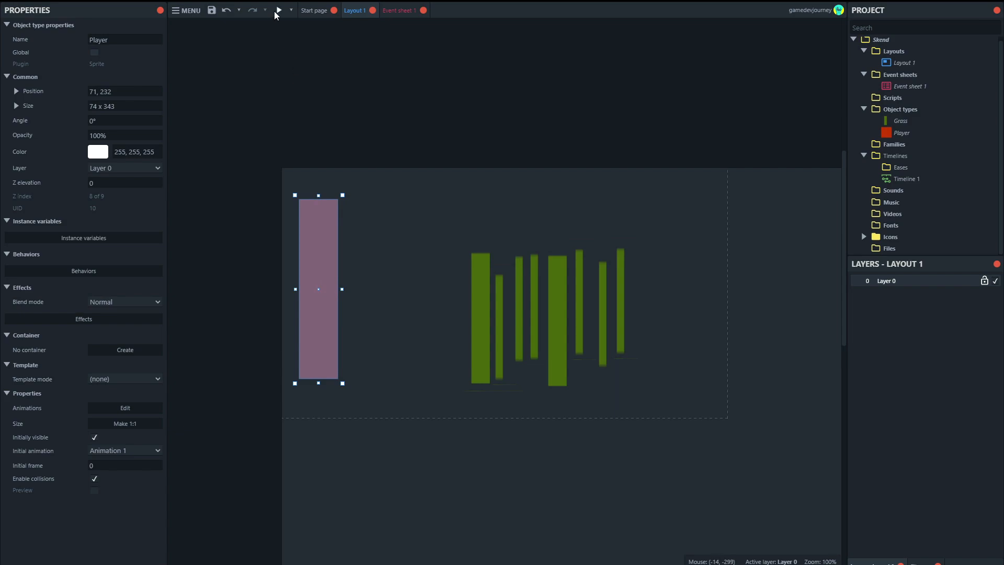
- Return to Event sheet 1 with the Every tick sway event
{"action": "left_click", "coordinate": [279, 10]}
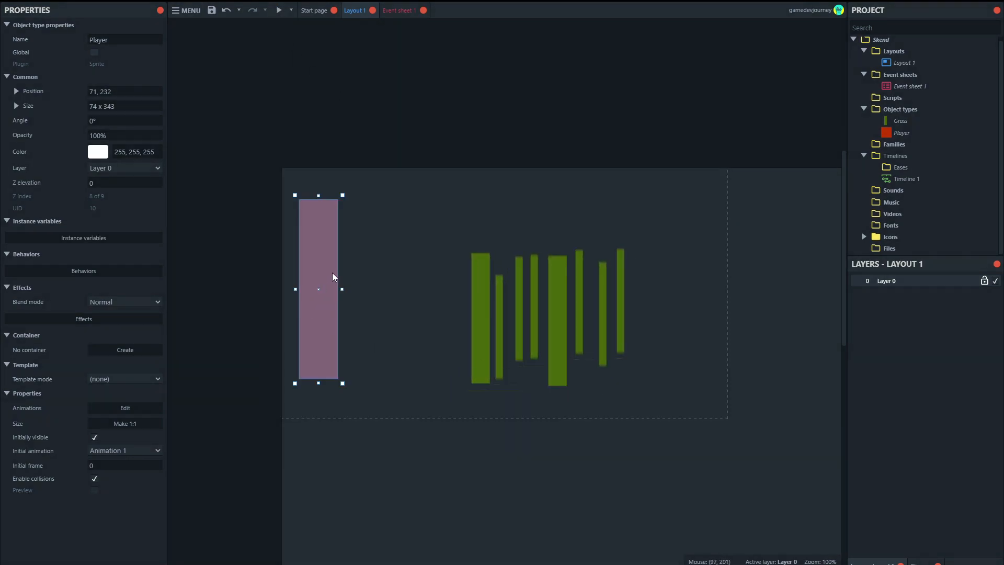
{"action": "mouse_move", "coordinate": [650, 295]}
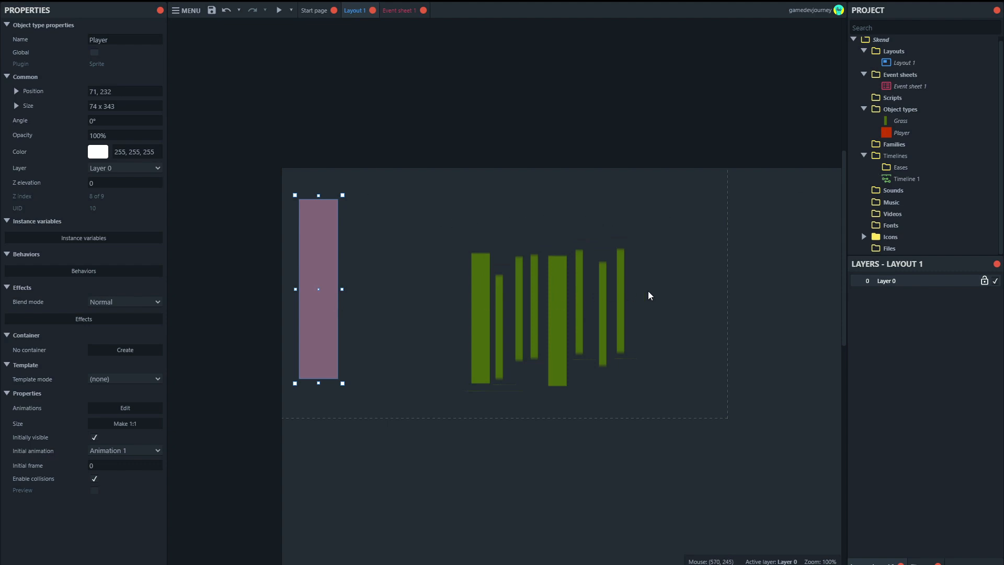
{"action": "mouse_move", "coordinate": [386, 22]}
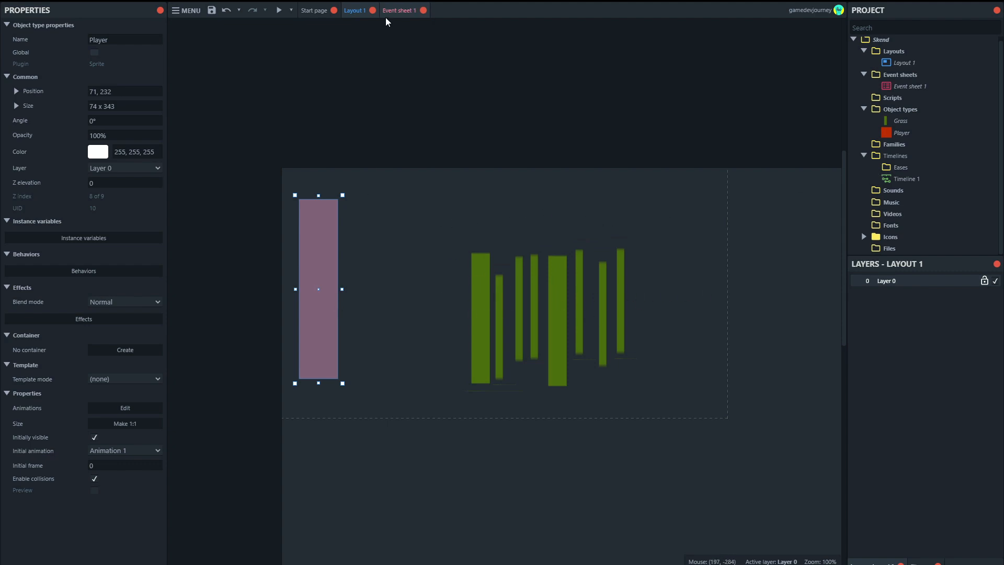
{"action": "mouse_move", "coordinate": [395, 17]}
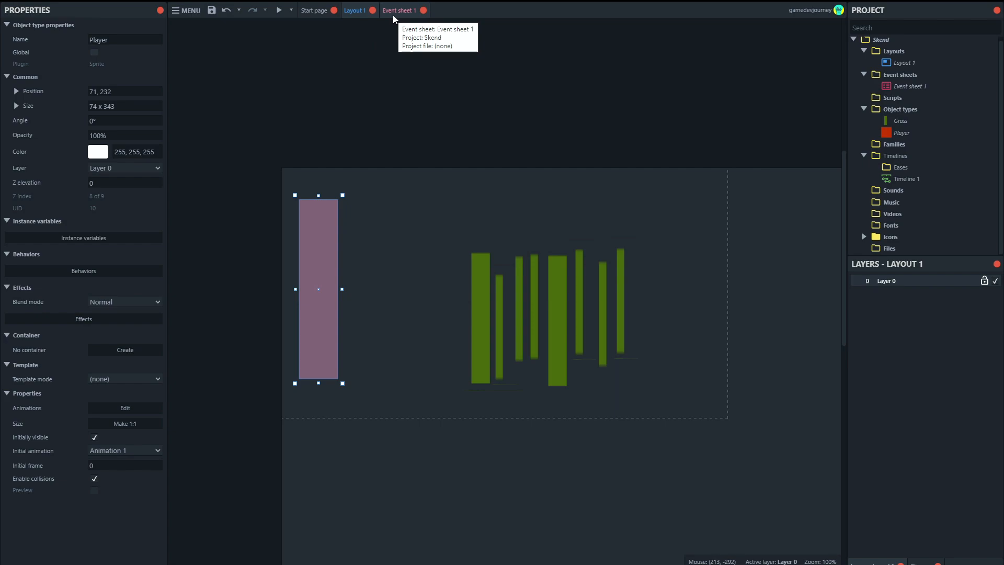
{"action": "left_click", "coordinate": [399, 10]}
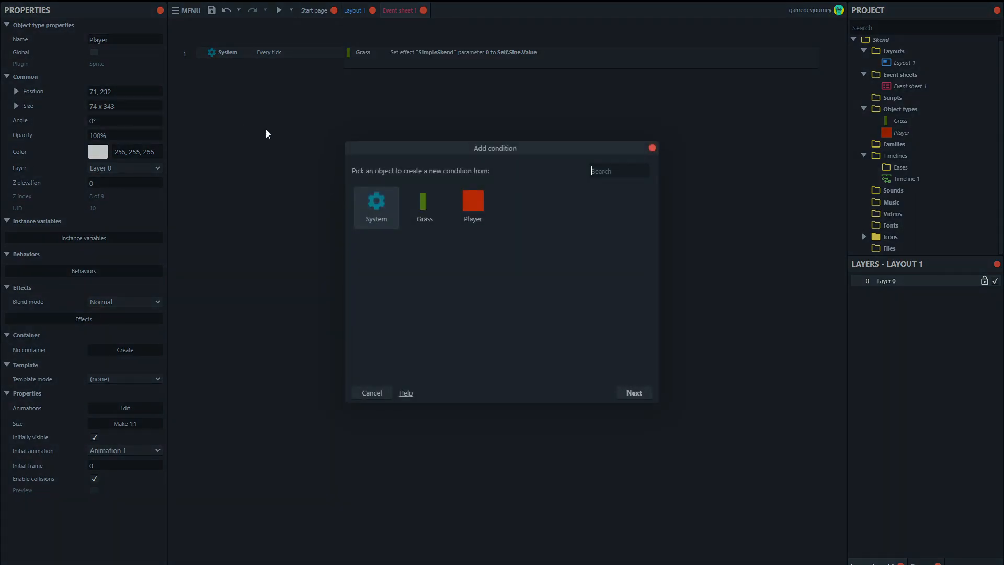
- Add a Player 'On collision with another object' condition with Grass as the target
{"action": "left_click", "coordinate": [473, 205]}
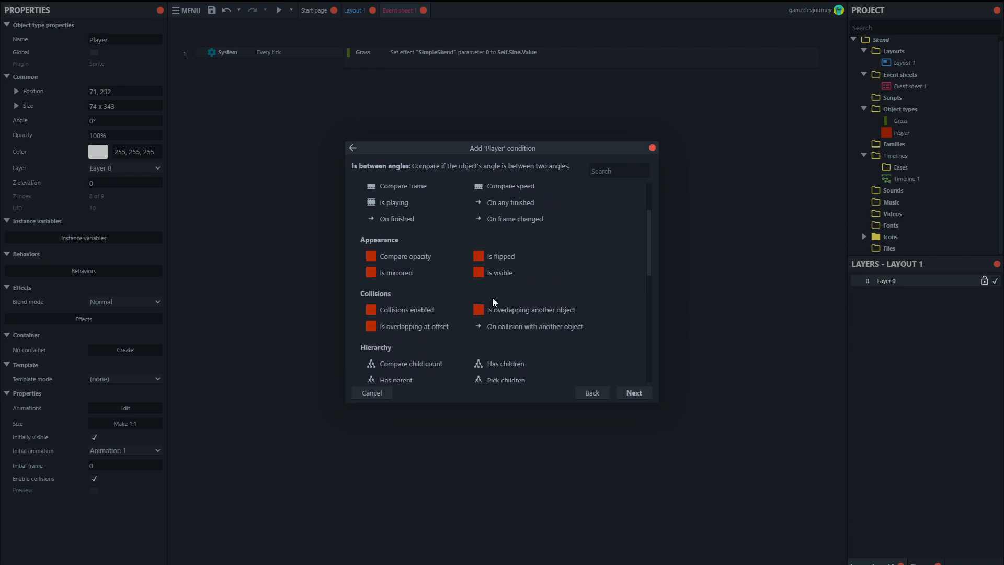
{"action": "mouse_move", "coordinate": [523, 332]}
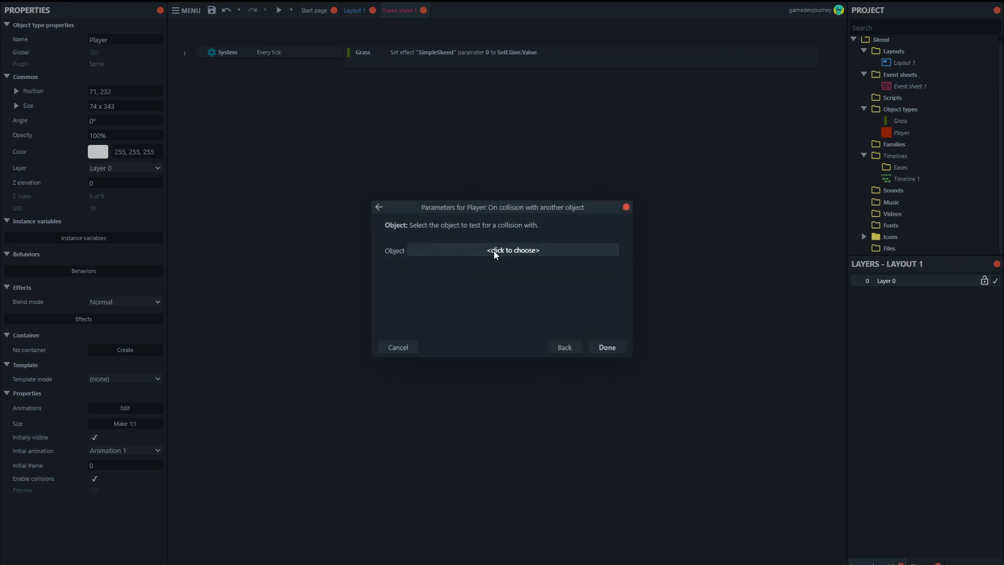
{"action": "left_click", "coordinate": [513, 250]}
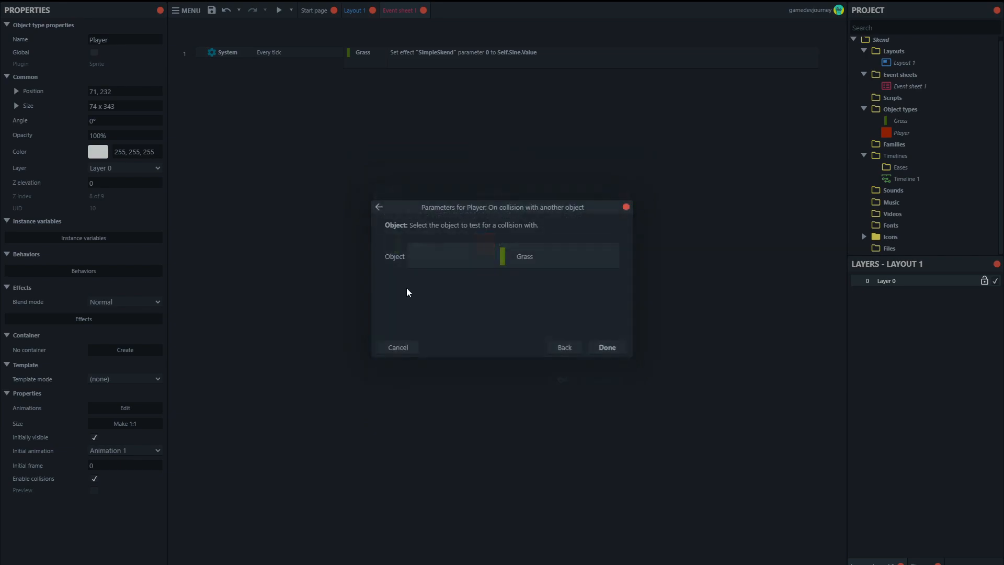
{"action": "left_click", "coordinate": [607, 347]}
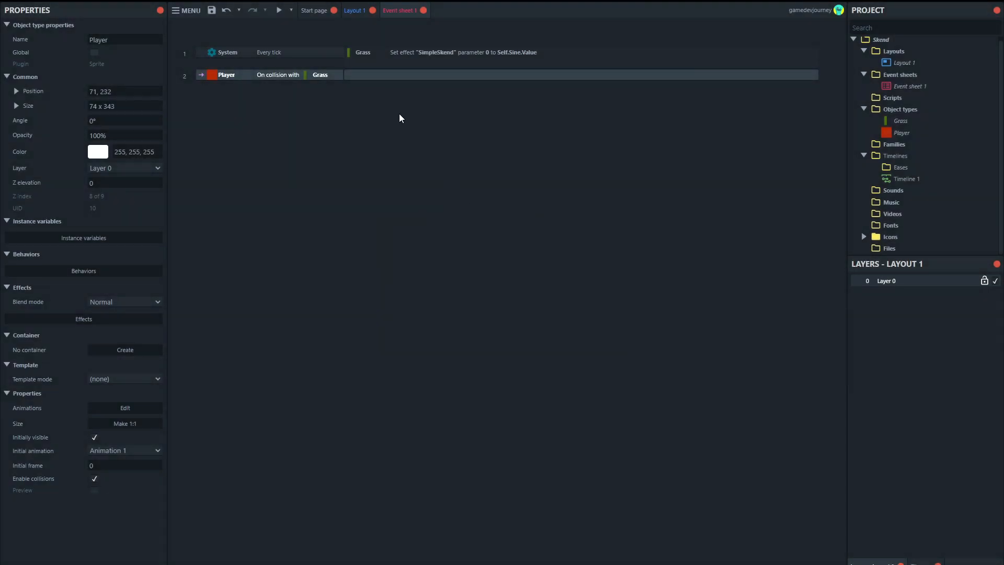
{"action": "mouse_move", "coordinate": [413, 108]}
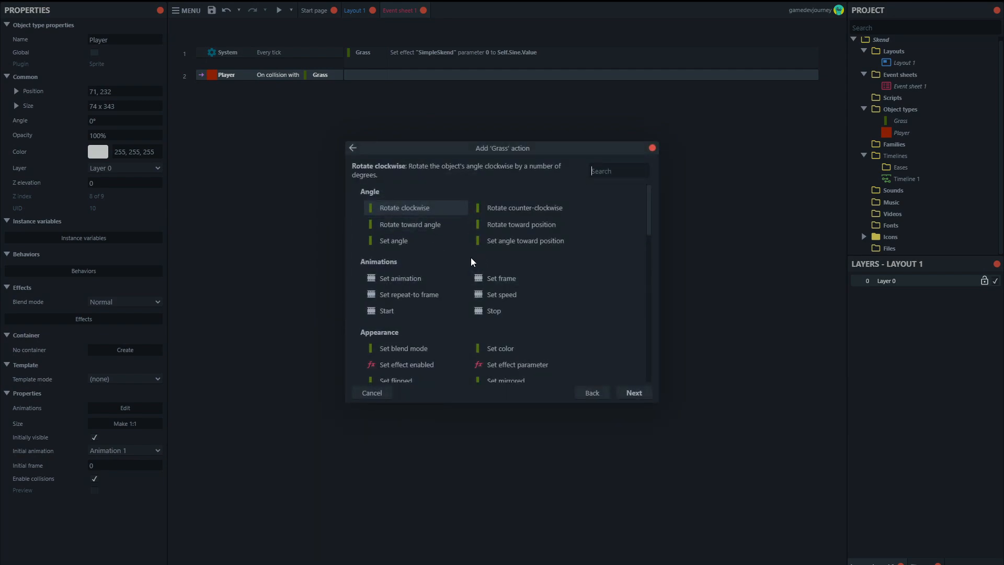
- Add a Grass 'Sine: Set period' action with a period of 0.8 to the collision event
{"action": "type", "text": "sin"}
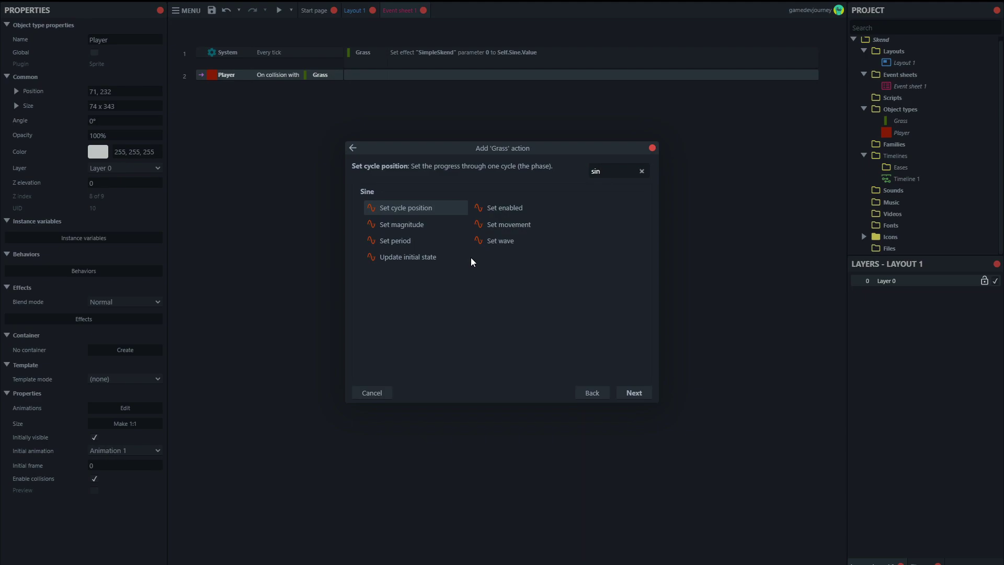
{"action": "left_click", "coordinate": [395, 241]}
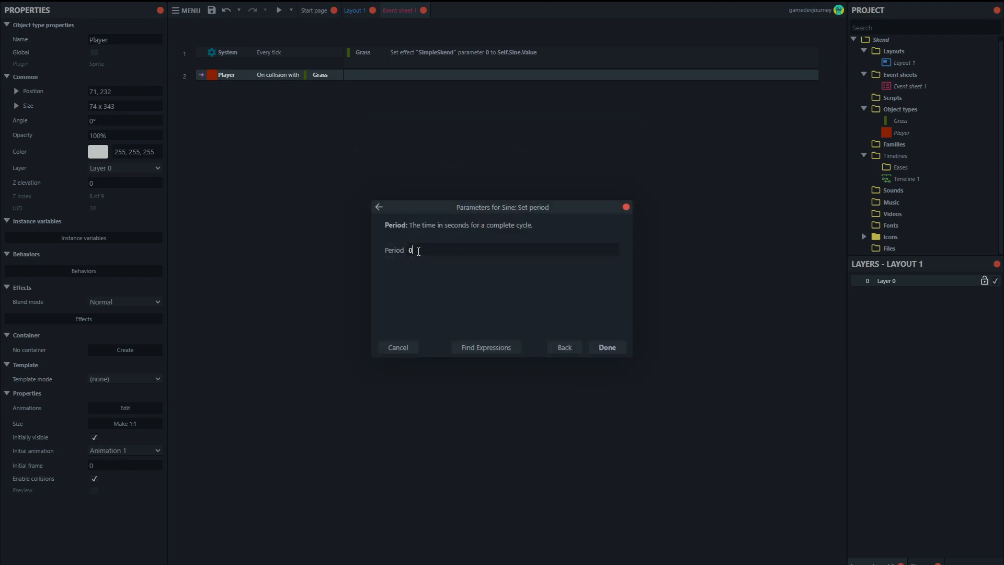
{"action": "type", "text": ".8"}
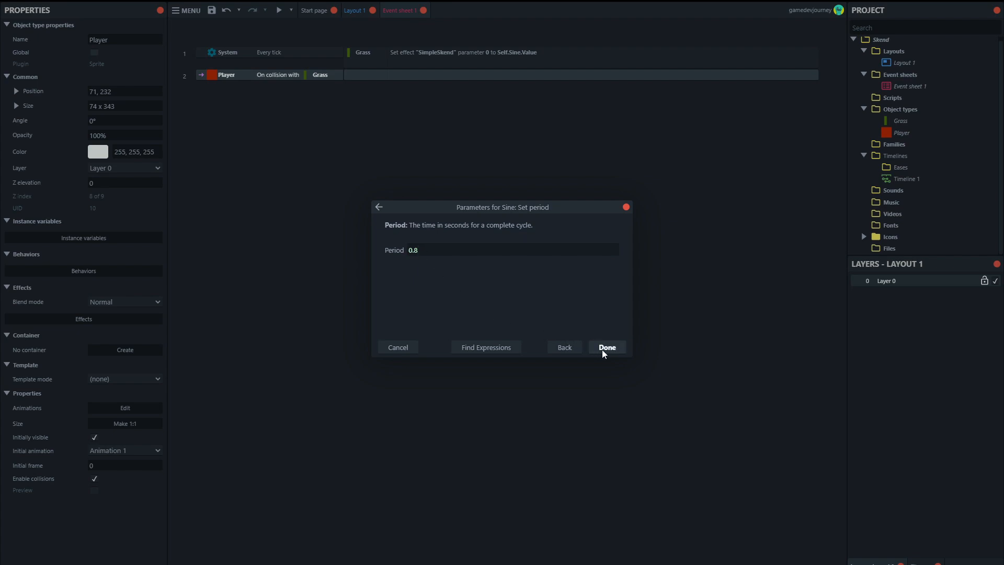
{"action": "left_click", "coordinate": [606, 347]}
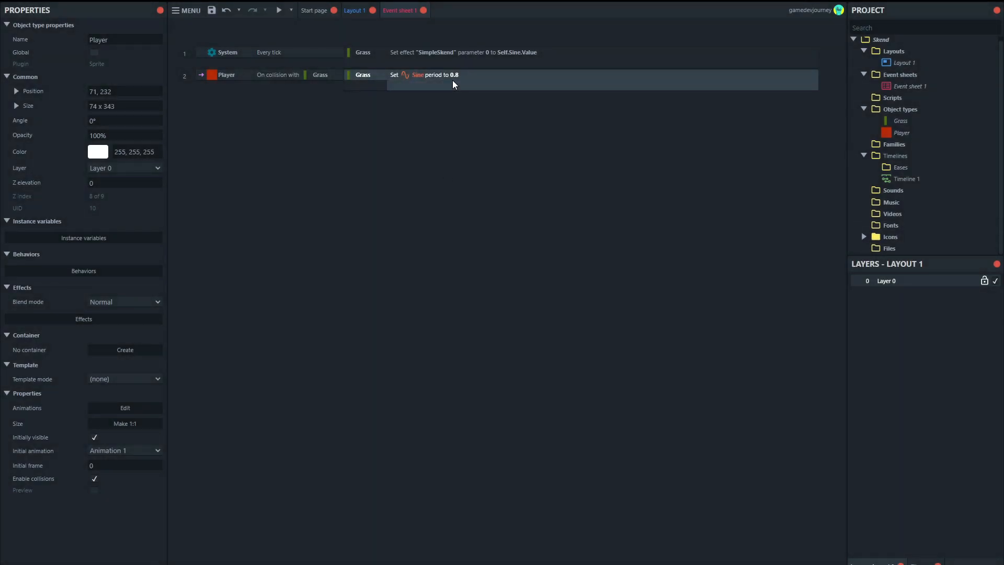
{"action": "mouse_move", "coordinate": [392, 87]}
{"action": "type", "text": "wa"}
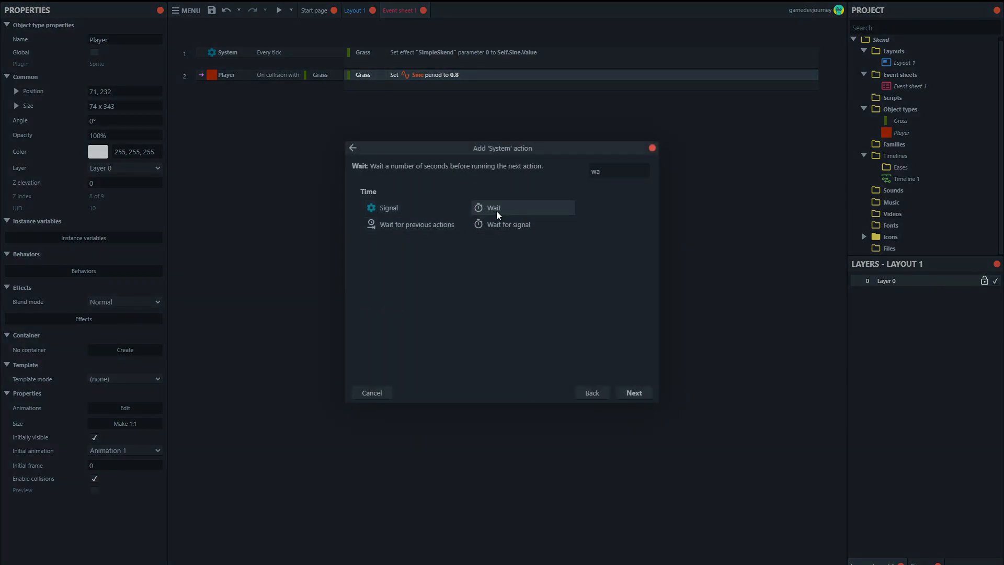
- Add a System Wait action of 0.8 seconds after the period change
{"action": "left_click", "coordinate": [634, 393]}
{"action": "type", "text": "0.8"}
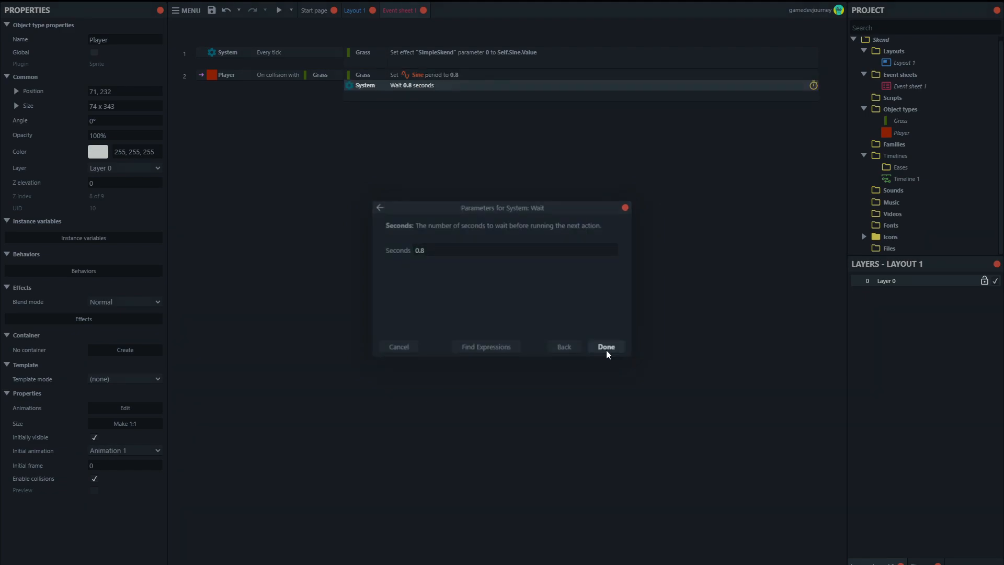
{"action": "left_click", "coordinate": [606, 346]}
{"action": "type", "text": "set si"}
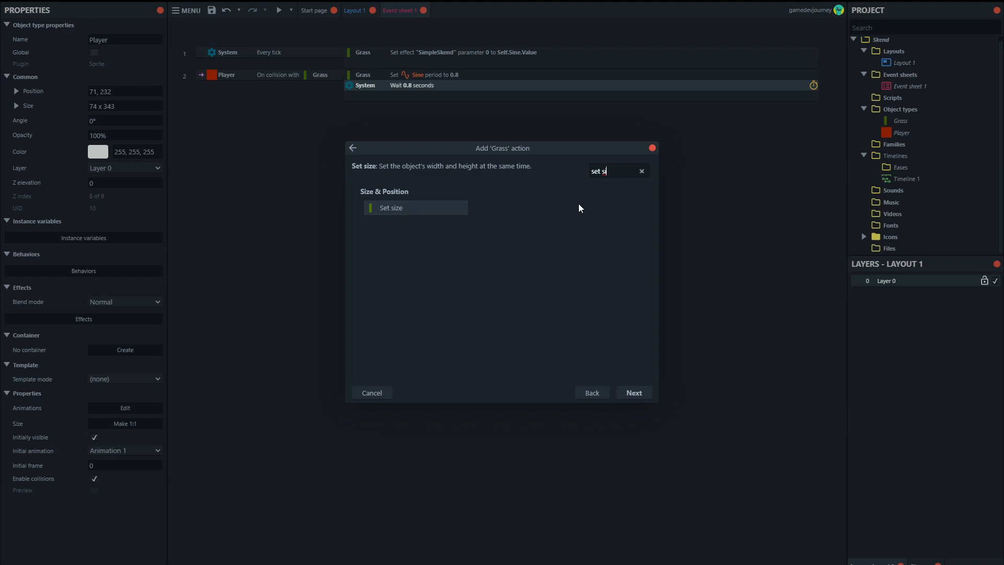
- Add a Grass 'Sine: Set period' action with a period of 2 after the wait
{"action": "left_click", "coordinate": [642, 172]}
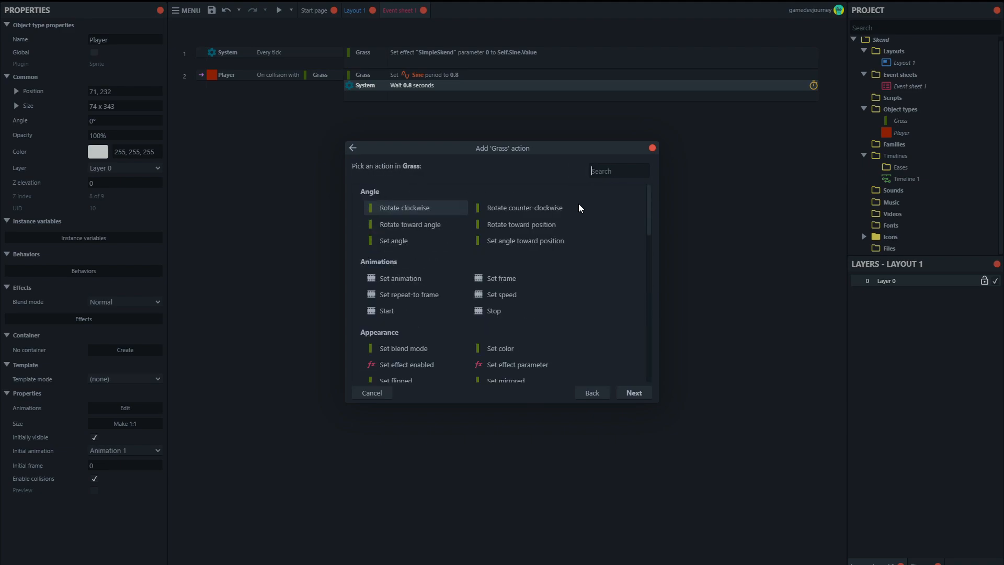
{"action": "type", "text": "sine"}
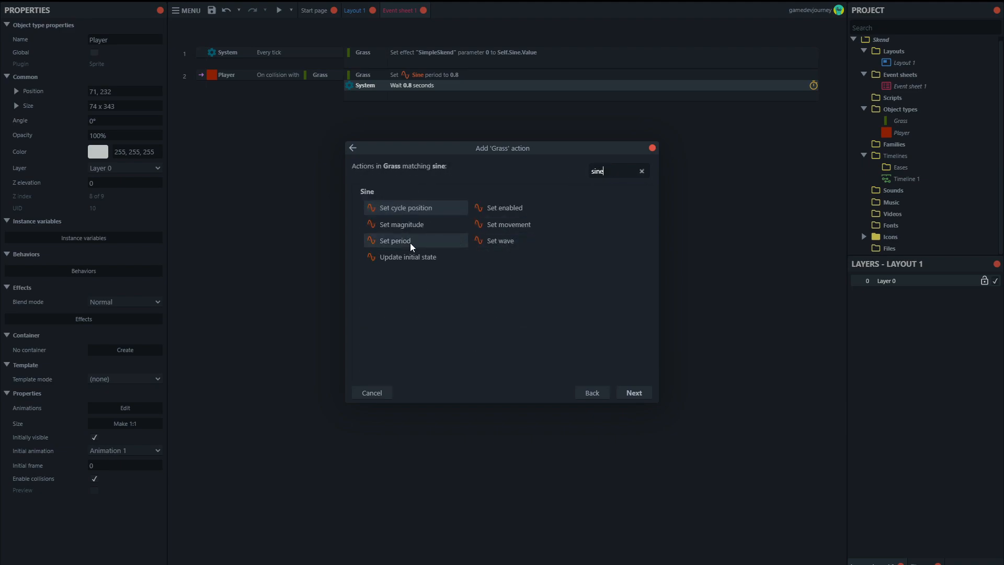
{"action": "left_click", "coordinate": [393, 240]}
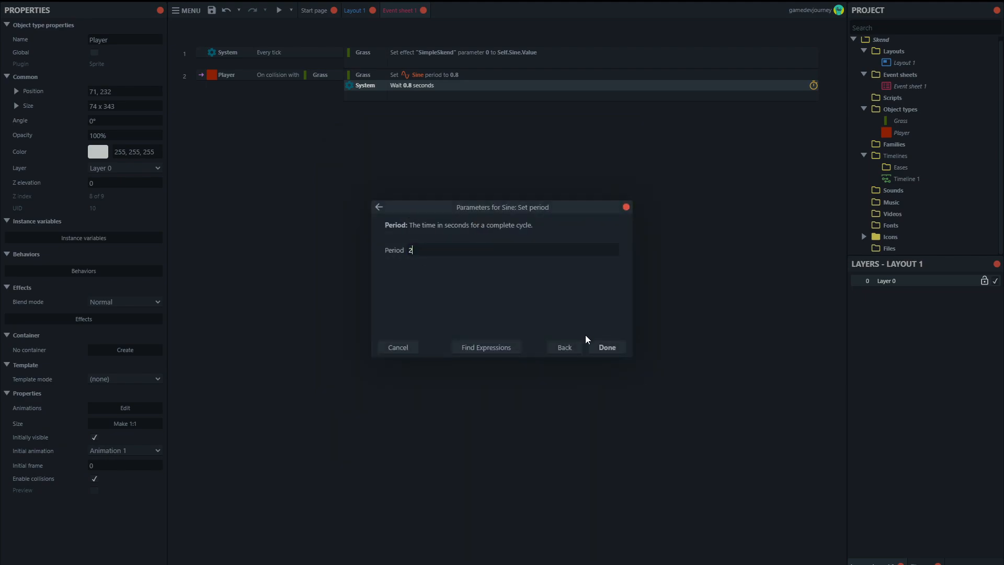
{"action": "left_click", "coordinate": [607, 347]}
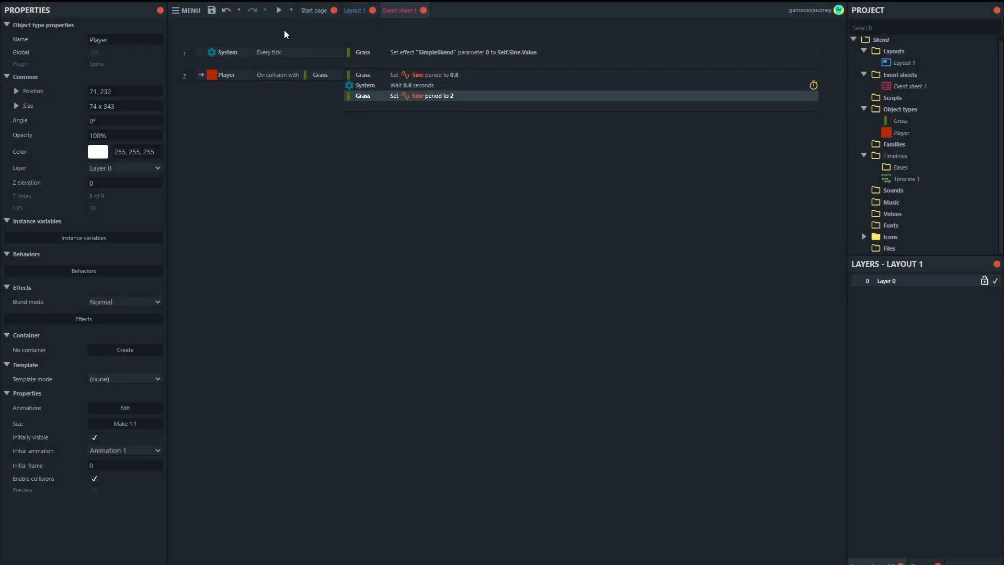
{"action": "left_click", "coordinate": [278, 10]}
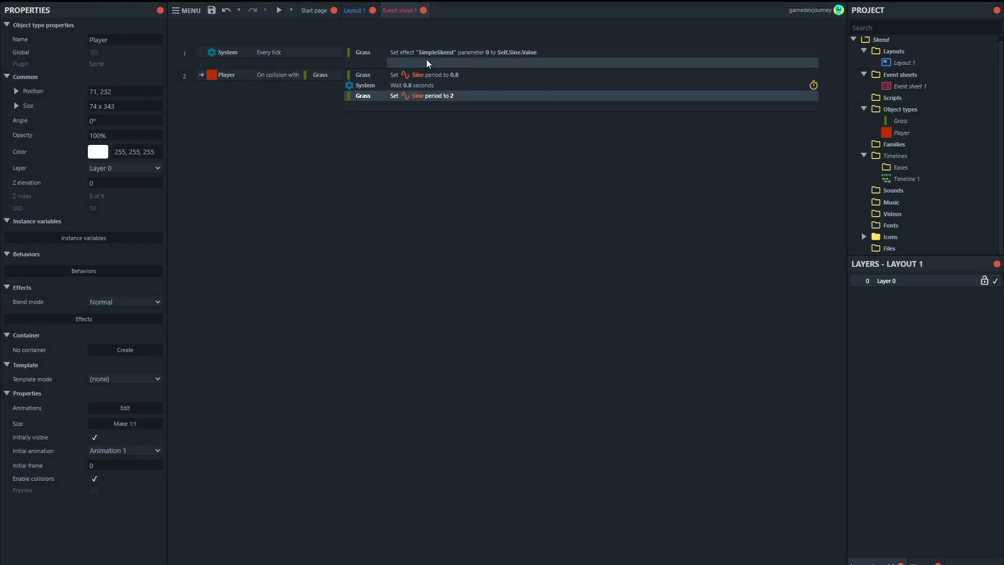
- Add the 8 Direction behavior to the Player sprite through its Behaviors property
{"action": "left_click", "coordinate": [356, 11]}
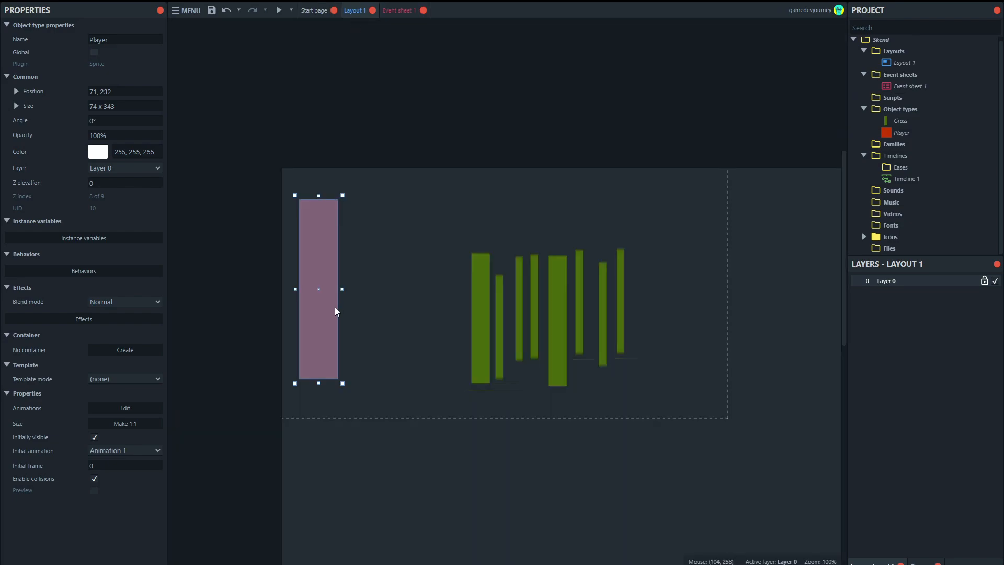
{"action": "mouse_move", "coordinate": [110, 296]}
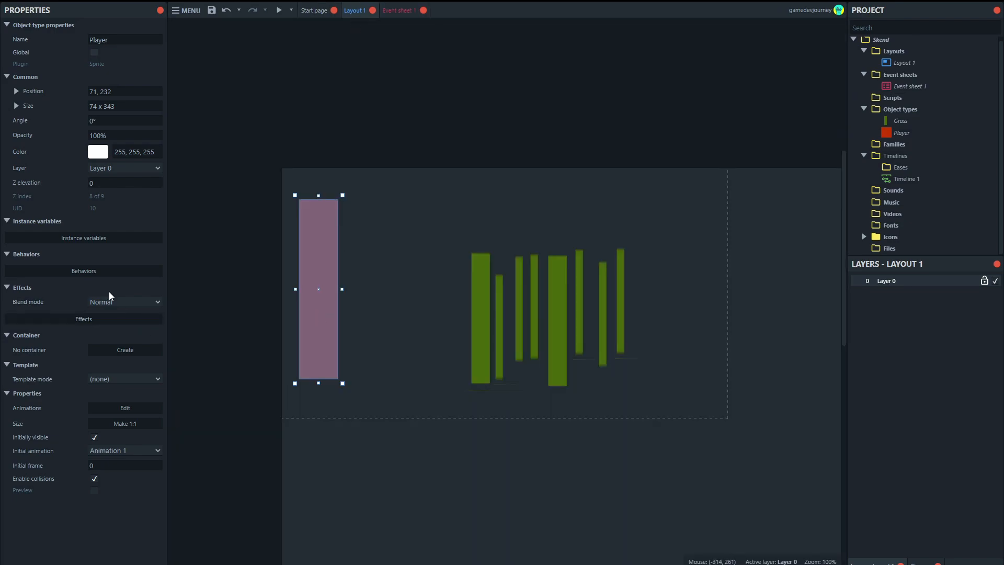
{"action": "left_click", "coordinate": [83, 271]}
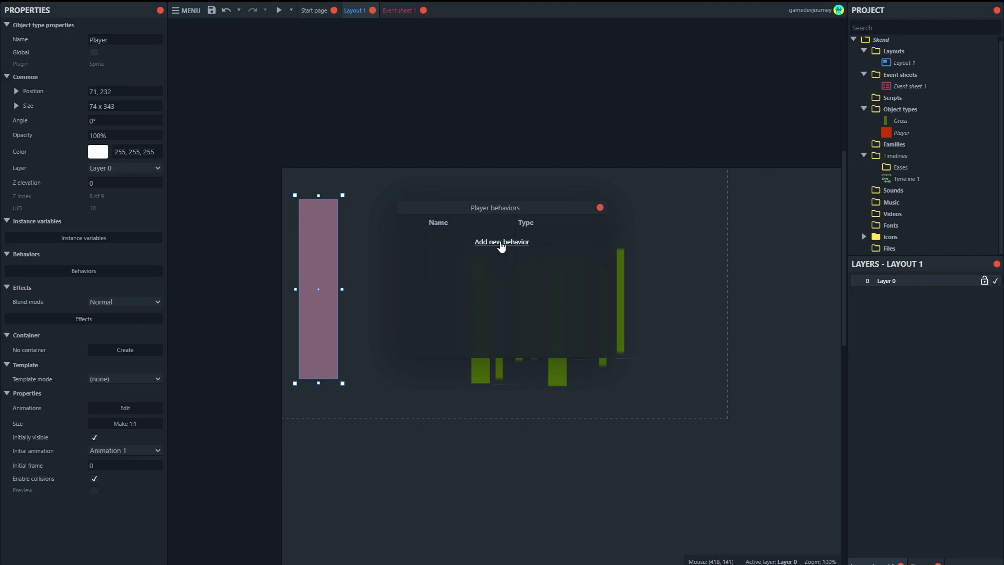
{"action": "left_click", "coordinate": [502, 241]}
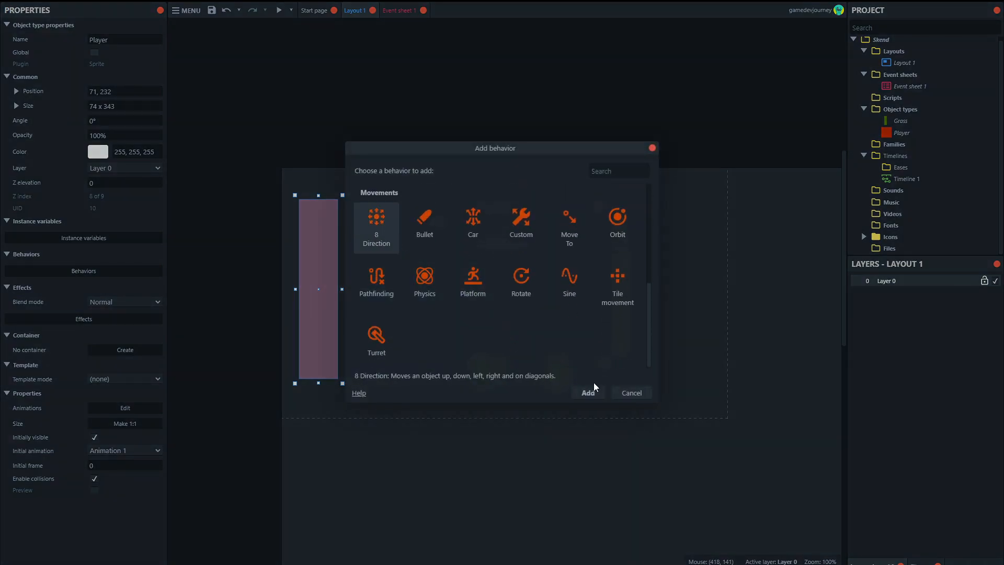
{"action": "left_click", "coordinate": [587, 393]}
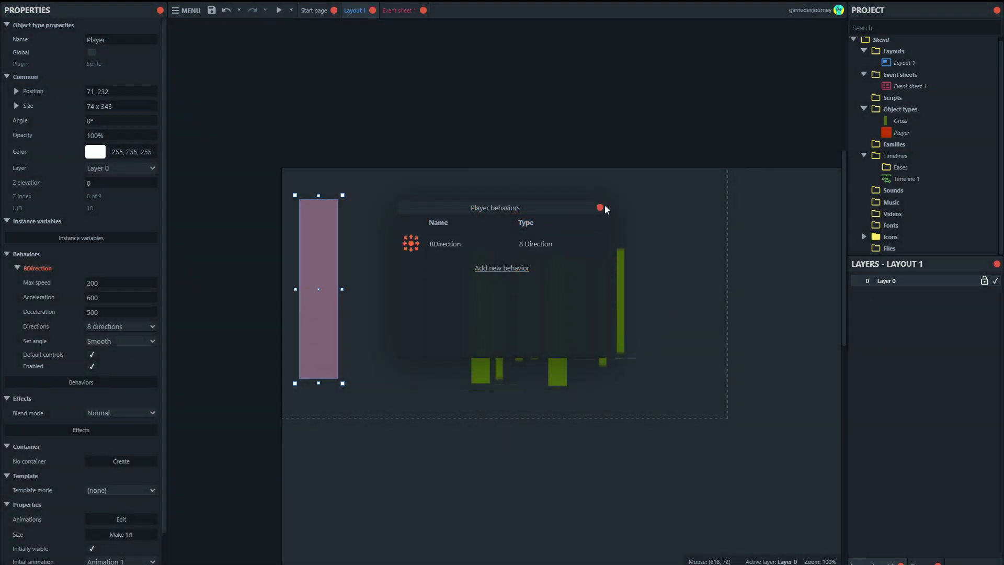
{"action": "left_click", "coordinate": [280, 10]}
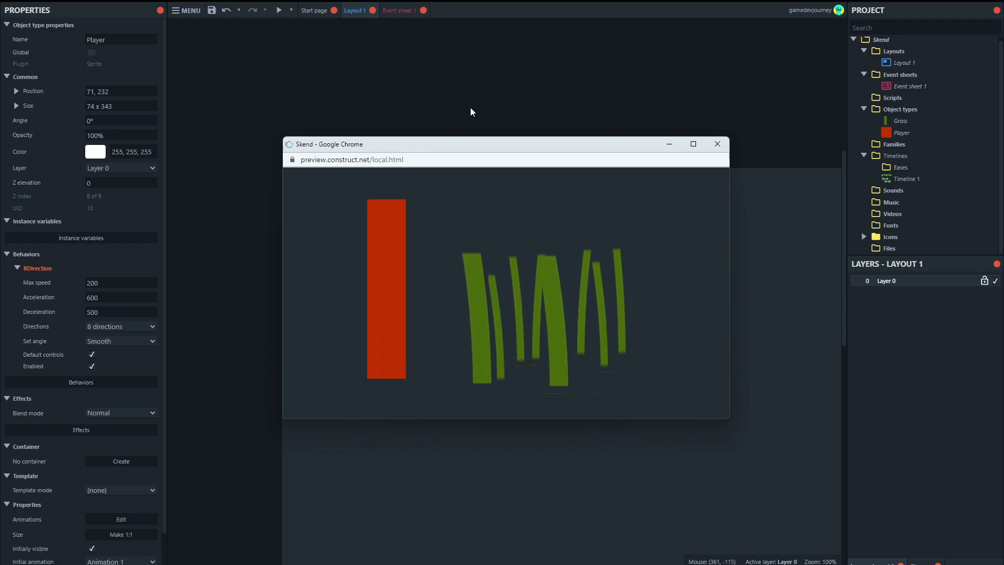
{"action": "mouse_move", "coordinate": [554, 126]}
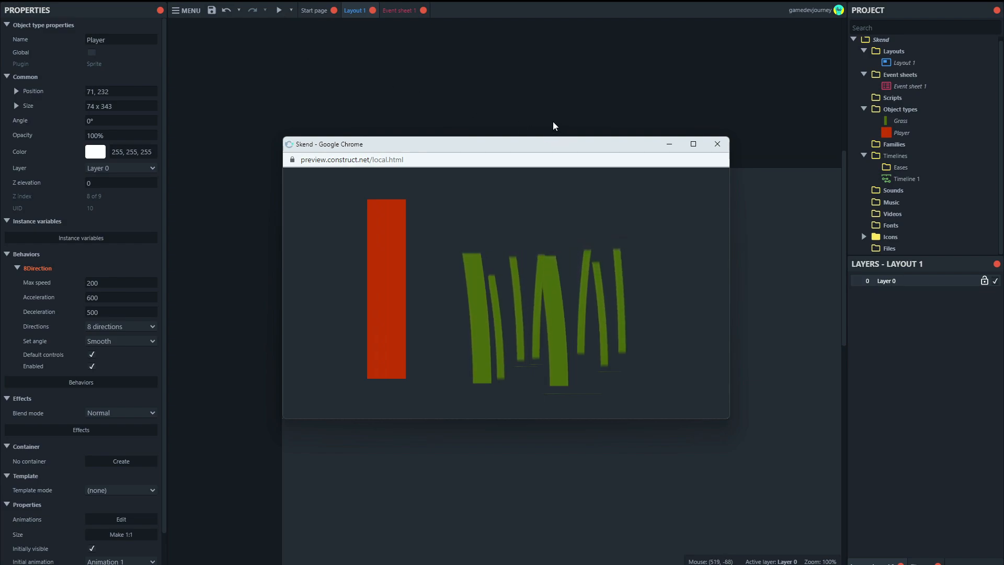